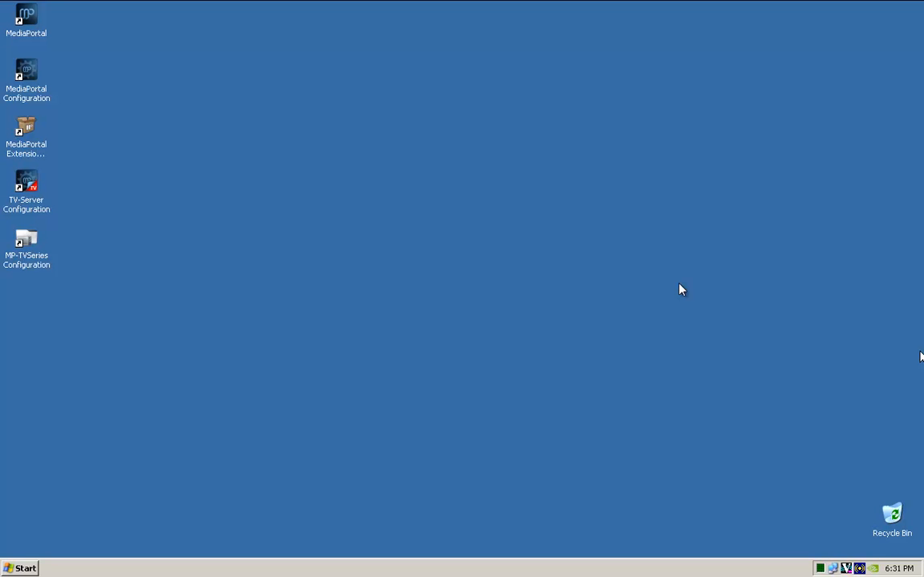
pyautogui.moveTo(377, 241)
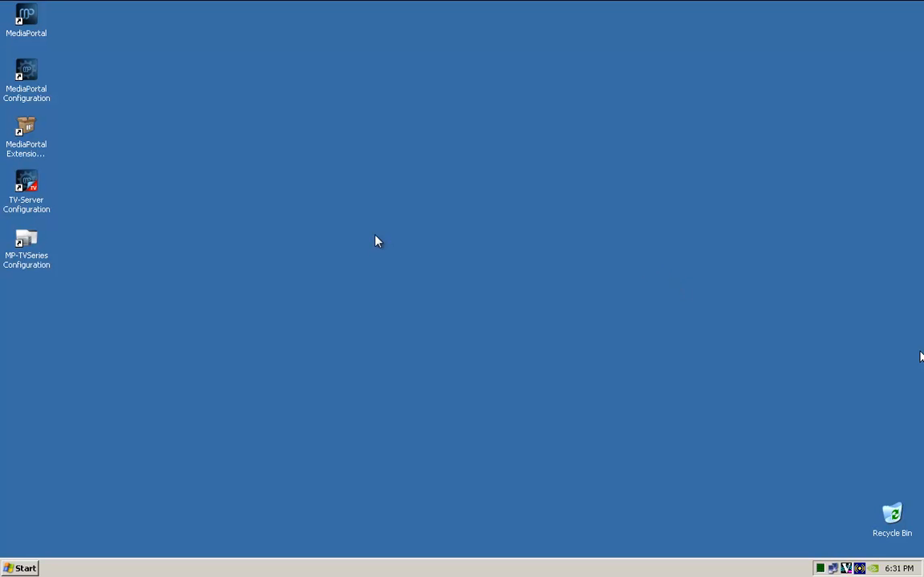
pyautogui.moveTo(178, 195)
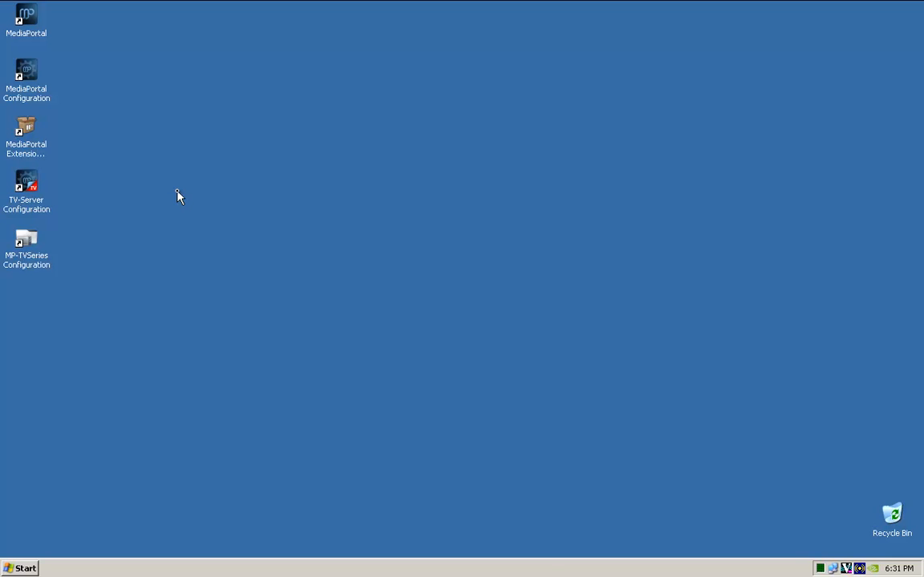
pyautogui.moveTo(67, 188)
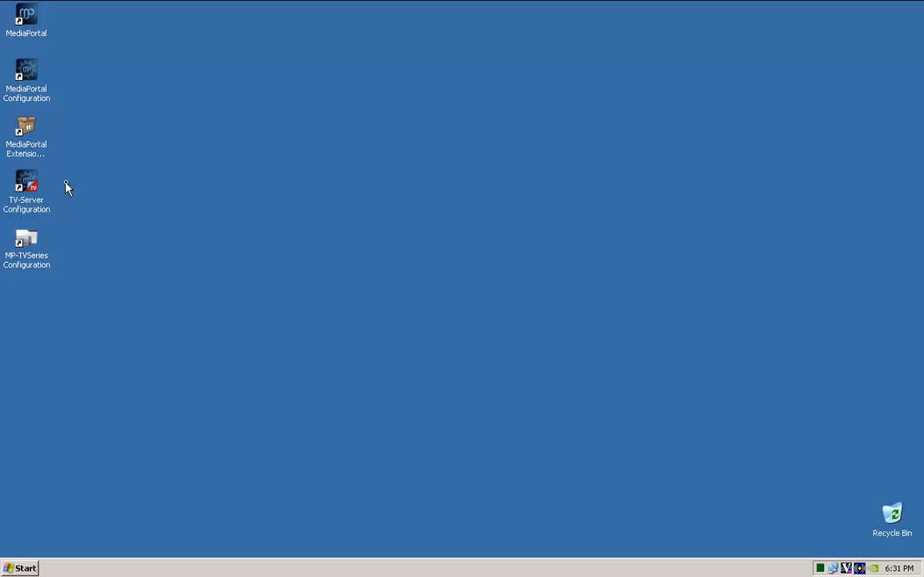
pyautogui.moveTo(25, 183)
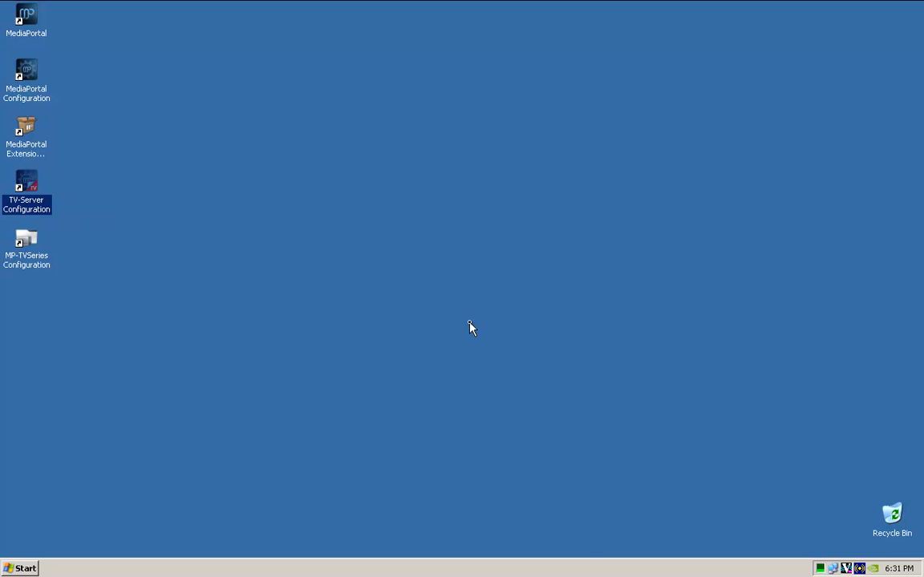
# Launch TV-Server Configuration from the desktop and cancel the outdated SI/PSI parser warning
pyautogui.doubleClick(26, 189)
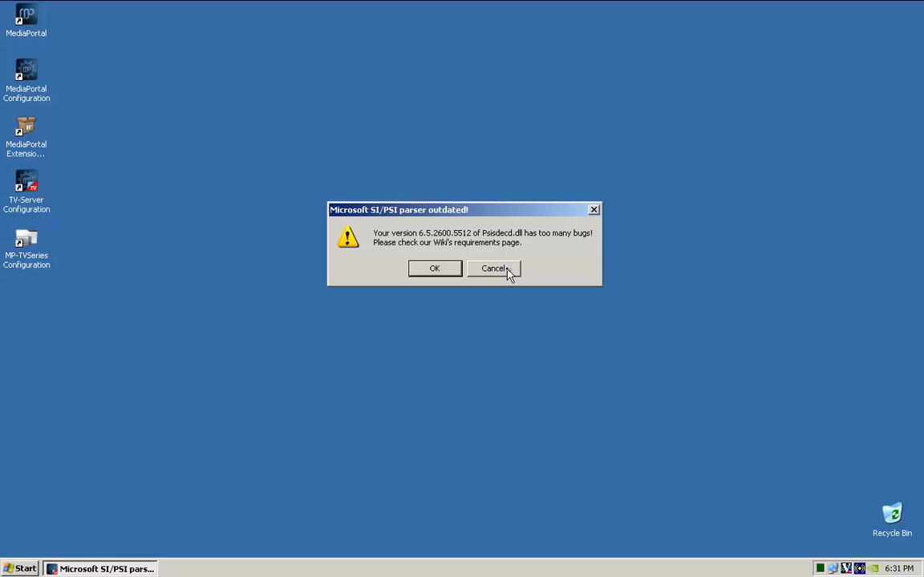
pyautogui.click(492, 268)
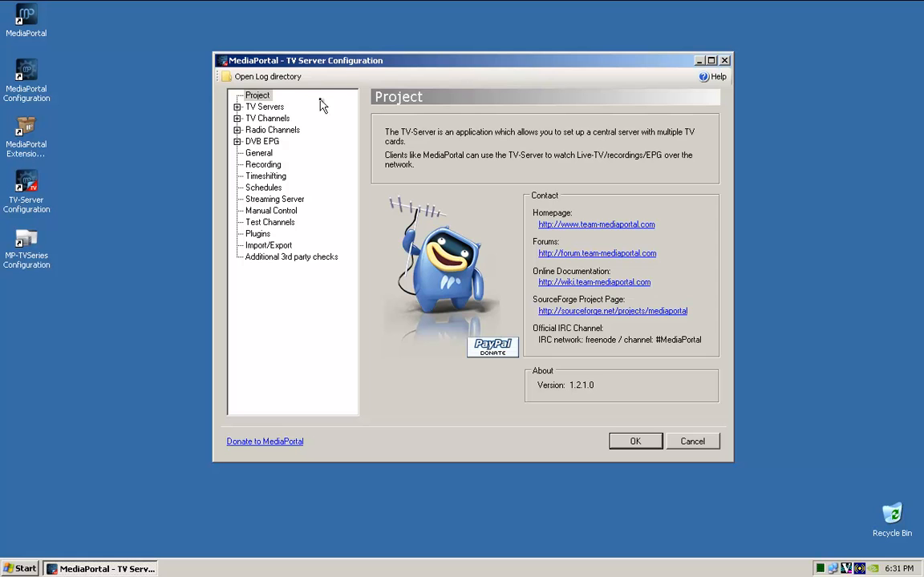
pyautogui.moveTo(237, 112)
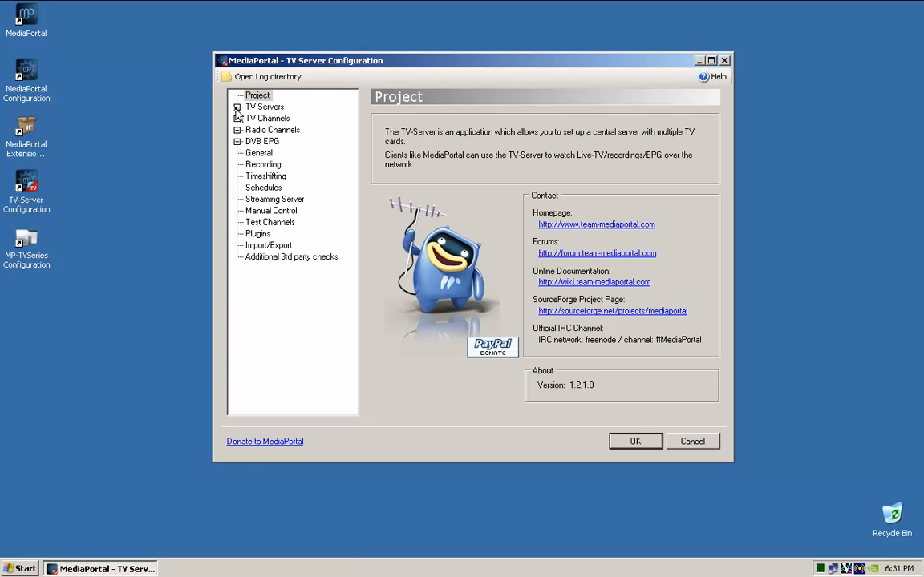
# Show the TV Servers overview, select the mediaportal master server and expand it to reveal its four tuner cards
pyautogui.click(237, 106)
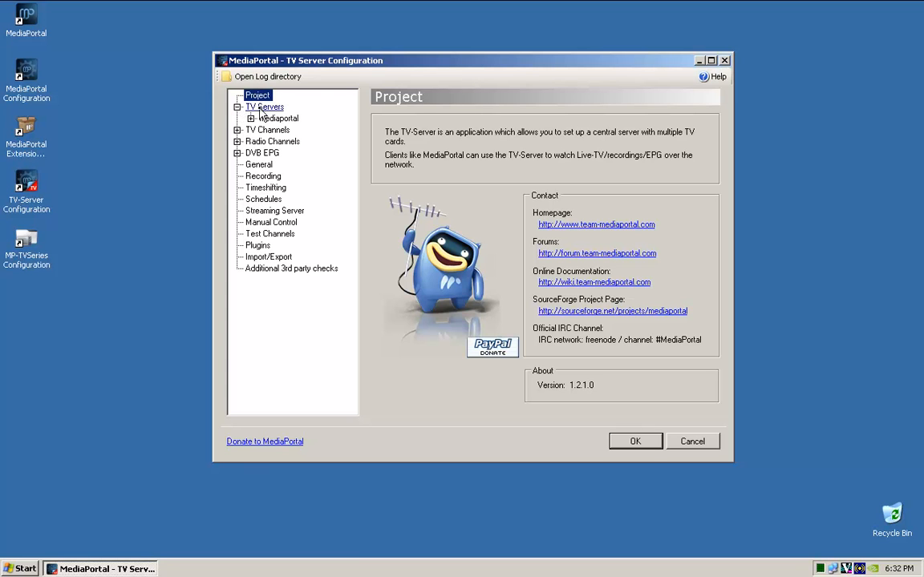
pyautogui.click(263, 105)
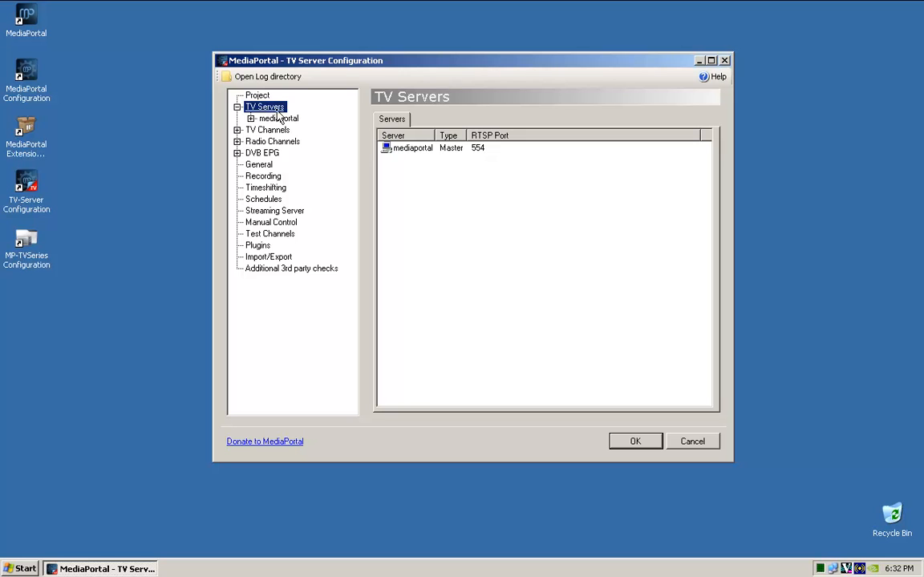
pyautogui.click(279, 118)
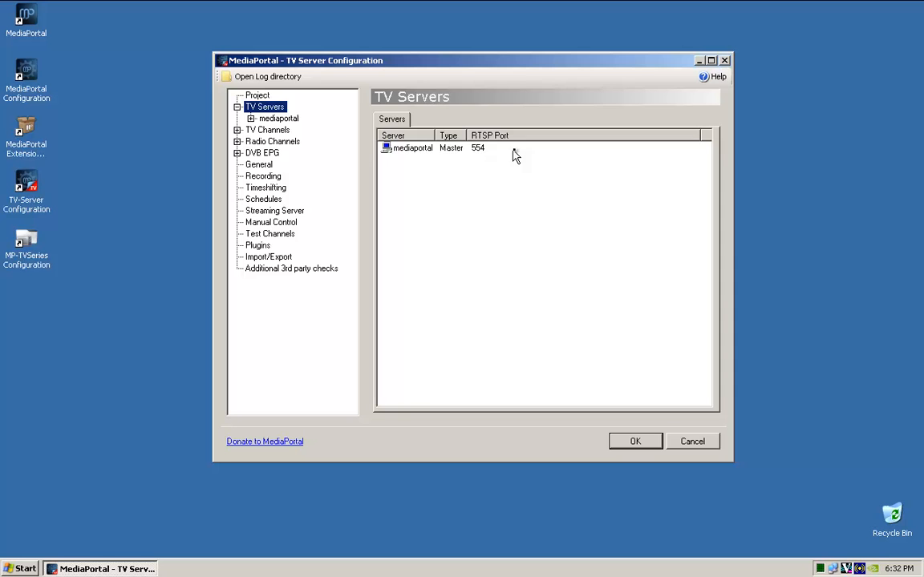
pyautogui.click(410, 148)
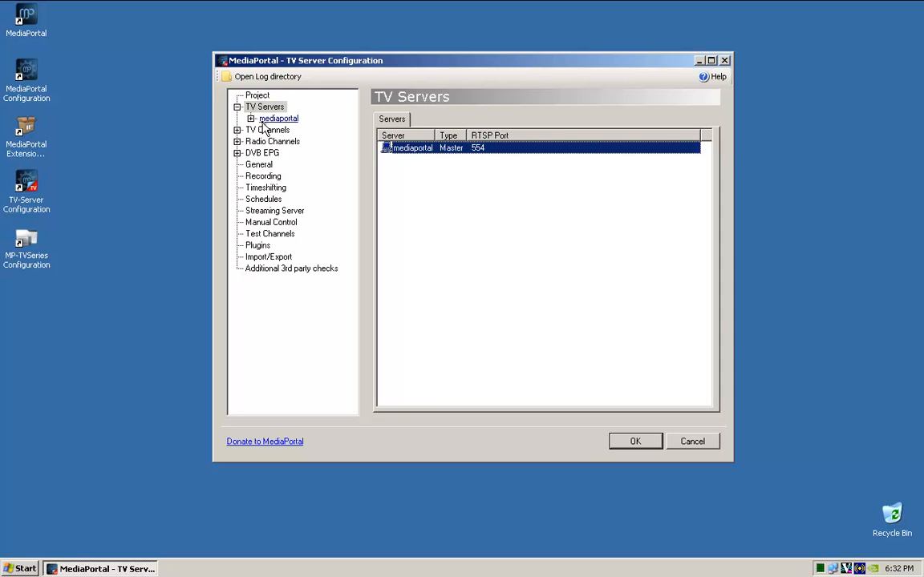
pyautogui.click(252, 118)
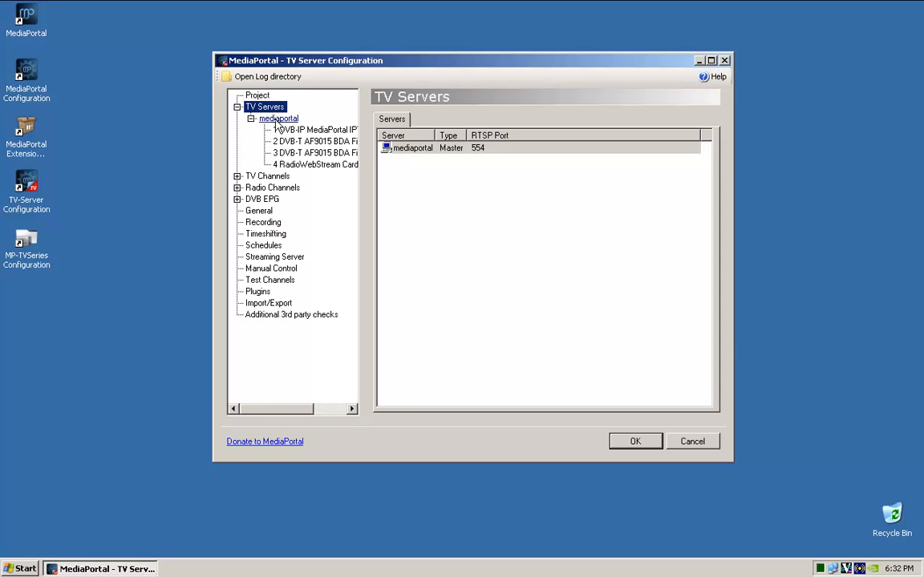
# Disable the RadioWebStream and DvbIP (IPTV) cards on the mediaportal server, cancelling the parser warning
pyautogui.click(279, 119)
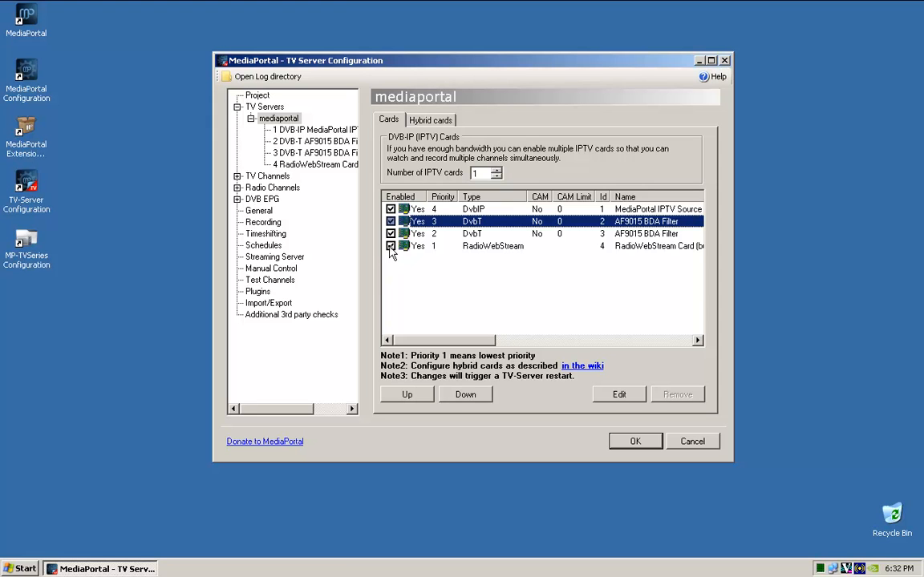
pyautogui.click(391, 247)
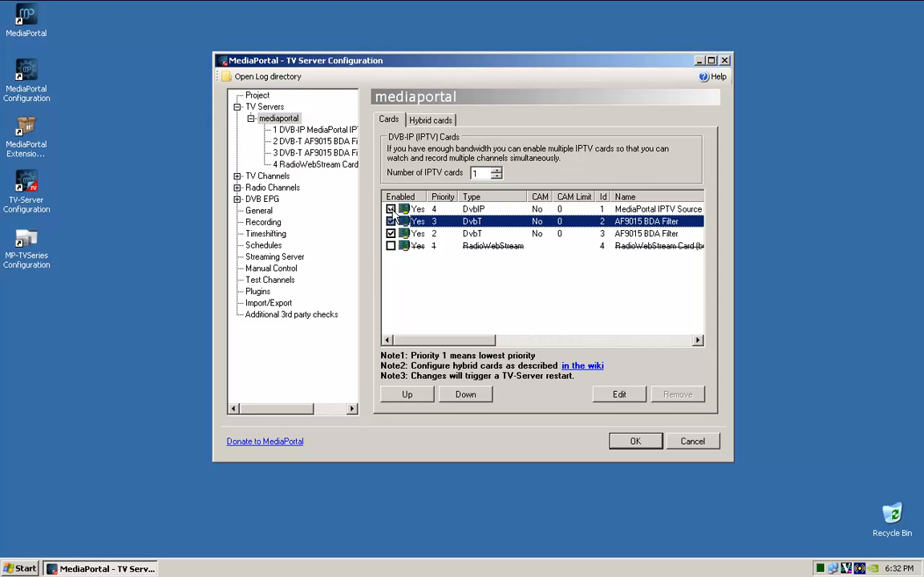
pyautogui.click(392, 208)
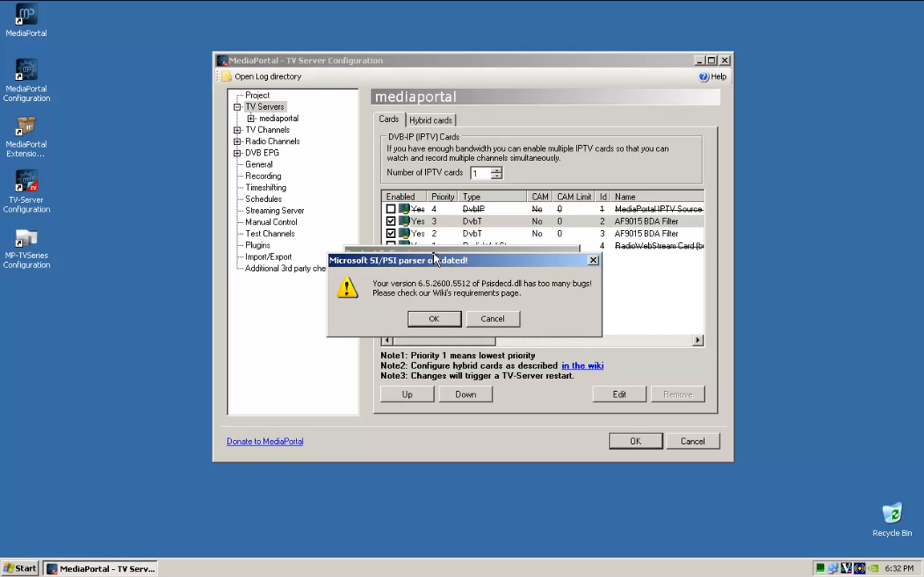
pyautogui.click(433, 318)
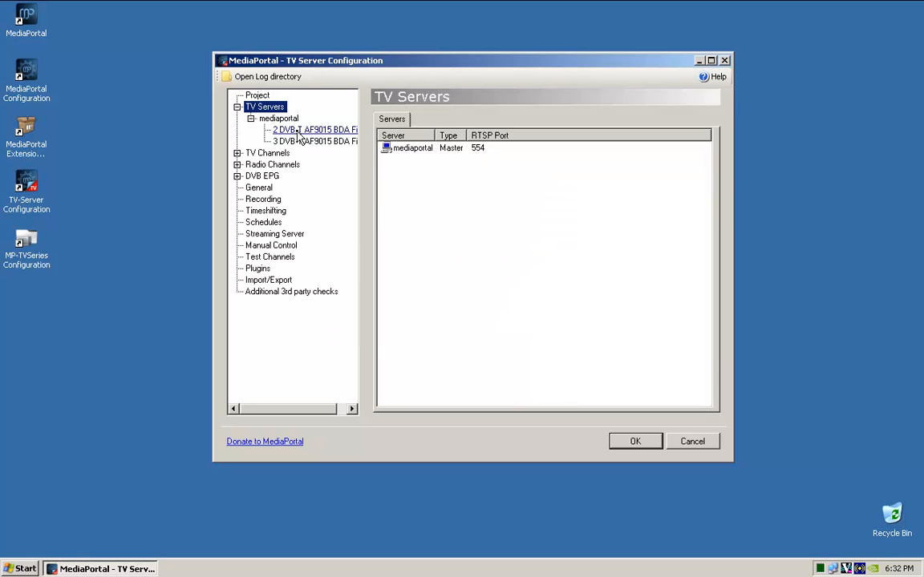
# Lower the DvbIP card's priority below both DVB-T AF9015 cards and select card 2's scanning settings
pyautogui.click(279, 119)
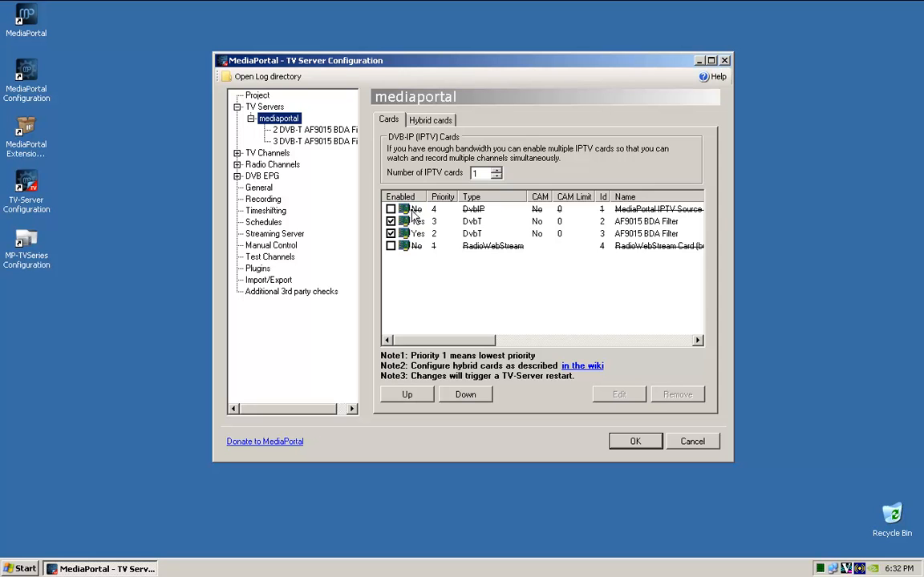
pyautogui.click(465, 394)
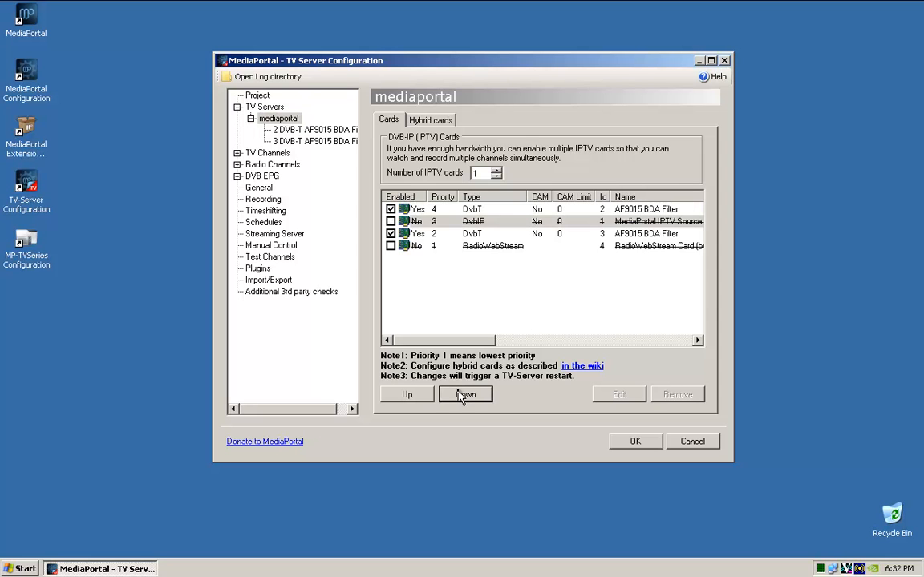
pyautogui.click(465, 394)
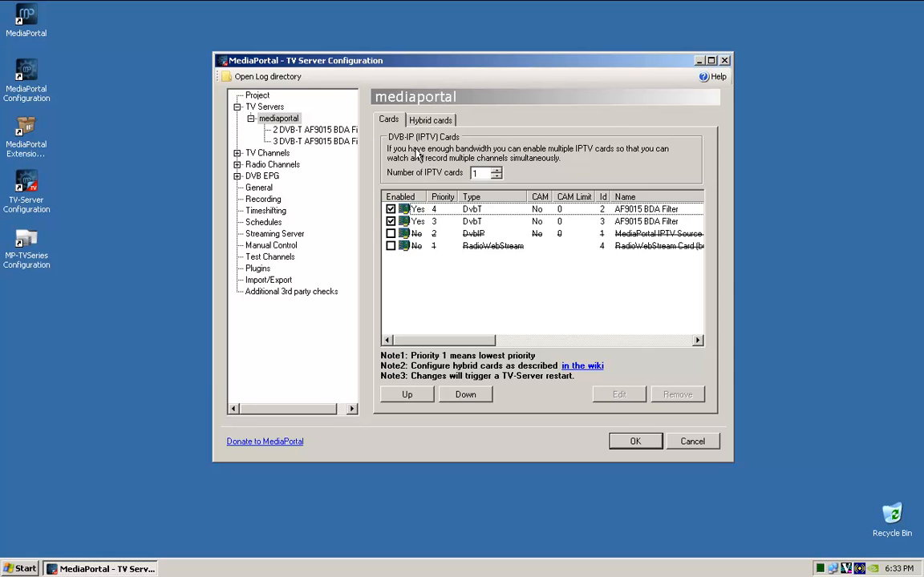
pyautogui.click(312, 129)
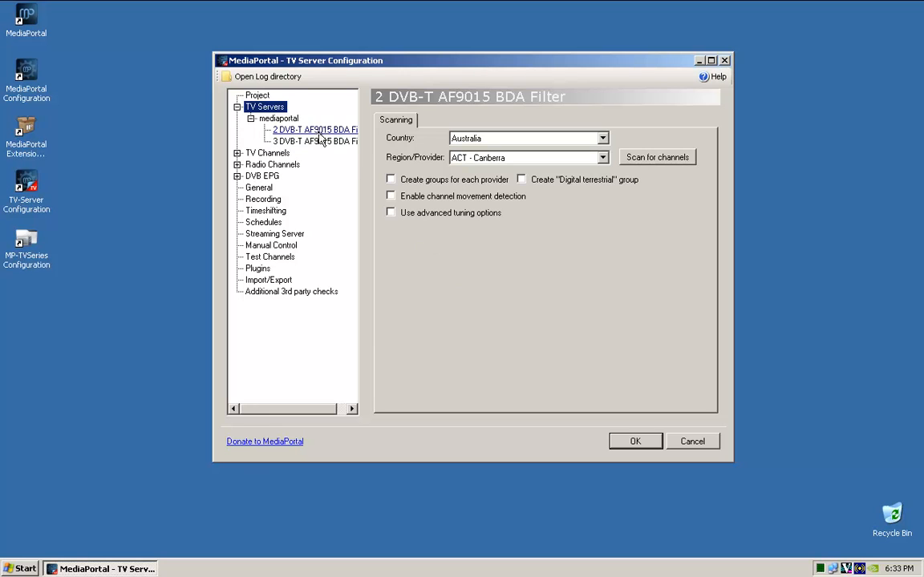
# Set card 2 DVB-T AF9015 to scan Australia, region QLD - Brisbane
pyautogui.click(314, 128)
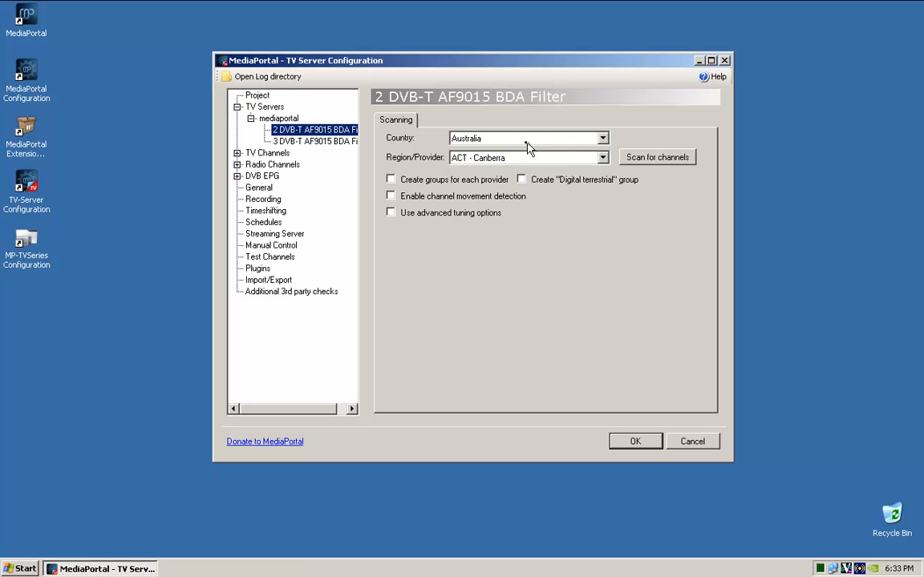
pyautogui.click(602, 138)
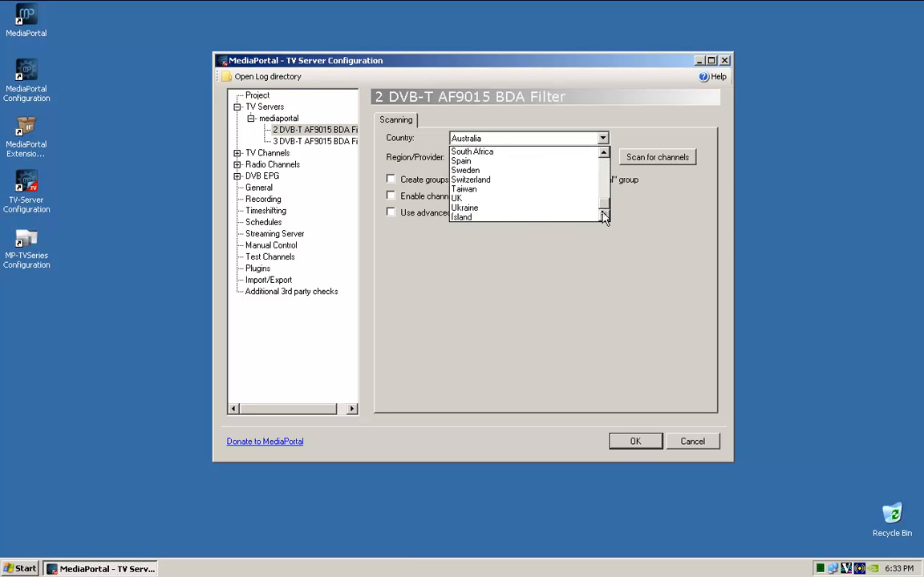
pyautogui.click(489, 138)
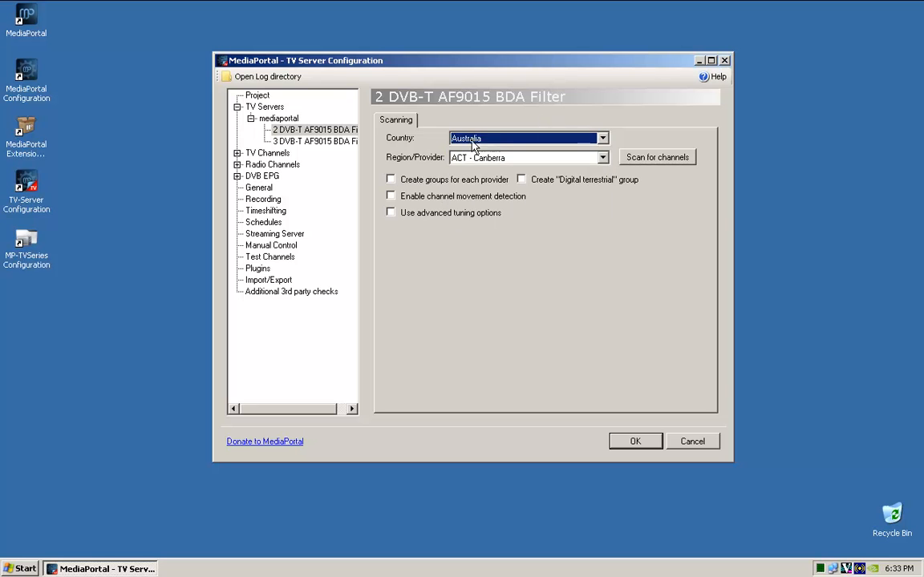
pyautogui.click(603, 157)
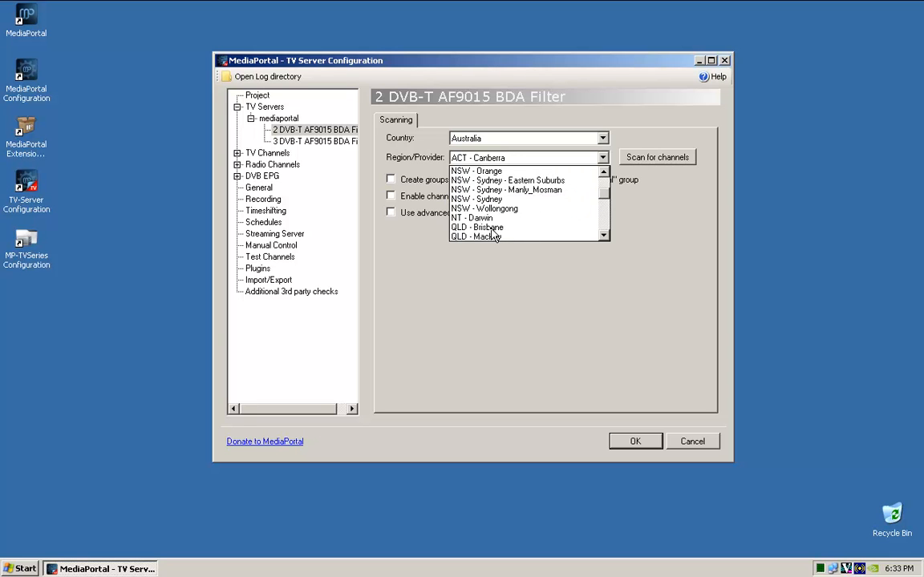
pyautogui.click(478, 227)
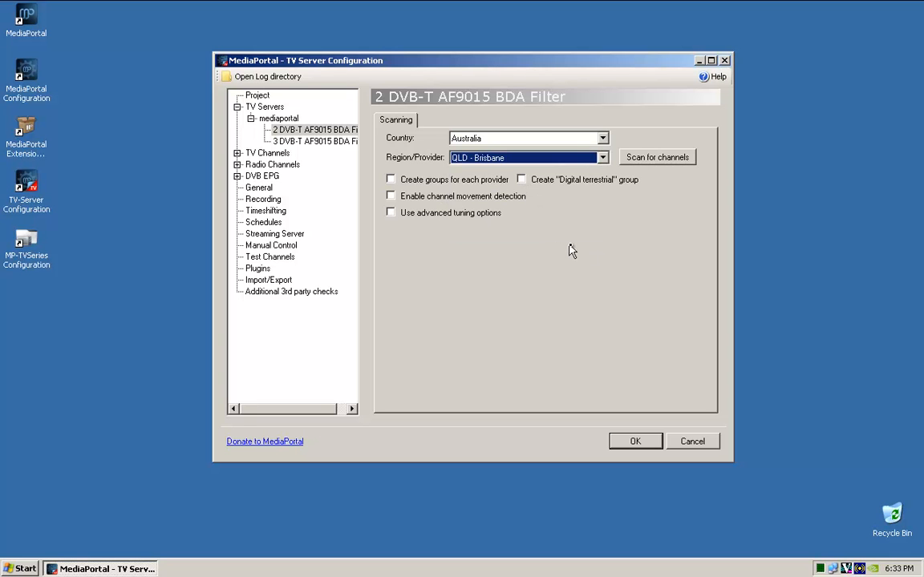
# Enable creating groups for each provider and channel movement detection before scanning
pyautogui.click(391, 180)
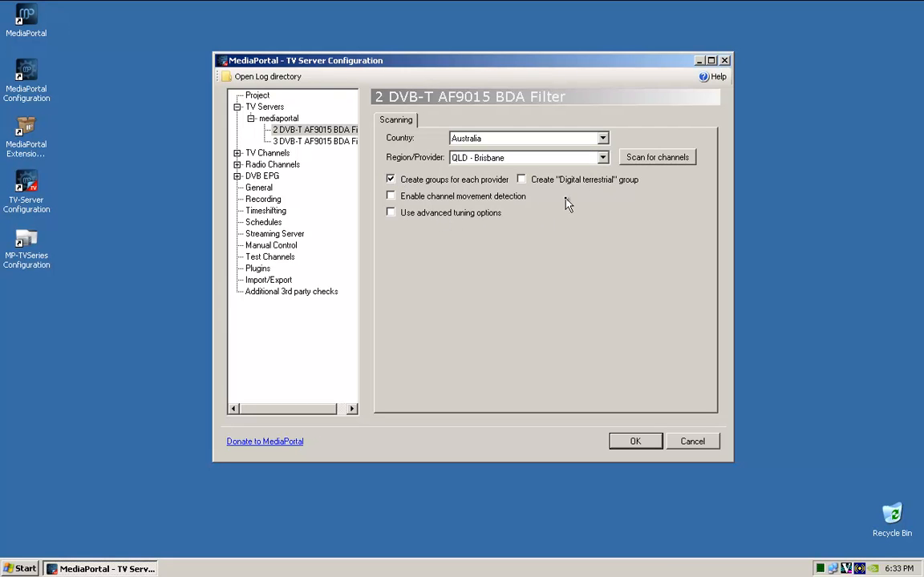
pyautogui.moveTo(459, 205)
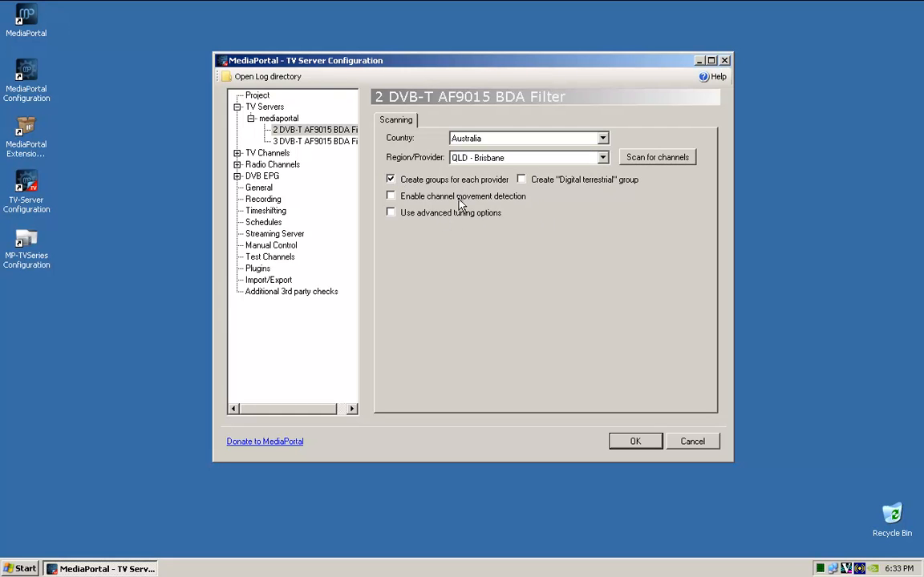
pyautogui.click(391, 196)
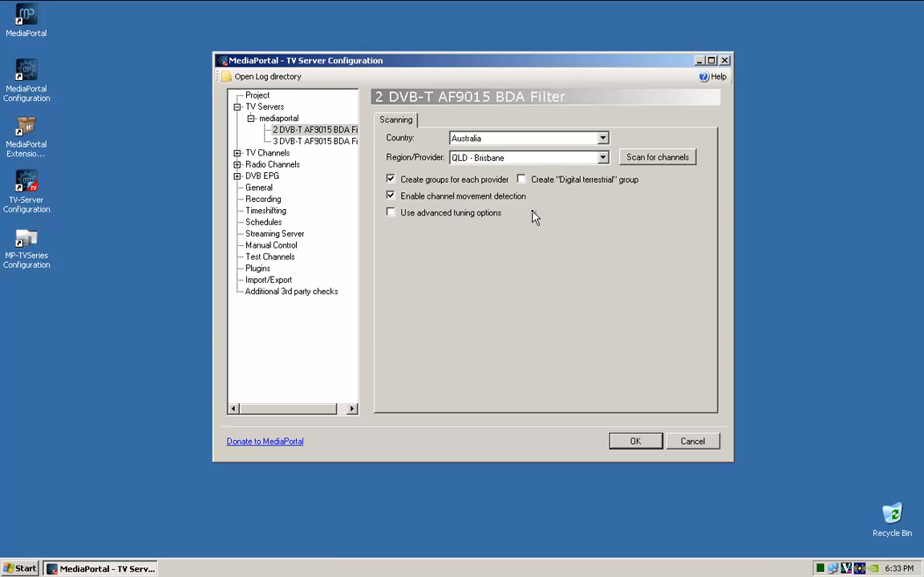
pyautogui.click(657, 157)
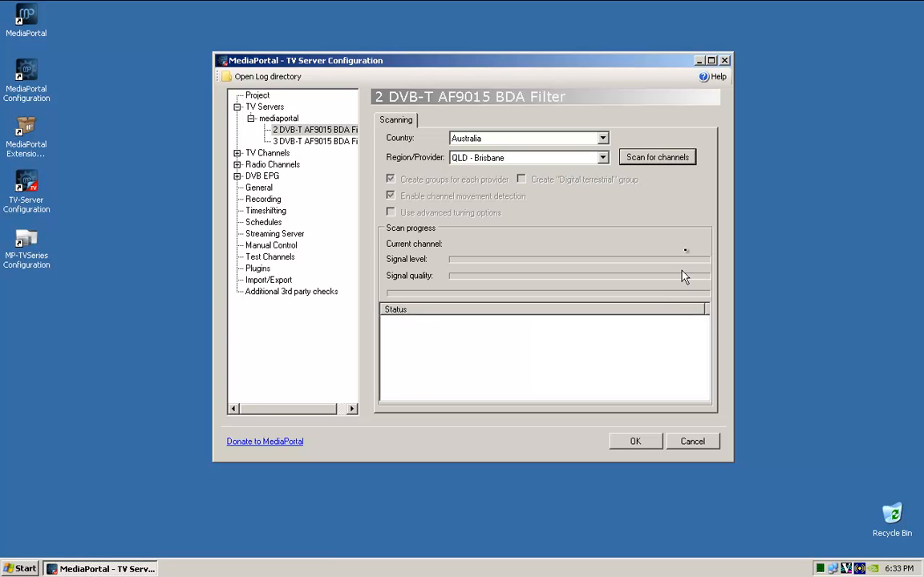
# Start the channel scan on card 2 and let it tune the Brisbane frequencies
pyautogui.click(658, 157)
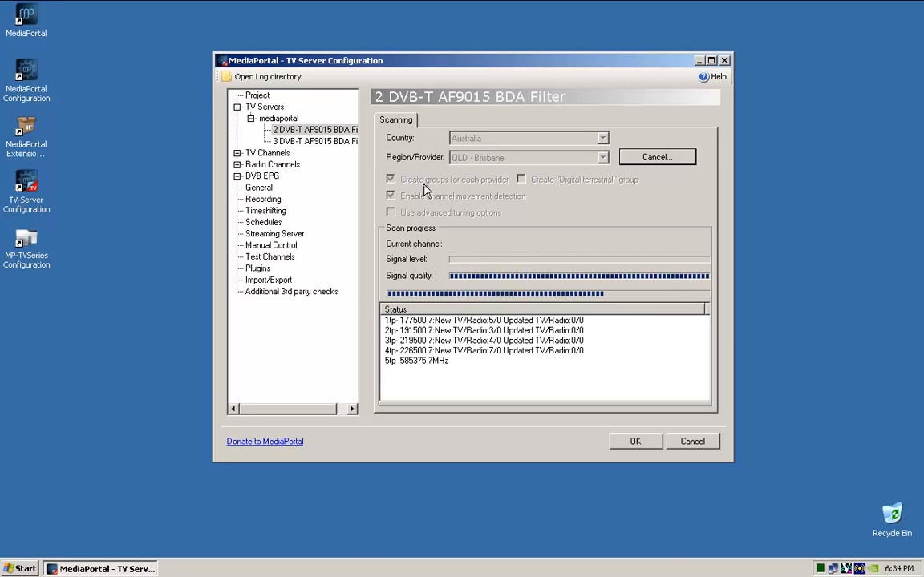
pyautogui.moveTo(440, 196)
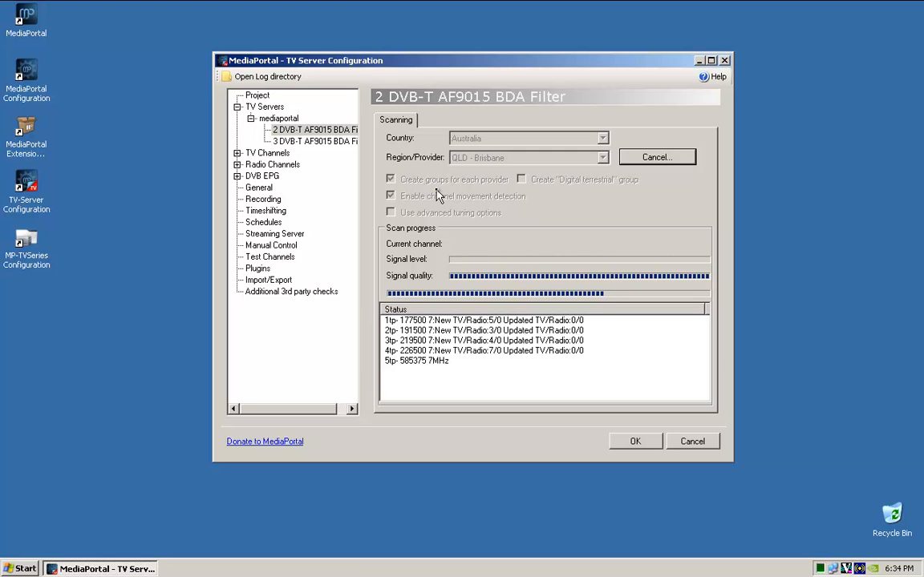
pyautogui.moveTo(537, 212)
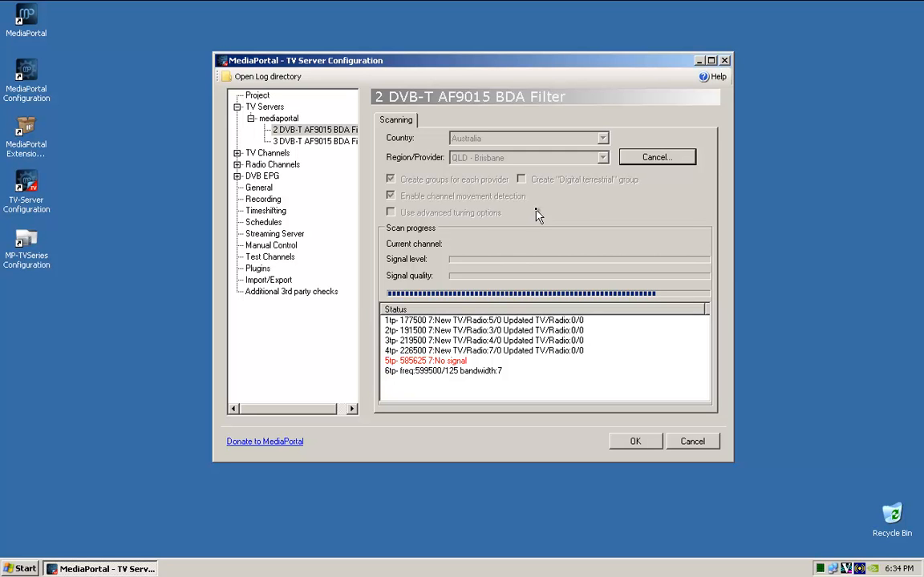
pyautogui.moveTo(577, 234)
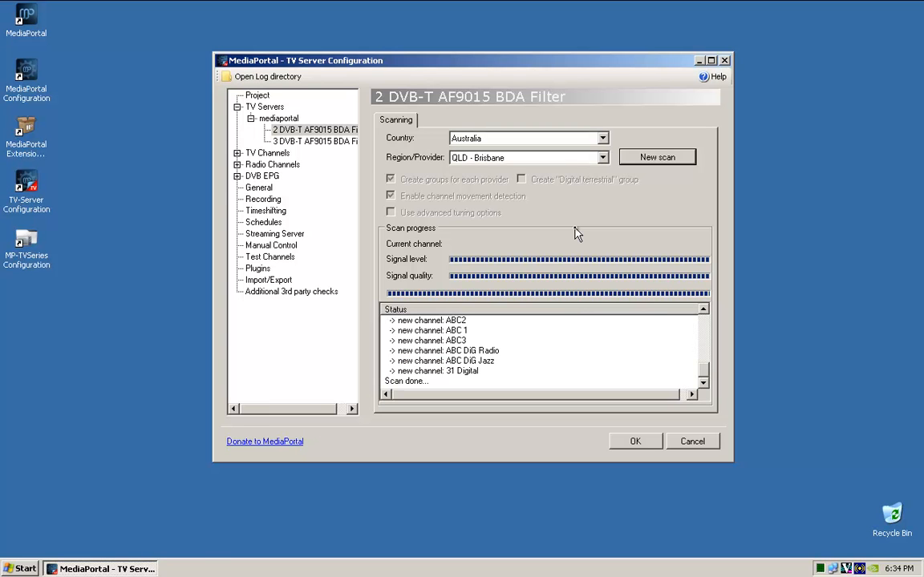
pyautogui.moveTo(440, 335)
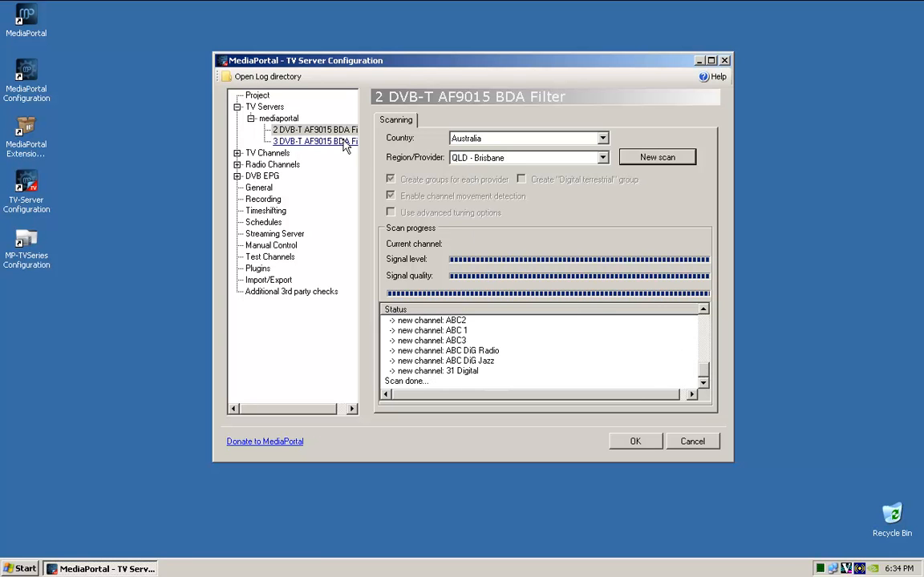
# Select card 3 DVB-T AF9015, set region QLD - Brisbane and start its channel scan
pyautogui.click(315, 141)
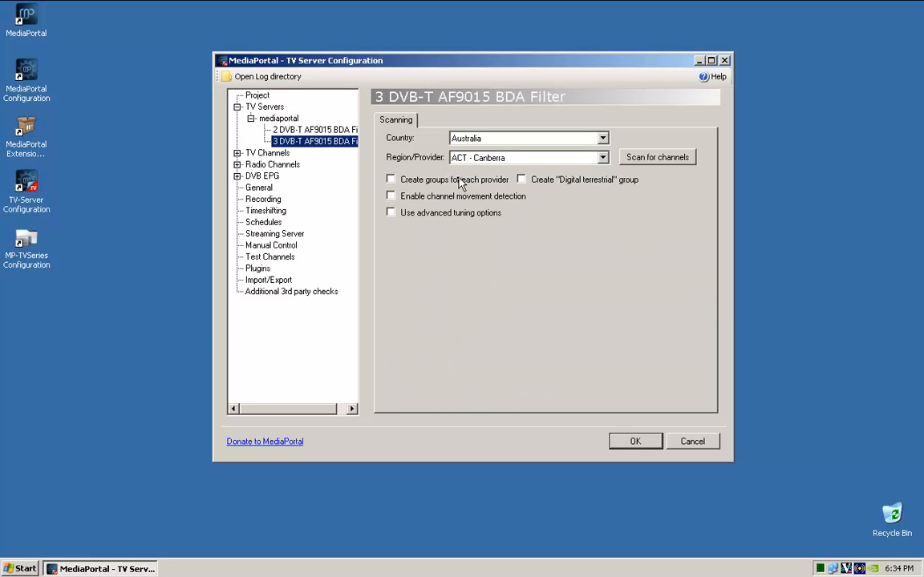
pyautogui.click(603, 157)
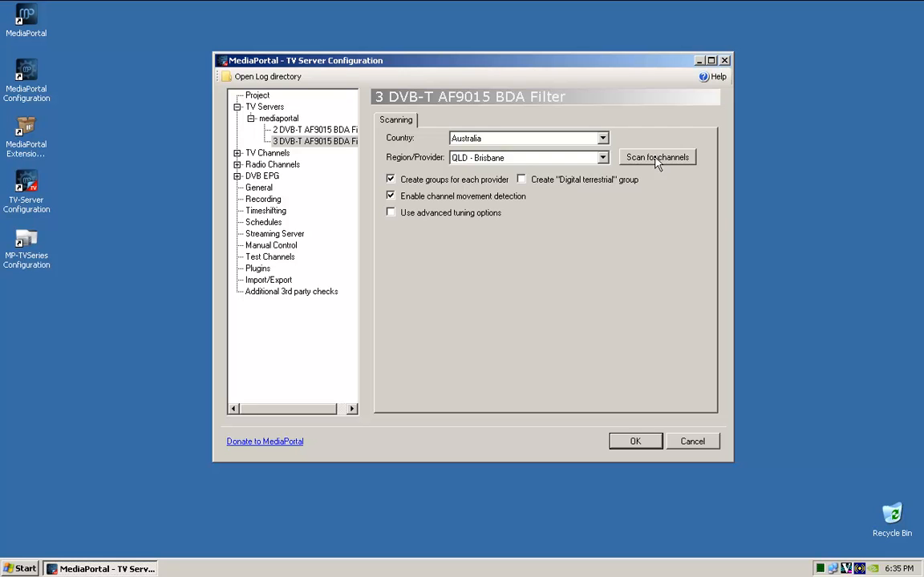
pyautogui.click(658, 157)
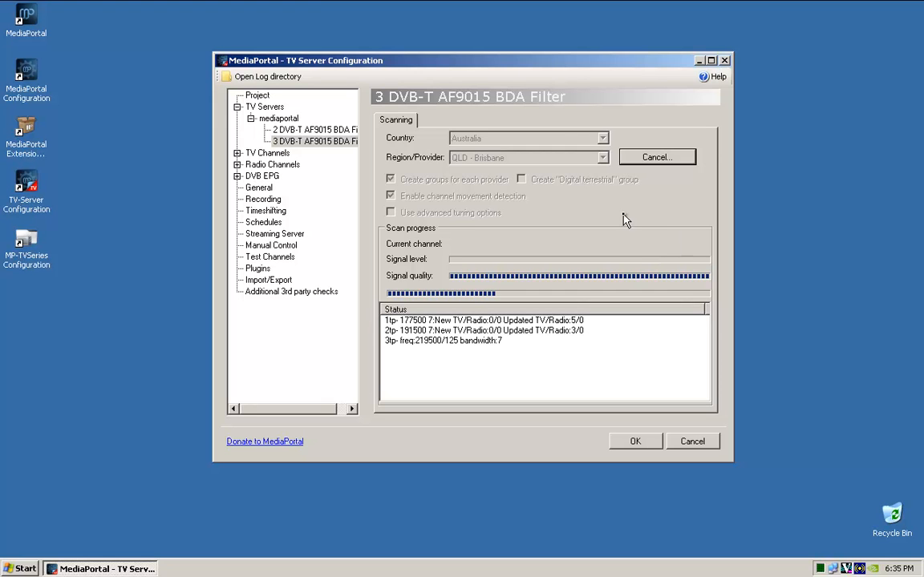
pyautogui.moveTo(624, 227)
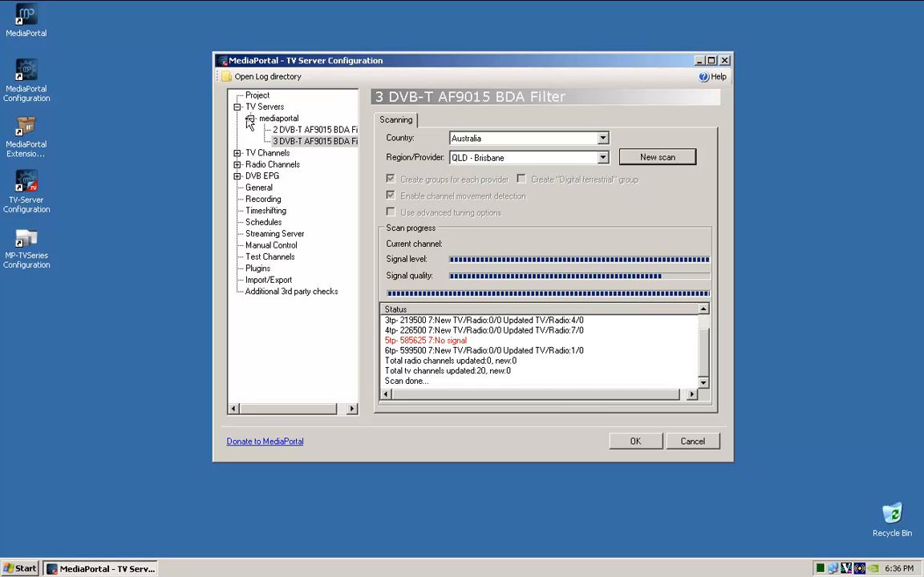
# Navigate to the TV Channels page and review the 20 scanned channels in the All Channels group
pyautogui.click(279, 118)
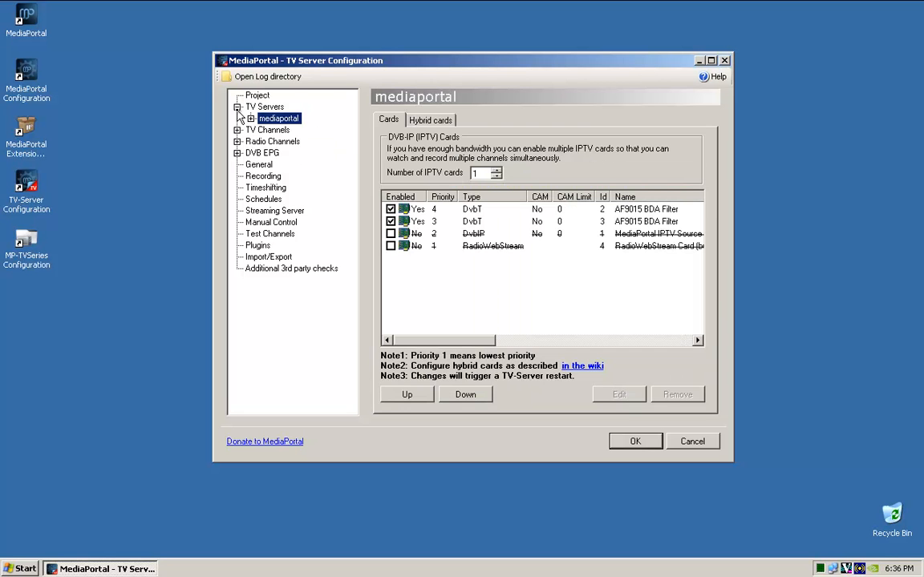
pyautogui.click(265, 105)
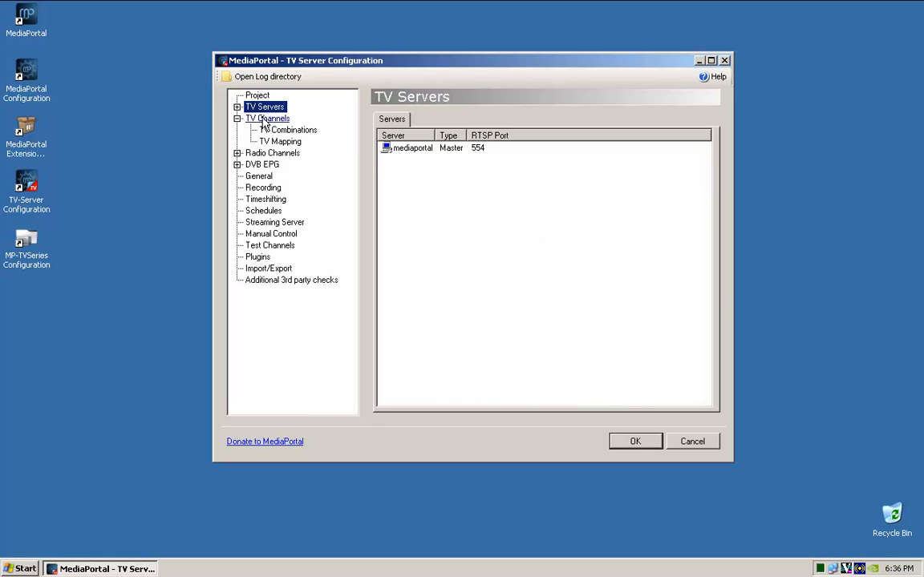
pyautogui.click(268, 119)
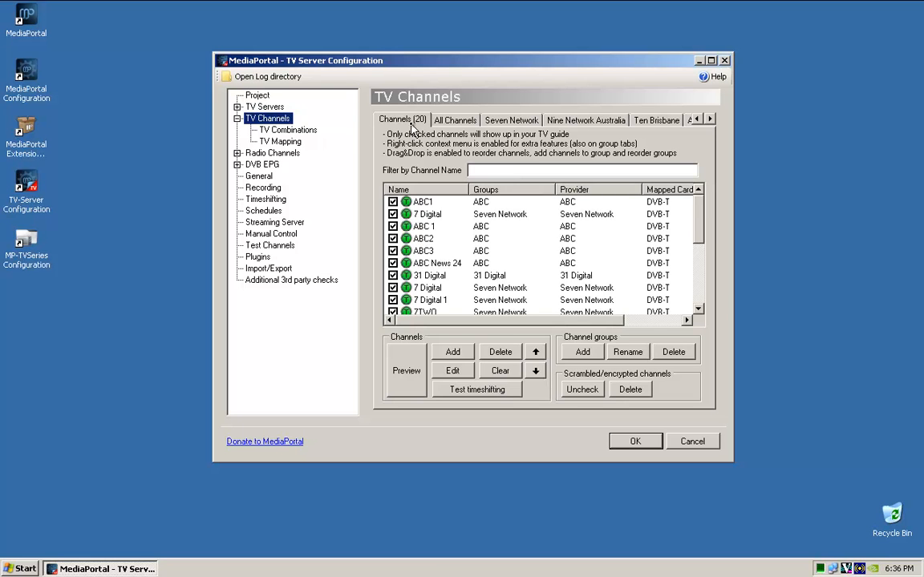
pyautogui.moveTo(552, 127)
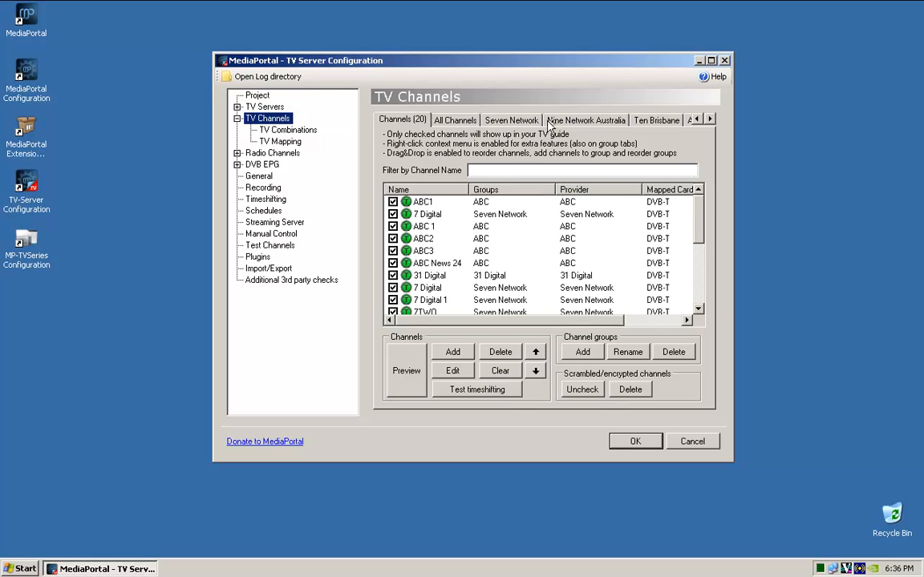
pyautogui.click(455, 119)
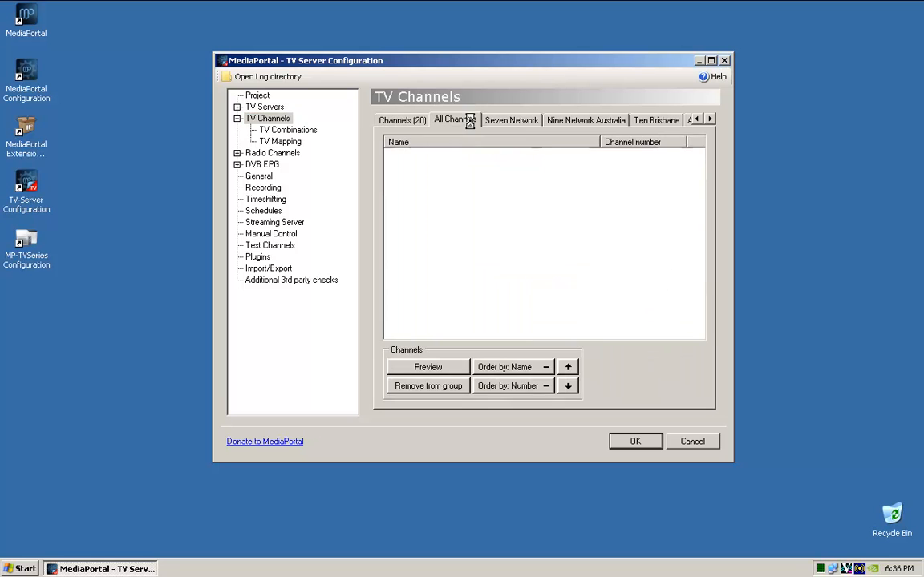
pyautogui.click(455, 119)
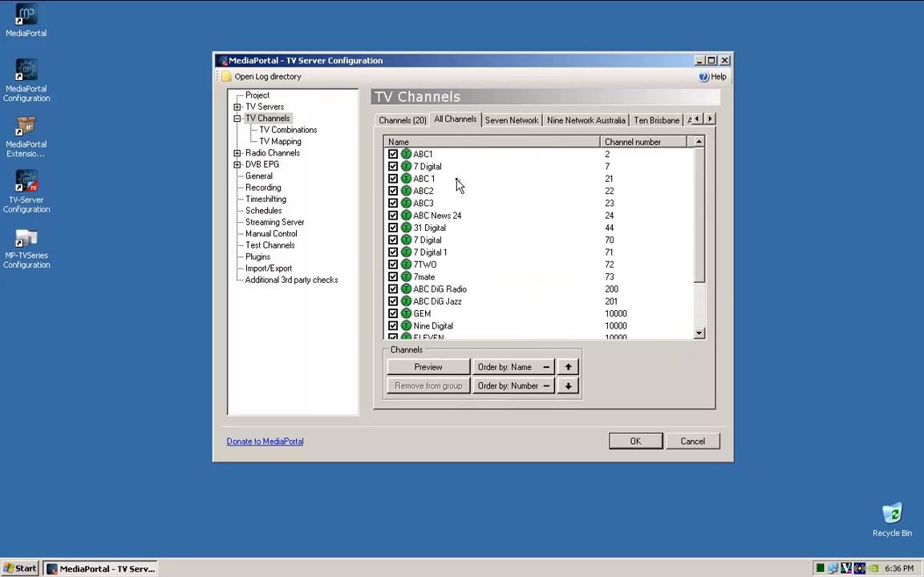
pyautogui.scroll(-3)
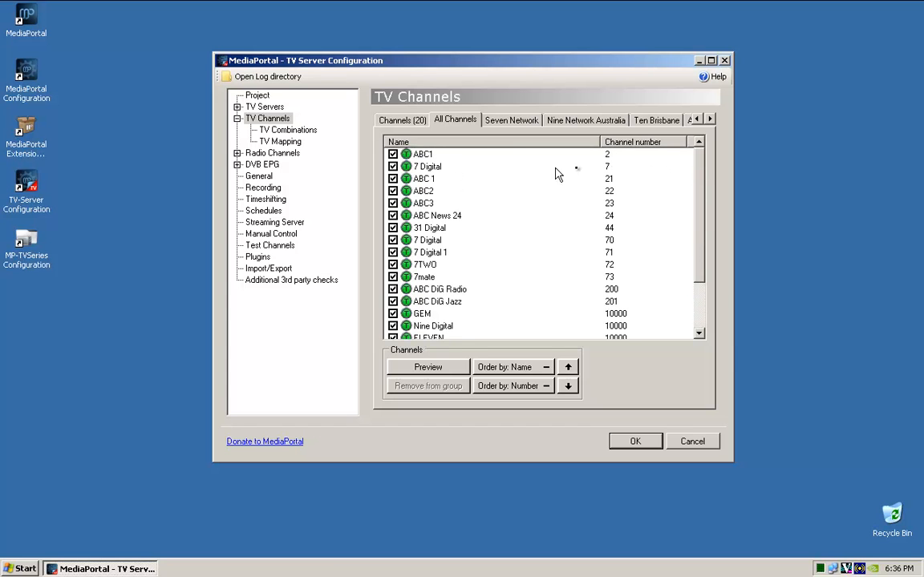
pyautogui.moveTo(440, 165)
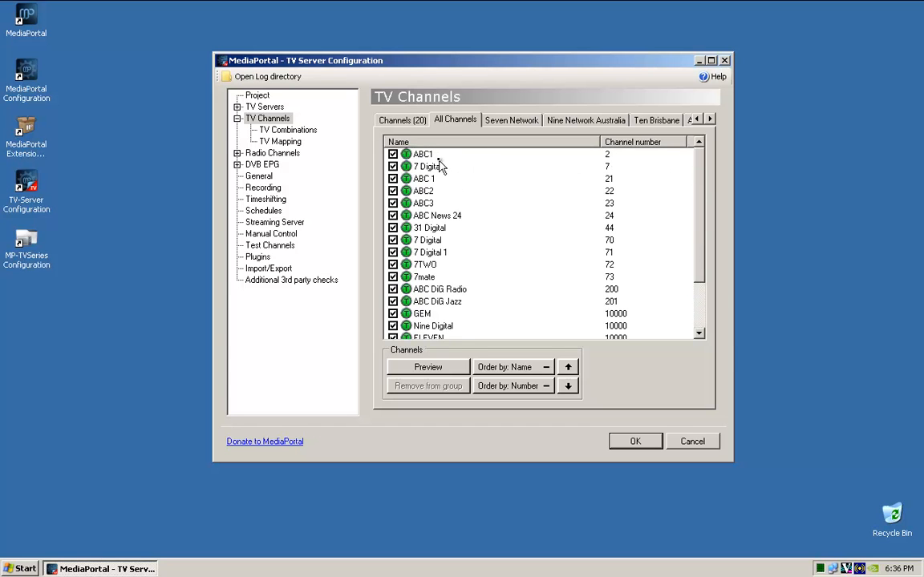
# Select ABC1 and the next channel, then return to the Channels (20) list with groups
pyautogui.click(423, 154)
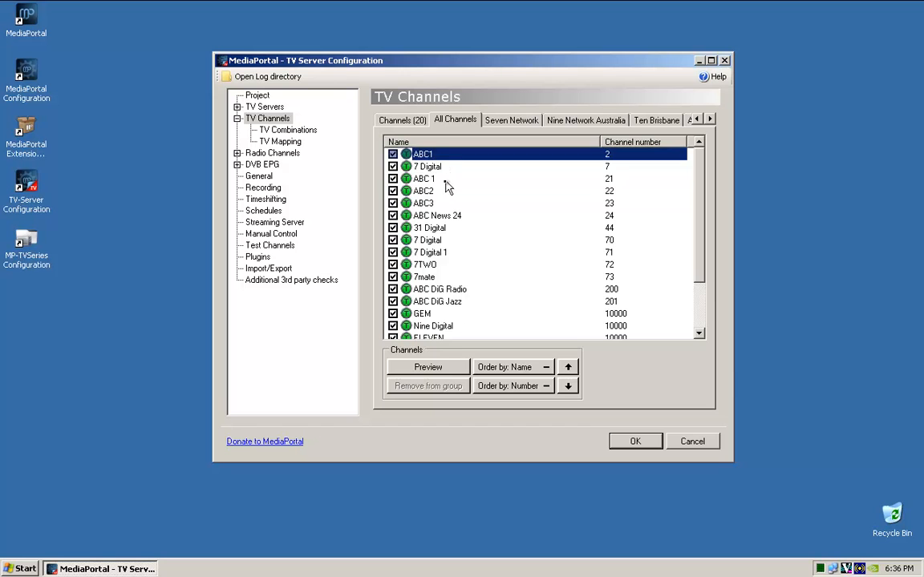
pyautogui.click(423, 178)
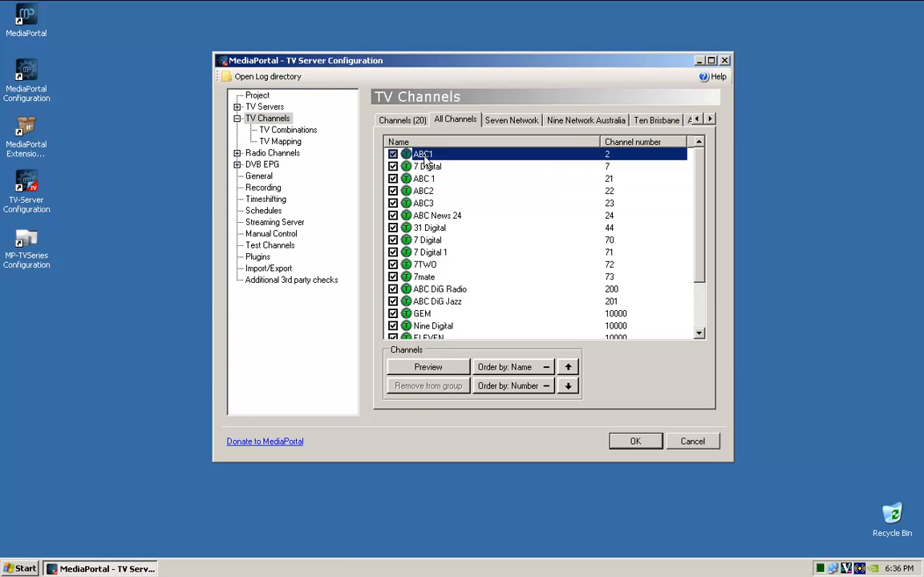
pyautogui.moveTo(429, 145)
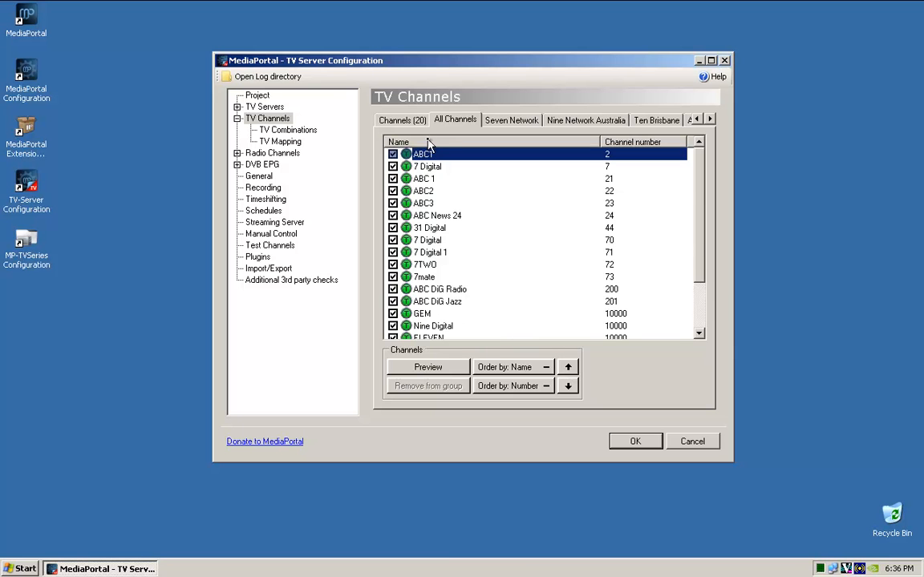
pyautogui.click(401, 119)
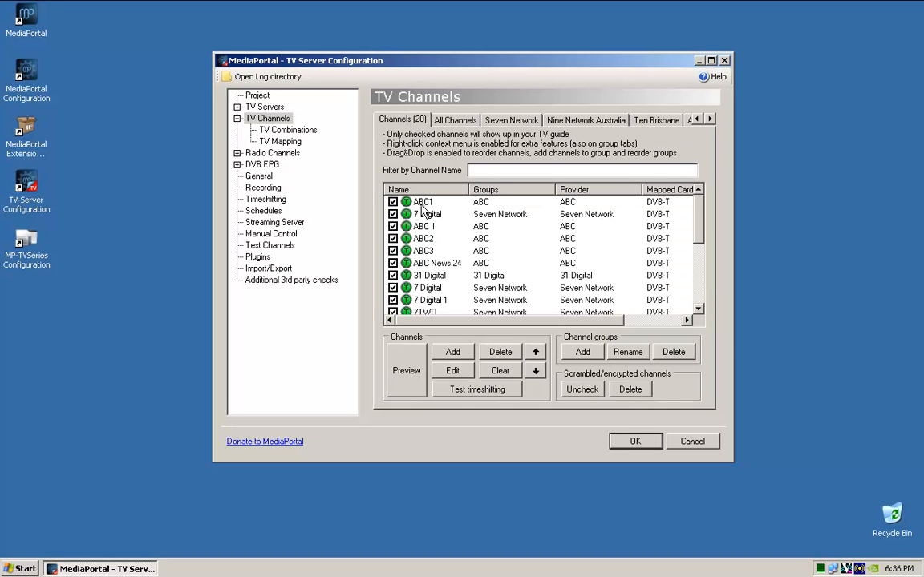
# Untick the duplicate ABC1 entry in the All Channels group and select 31 Digital
pyautogui.click(423, 202)
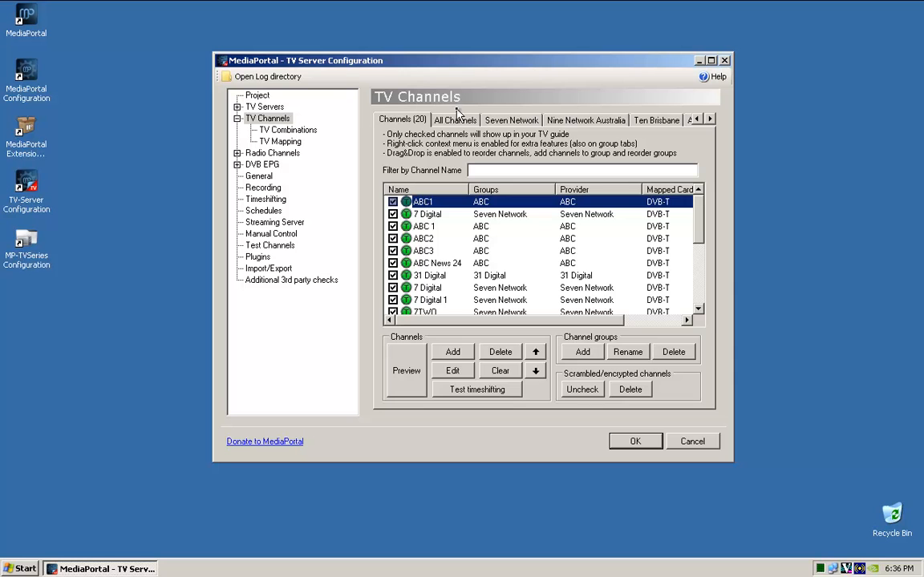
pyautogui.click(455, 119)
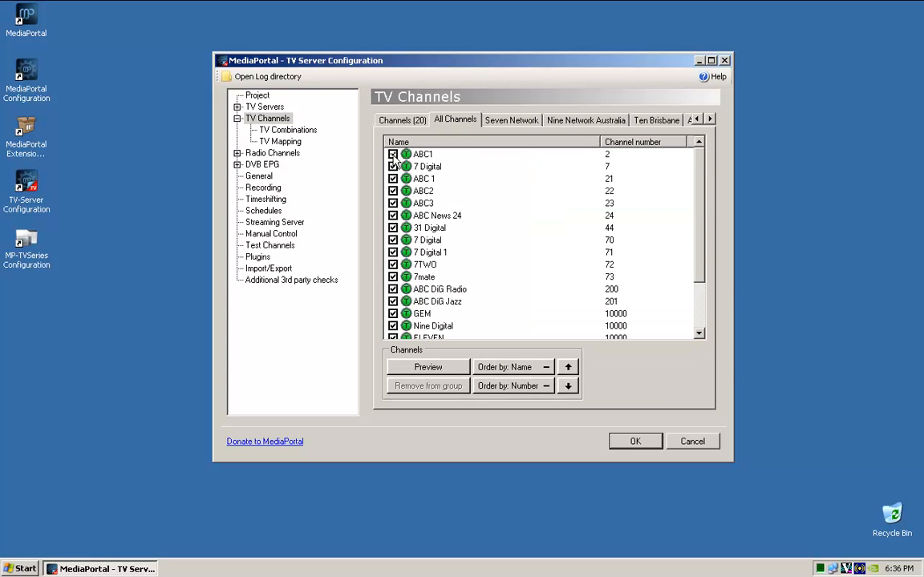
pyautogui.click(393, 154)
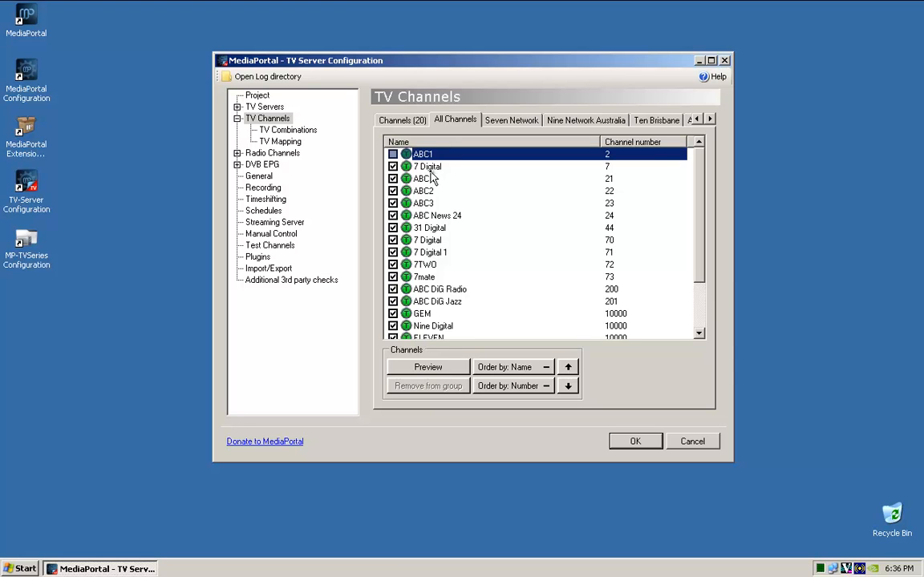
pyautogui.moveTo(440, 228)
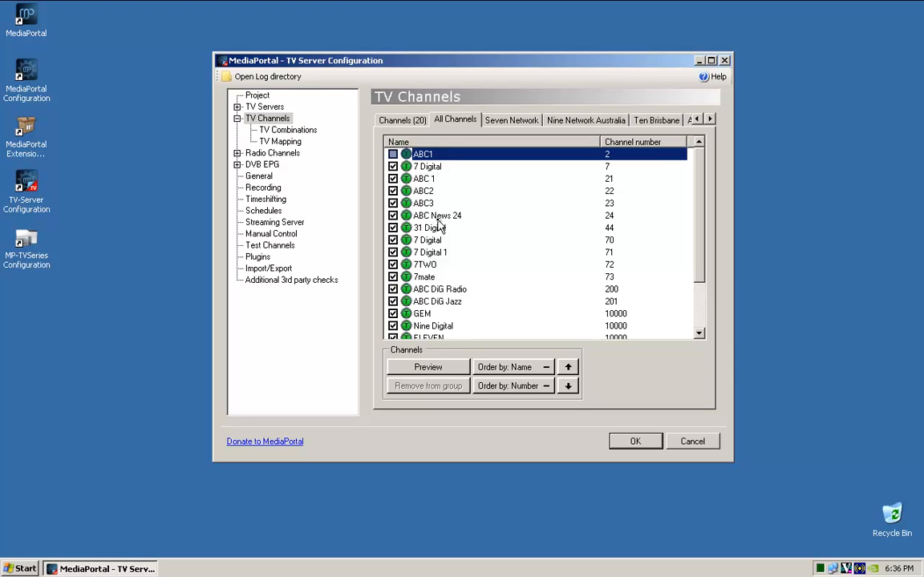
pyautogui.click(430, 228)
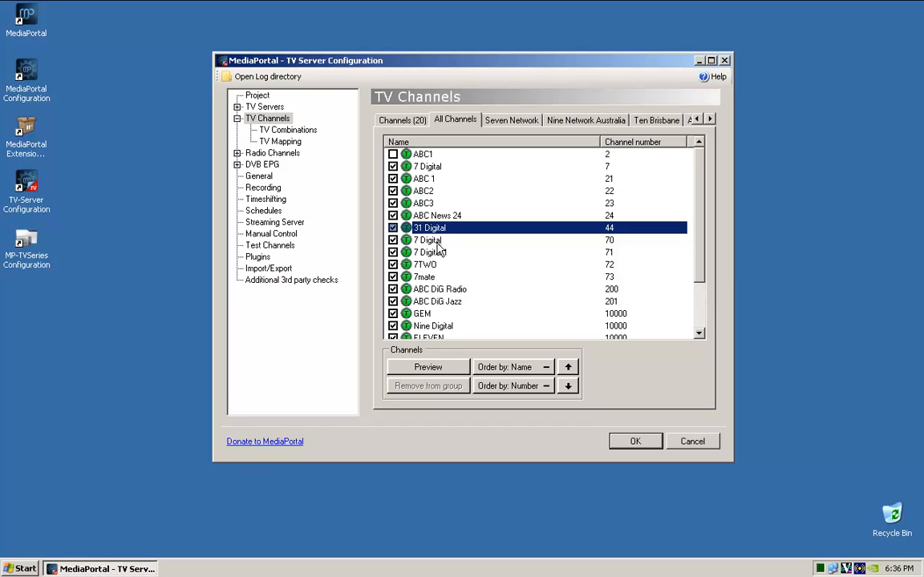
# Review 7 Digital and 7mate duplicates, then switch to the editable channel list
pyautogui.click(427, 240)
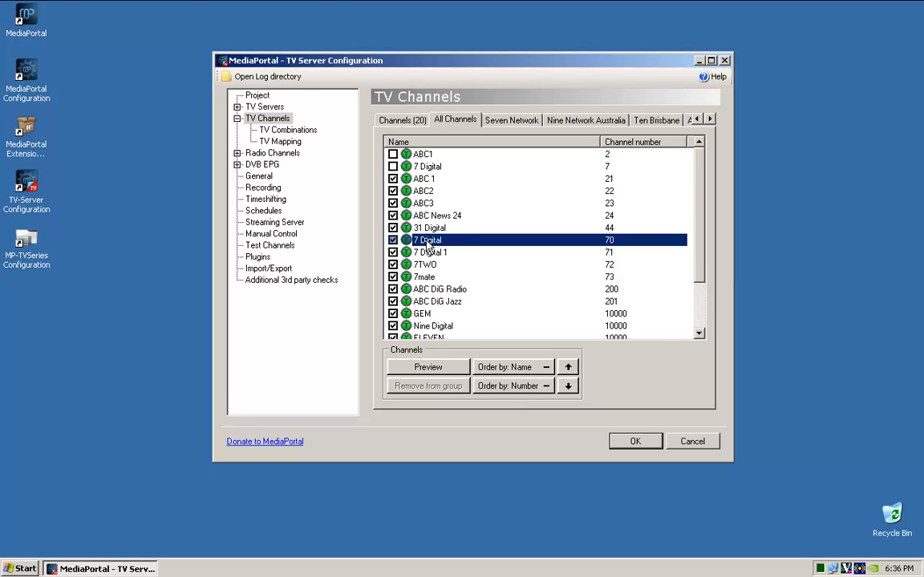
pyautogui.click(429, 252)
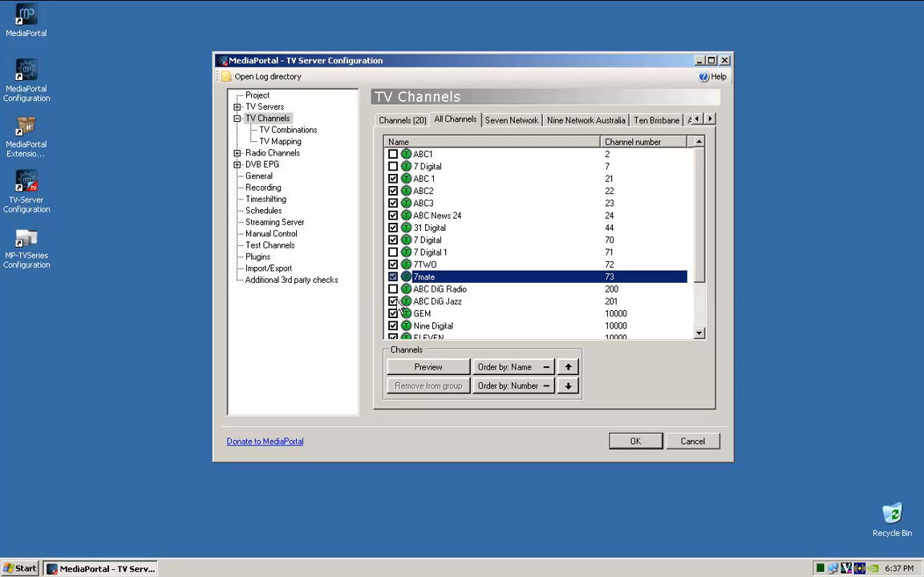
pyautogui.scroll(-3)
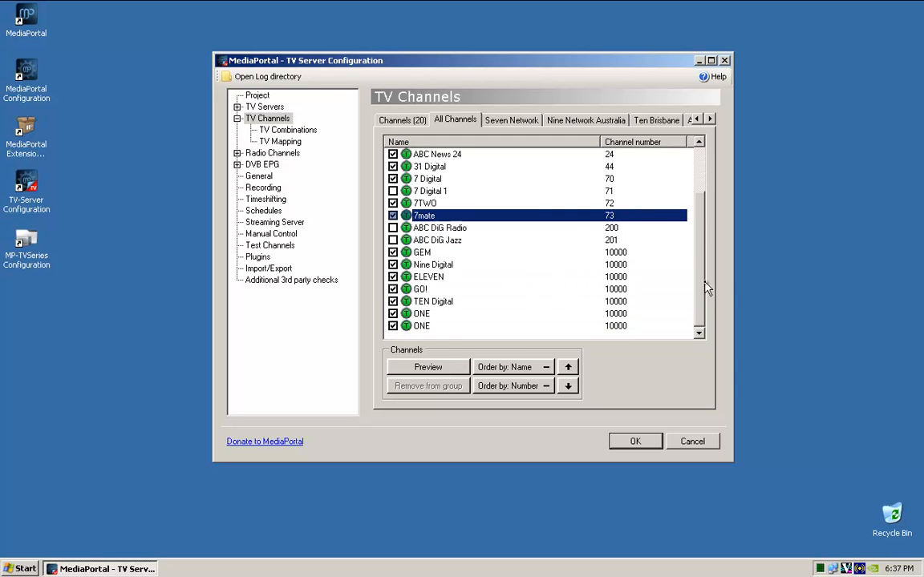
pyautogui.moveTo(424, 260)
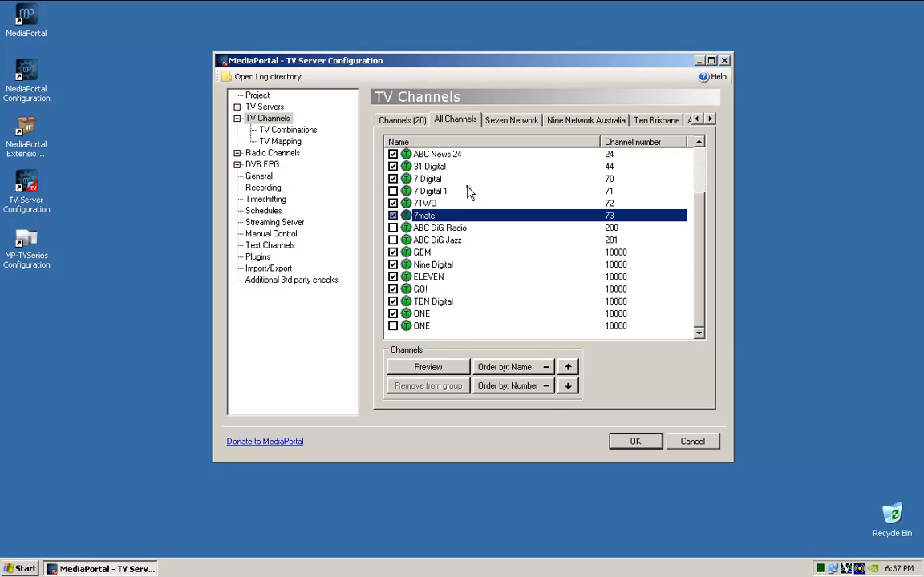
pyautogui.click(401, 119)
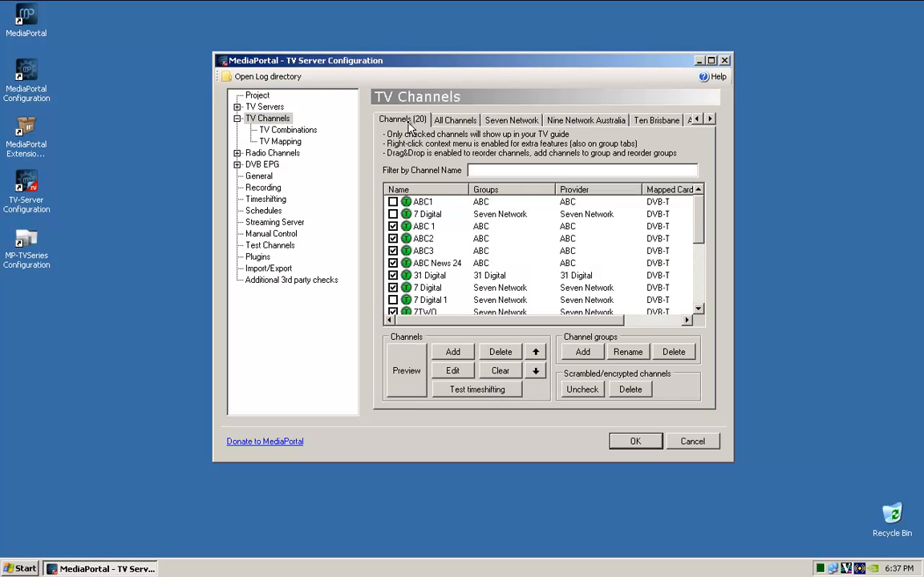
pyautogui.moveTo(683, 211)
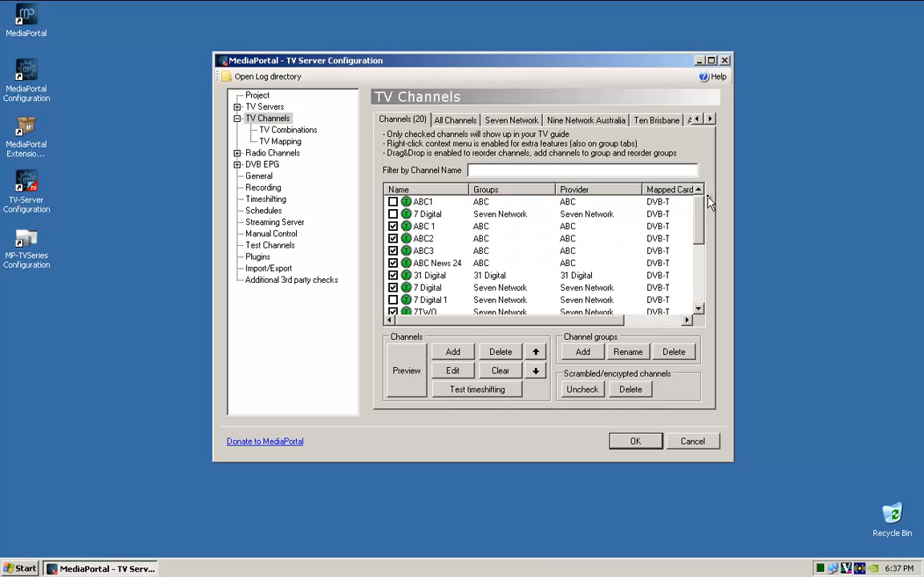
# Delete the unchecked duplicate ABC1 and a second unchecked duplicate, confirming each with Yes
pyautogui.click(423, 202)
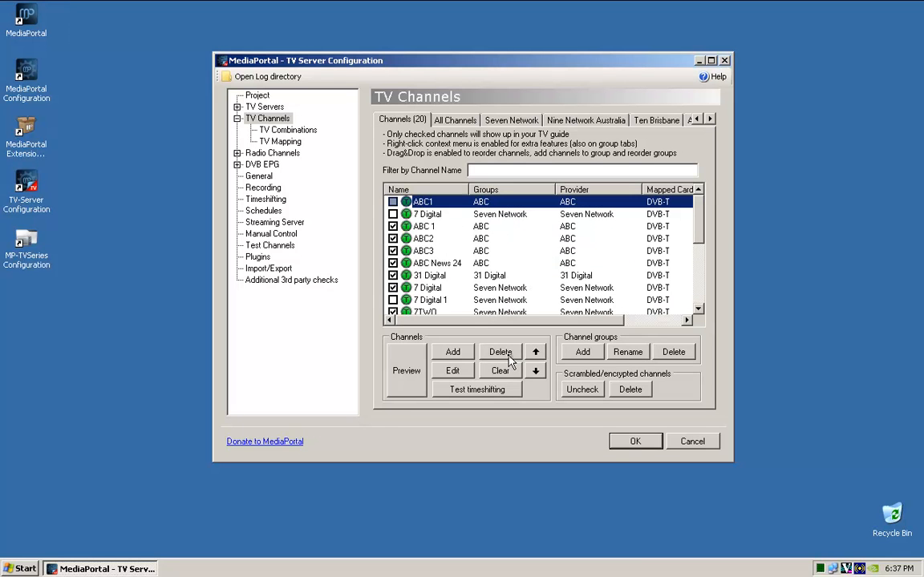
pyautogui.click(500, 352)
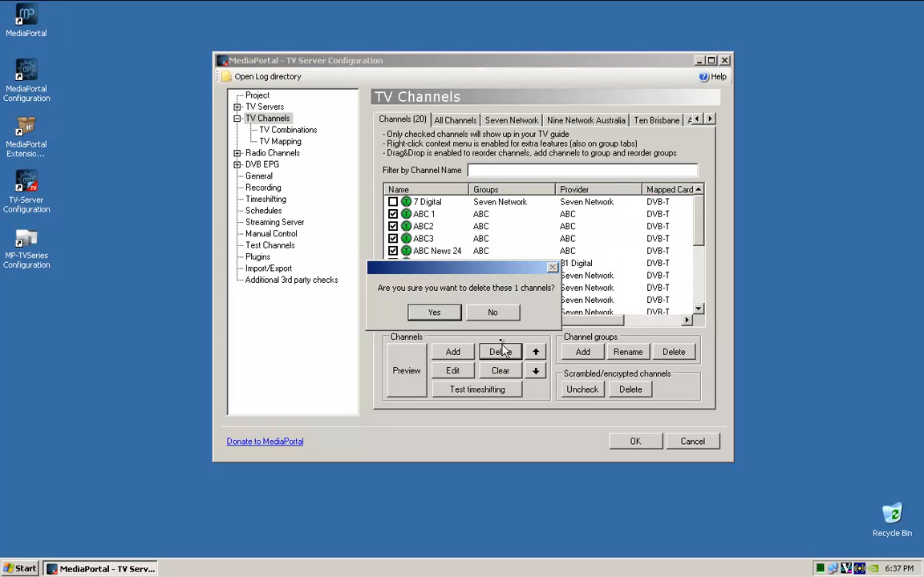
pyautogui.click(433, 311)
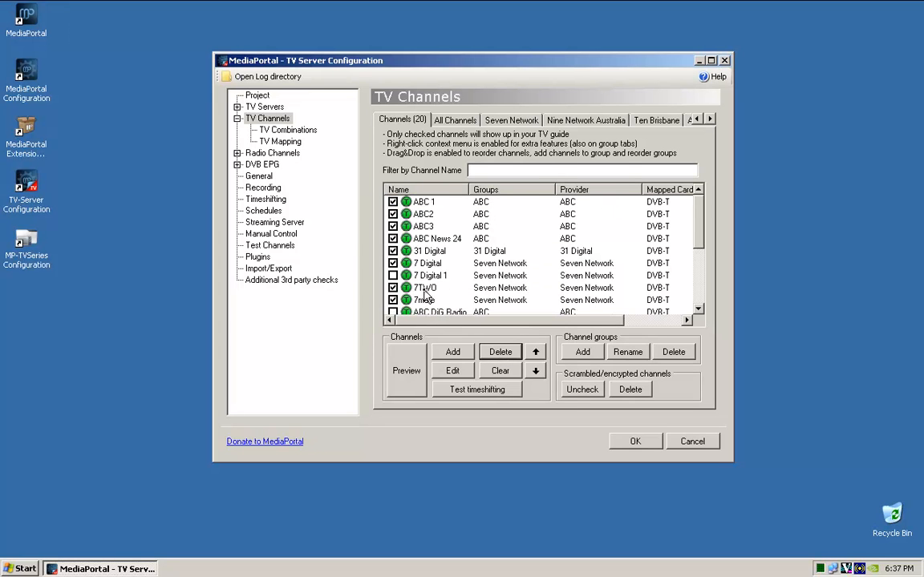
pyautogui.click(501, 351)
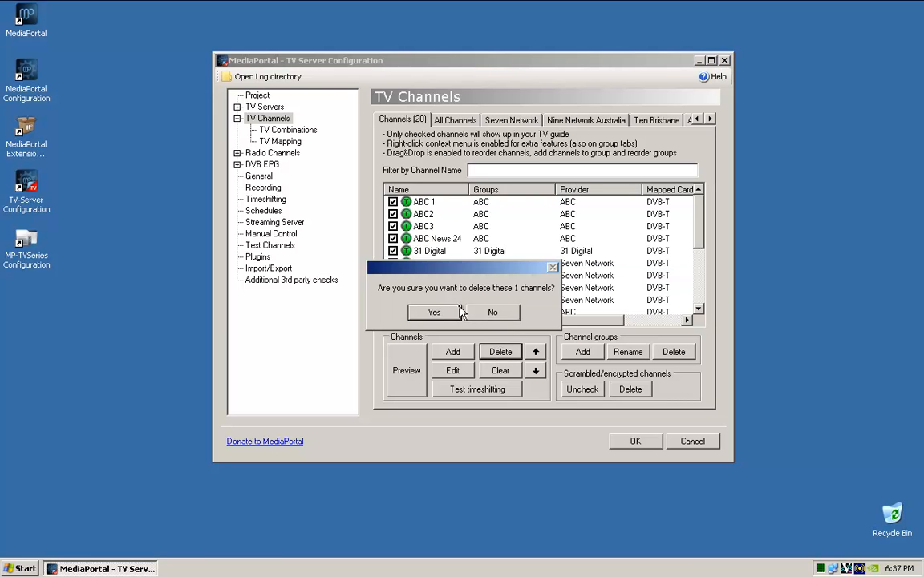
pyautogui.click(433, 312)
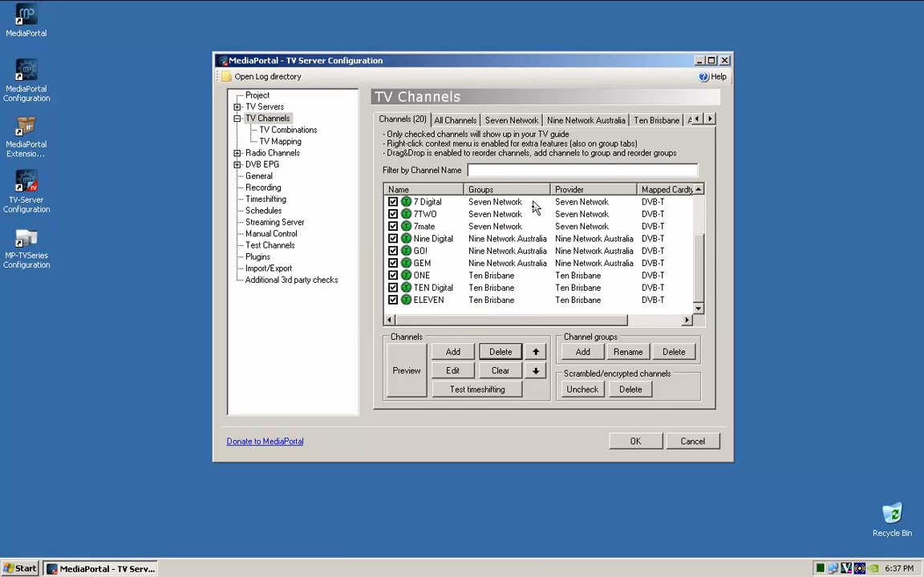
# Review the Seven Network, Ten Brisbane, ABC and All Channels groups holding the 14 remaining channels
pyautogui.click(510, 118)
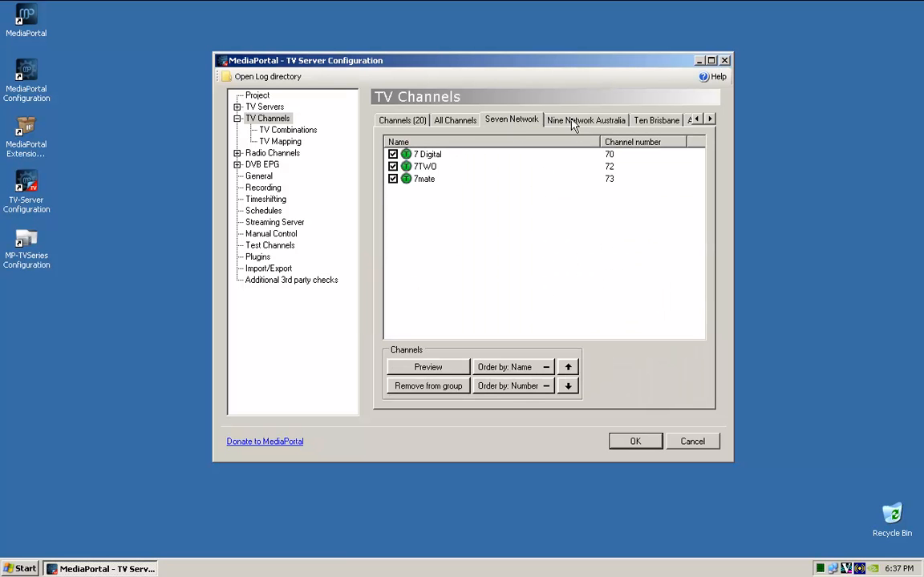
pyautogui.click(656, 118)
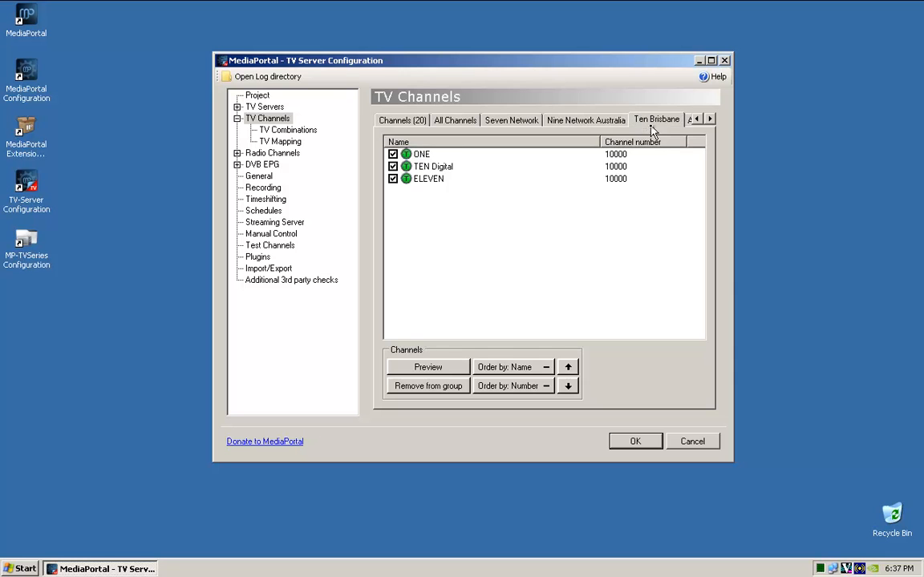
pyautogui.click(709, 118)
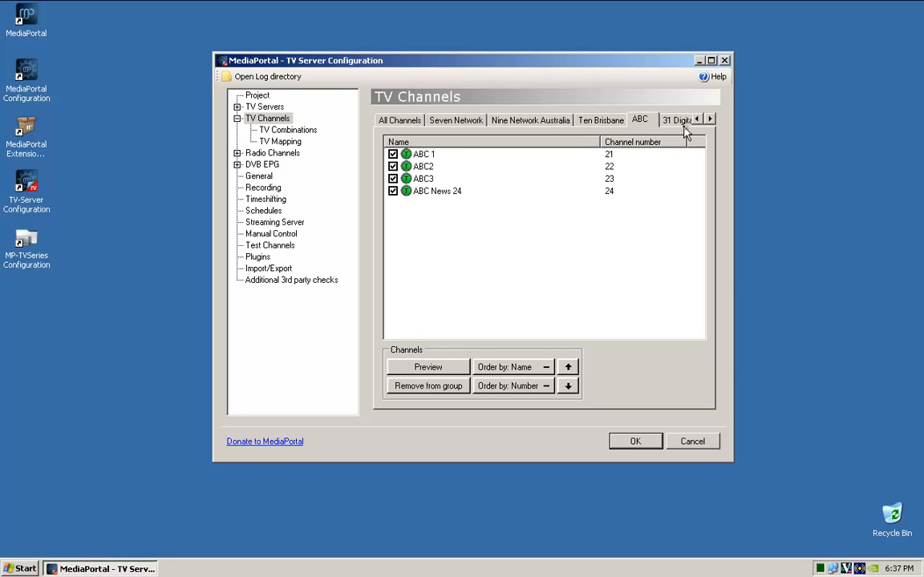
pyautogui.moveTo(670, 137)
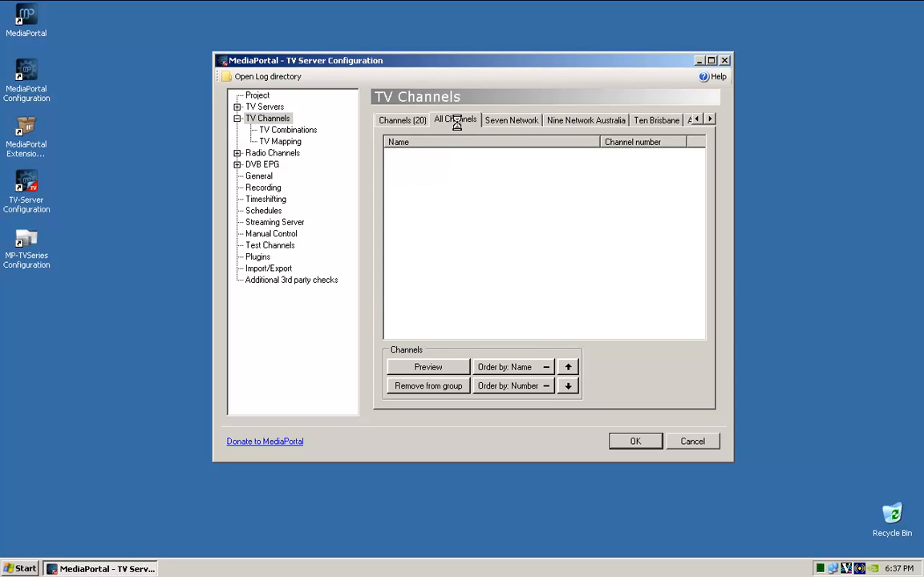
pyautogui.click(456, 119)
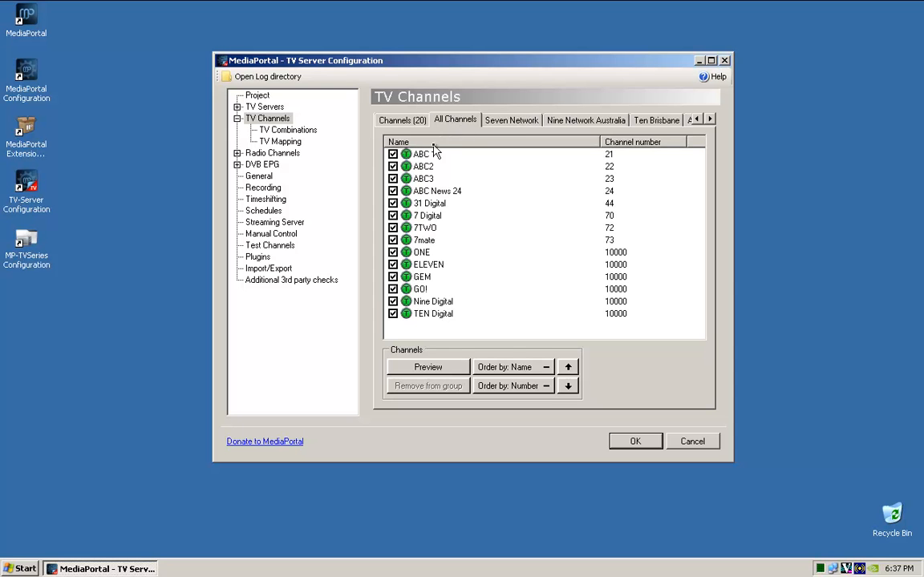
# Compare the editable list against All Channels, then select TV Combinations in the tree
pyautogui.click(401, 119)
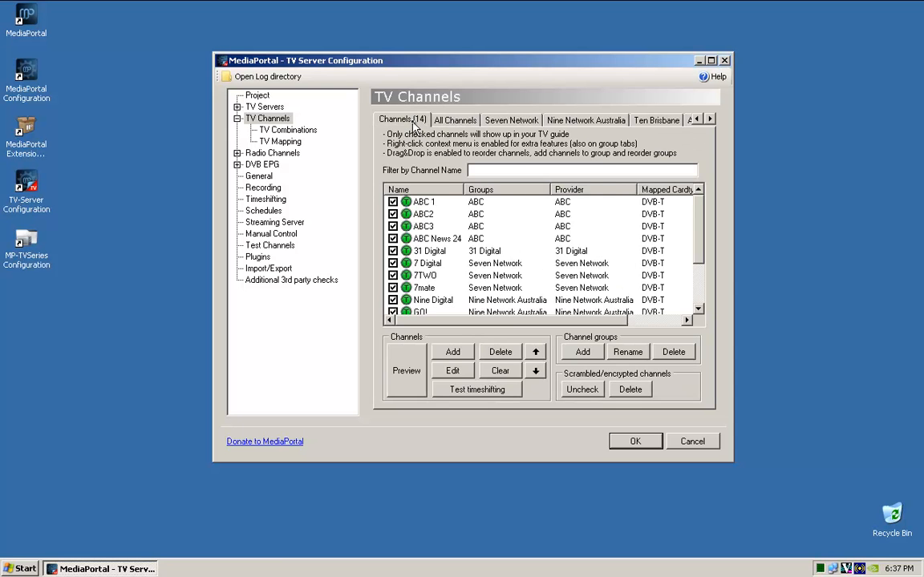
pyautogui.click(456, 120)
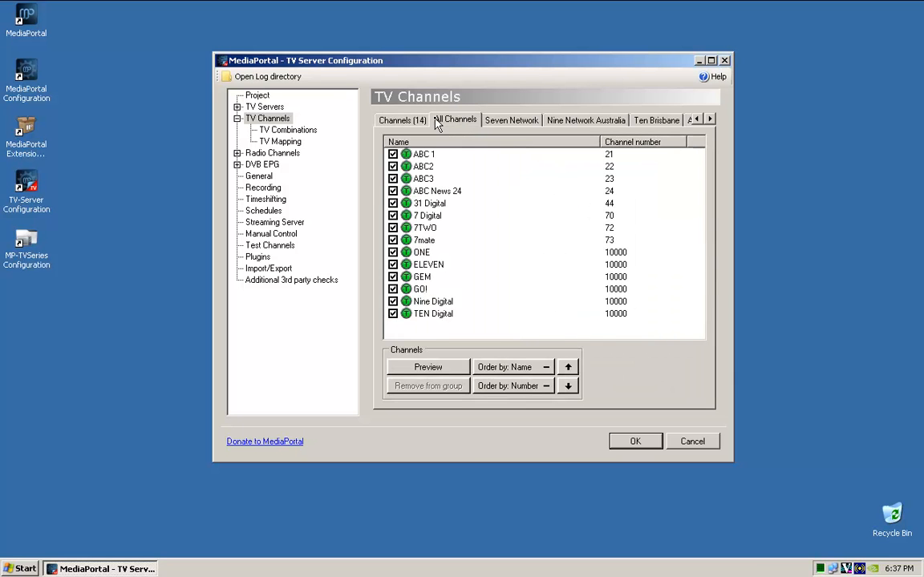
pyautogui.click(401, 118)
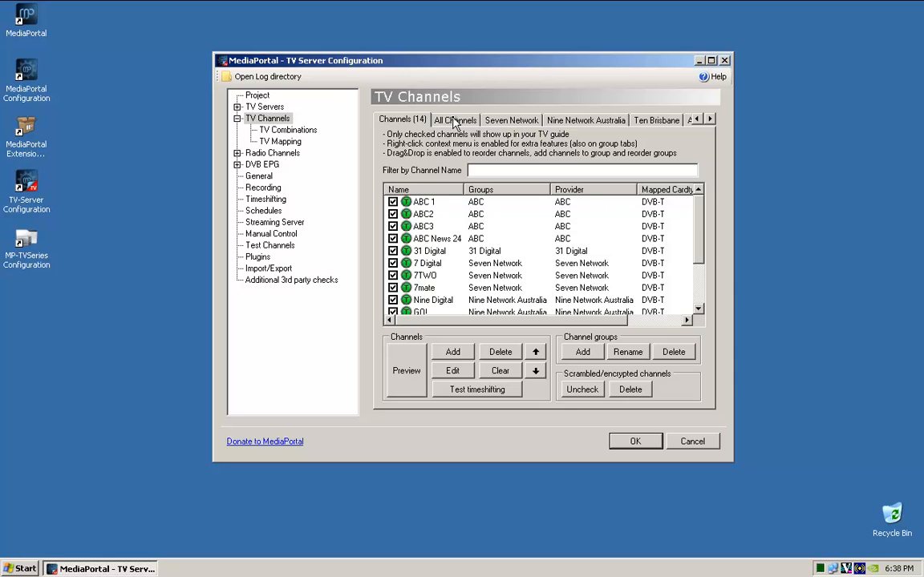
pyautogui.click(455, 118)
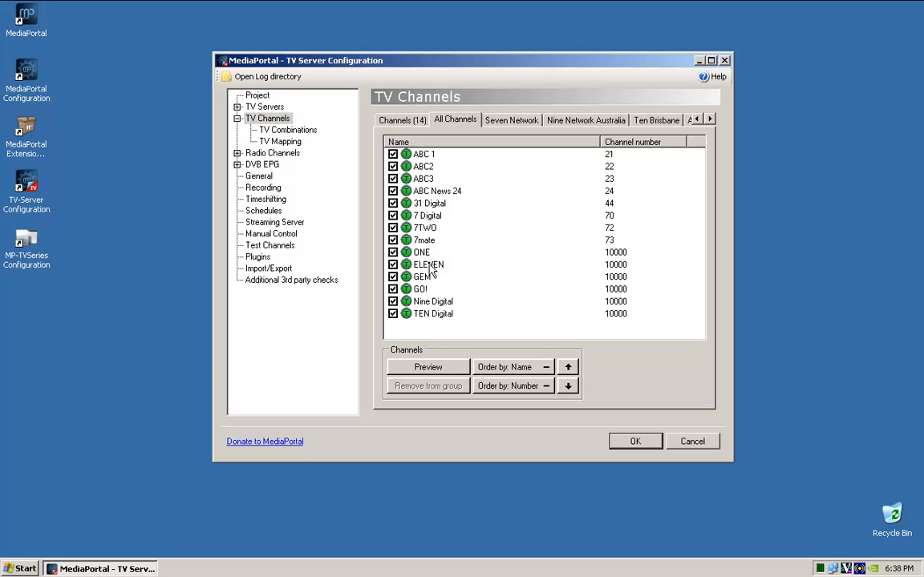
pyautogui.moveTo(423, 273)
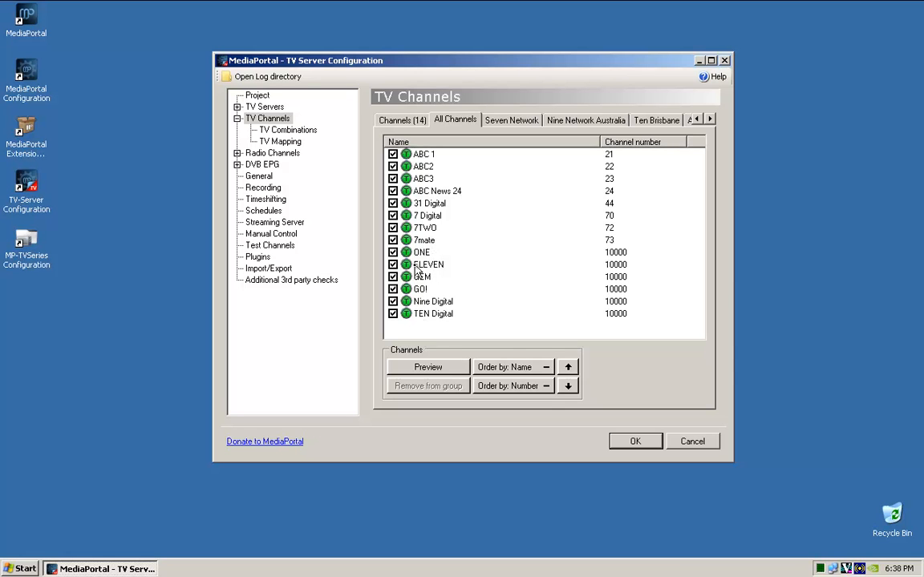
pyautogui.moveTo(454, 170)
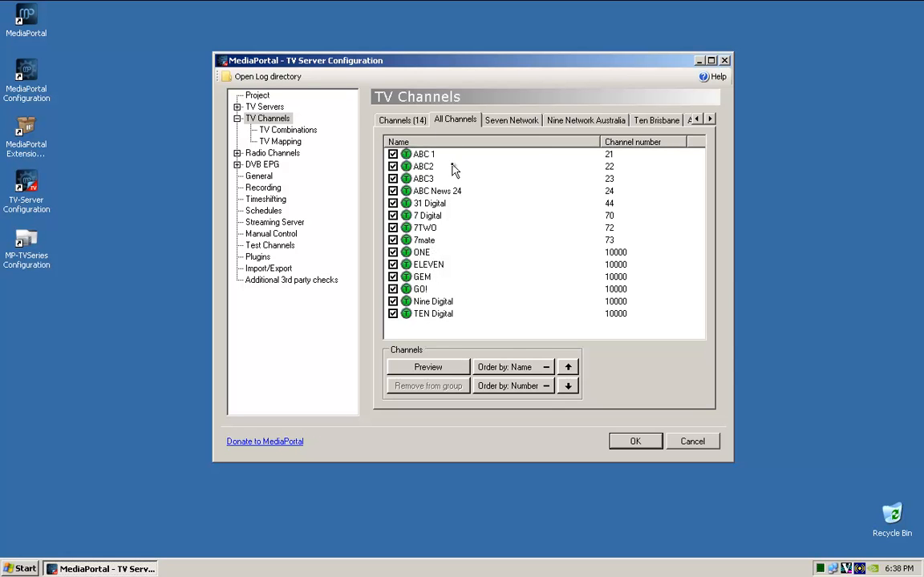
pyautogui.moveTo(423, 302)
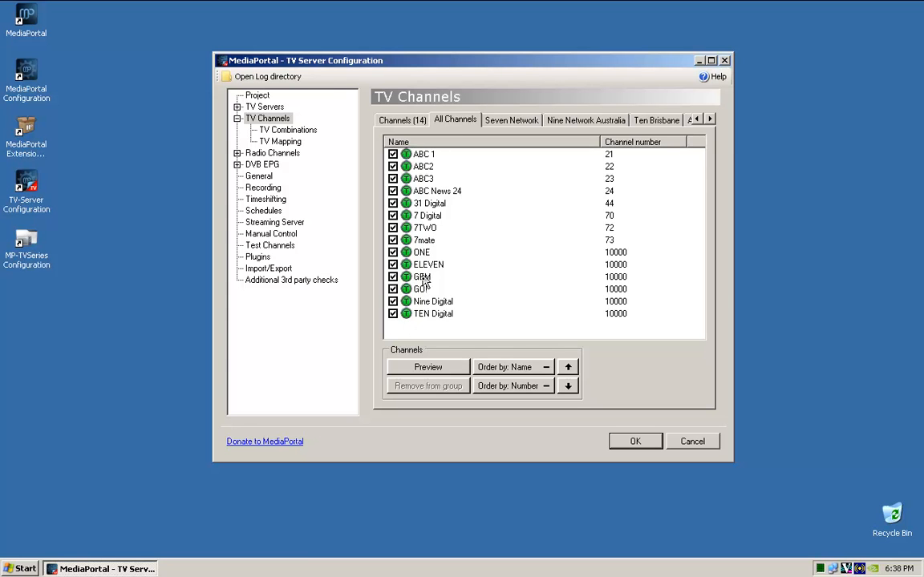
pyautogui.click(287, 130)
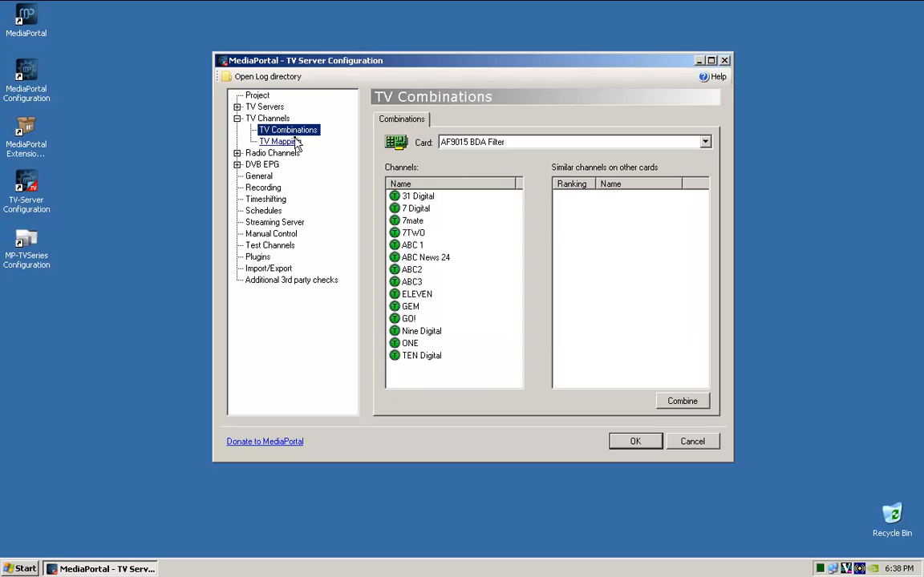
pyautogui.moveTo(306, 154)
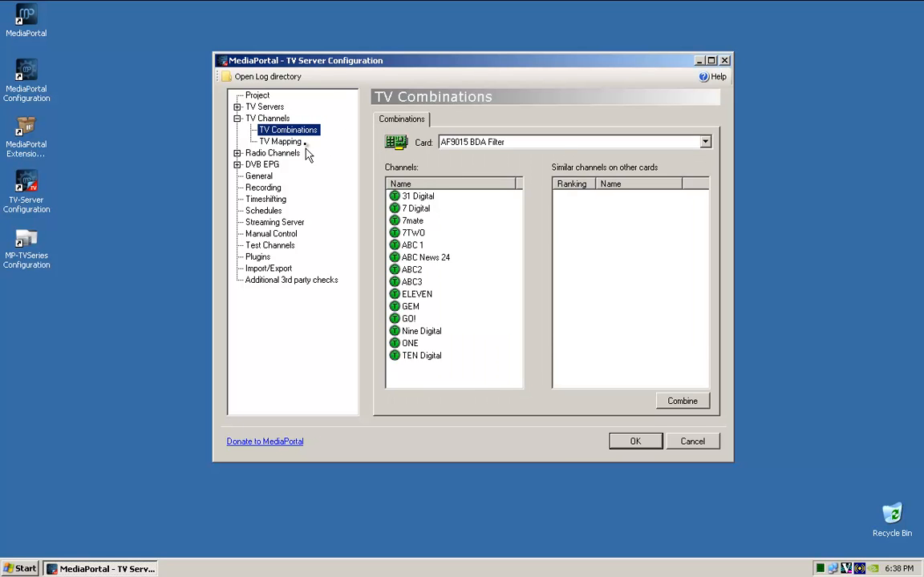
# Review the TV channel mapping for the tuner cards, including the third card
pyautogui.click(279, 142)
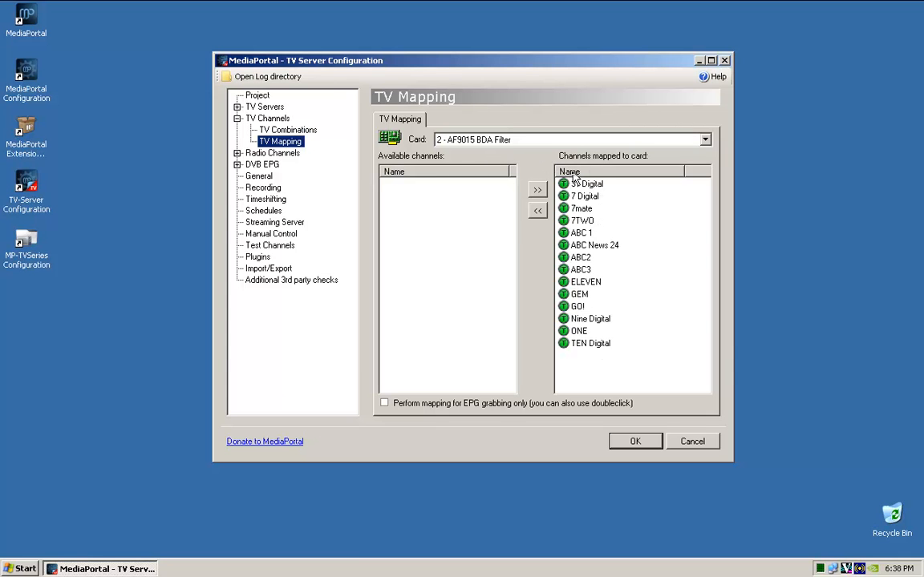
pyautogui.click(702, 138)
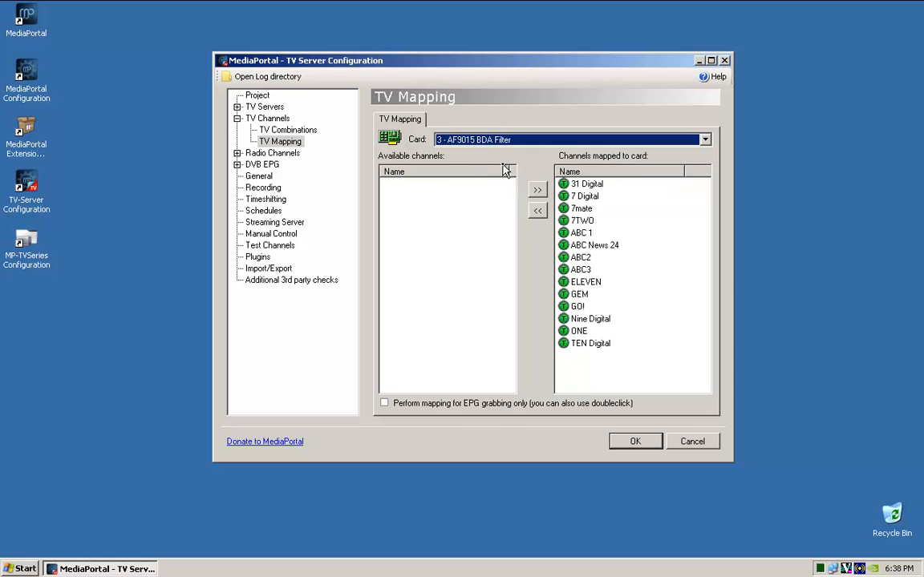
pyautogui.moveTo(243, 125)
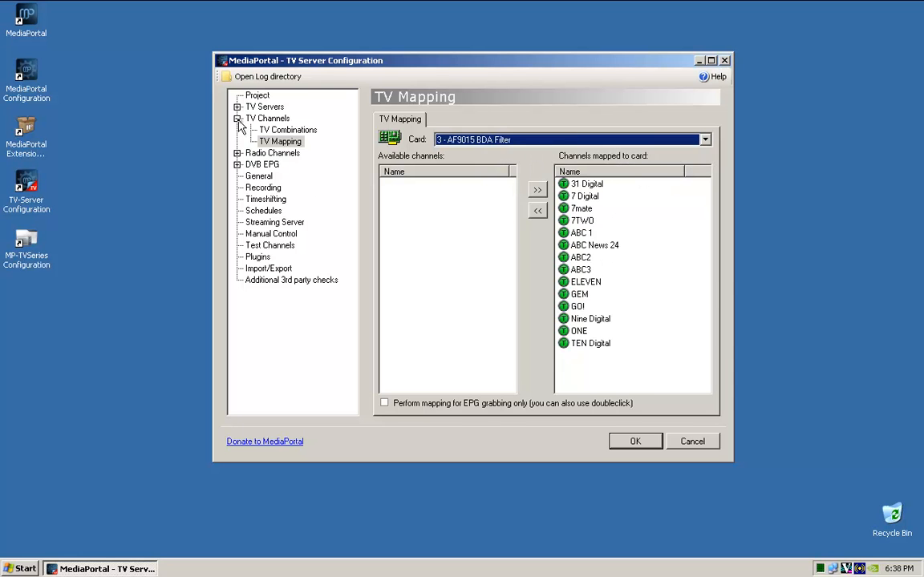
pyautogui.click(268, 119)
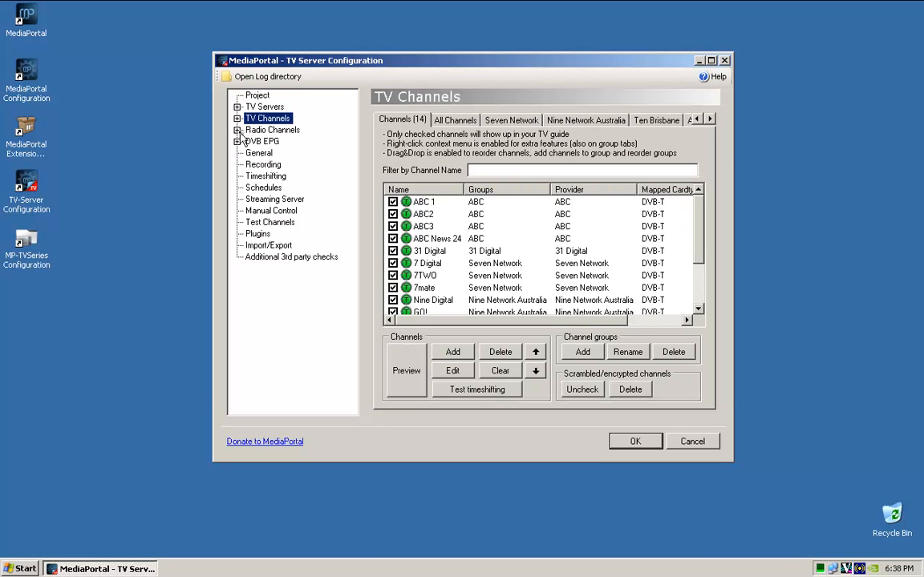
# Check the radio channel list and mapping, then expand DVB EPG to its settings
pyautogui.click(272, 129)
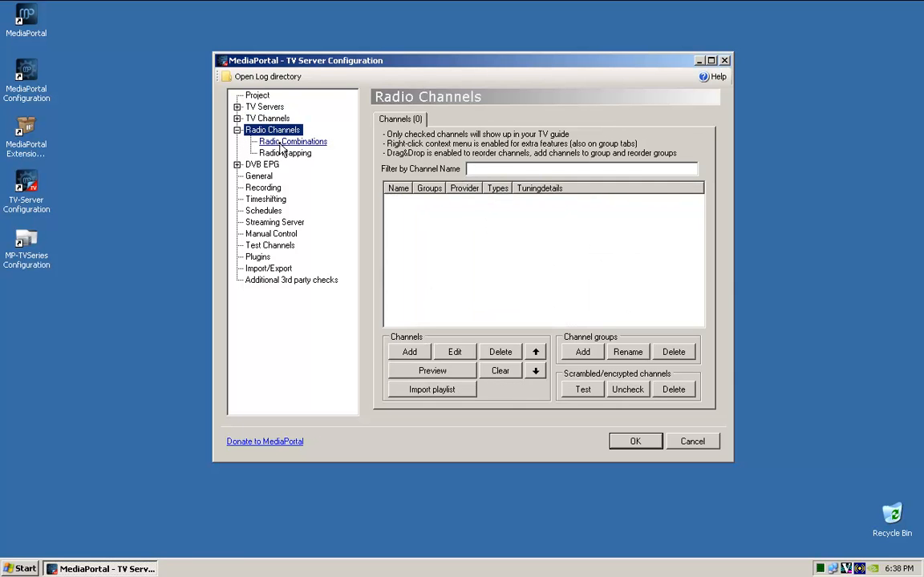
pyautogui.click(286, 154)
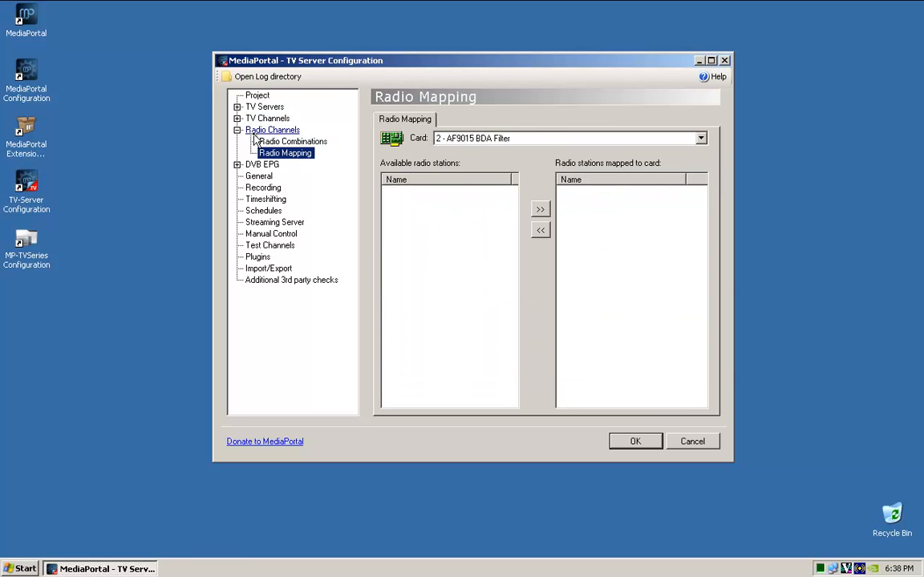
pyautogui.click(273, 128)
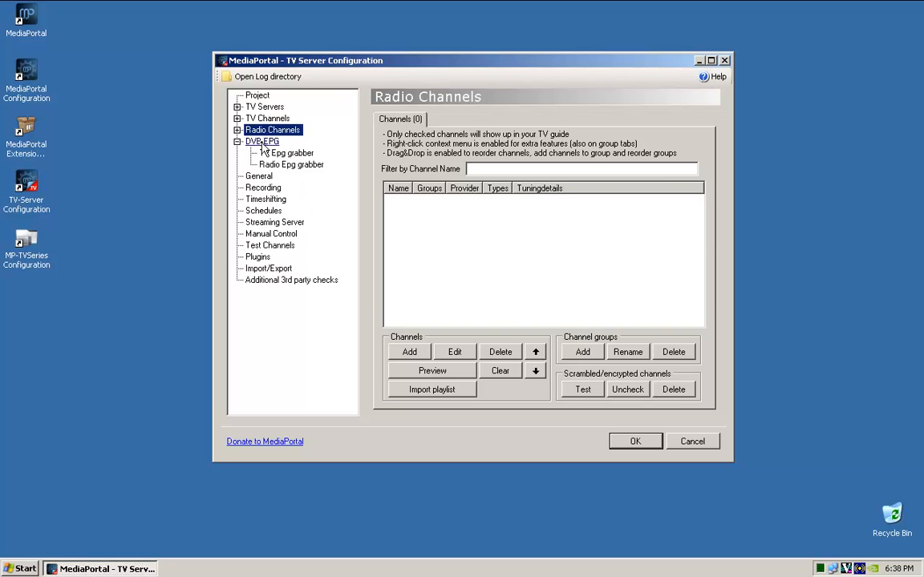
pyautogui.click(263, 141)
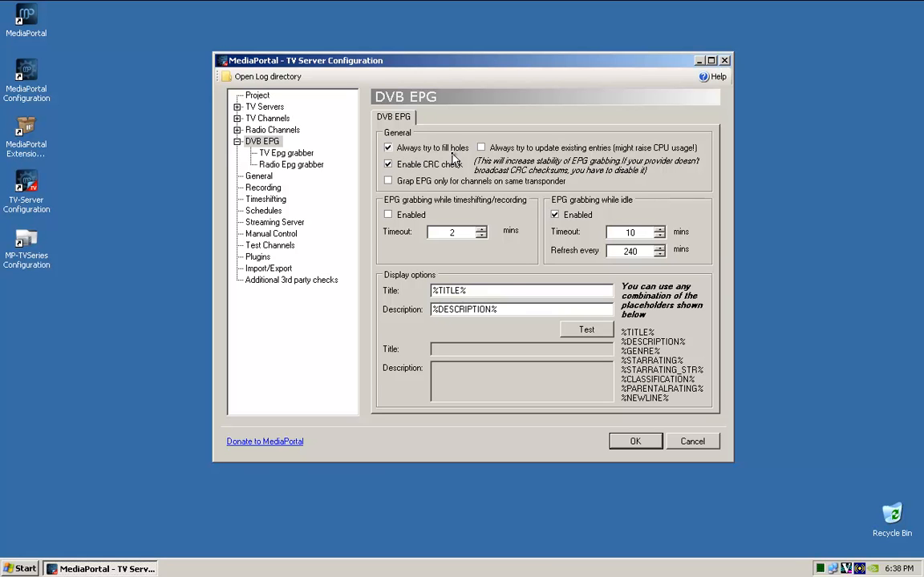
pyautogui.moveTo(449, 158)
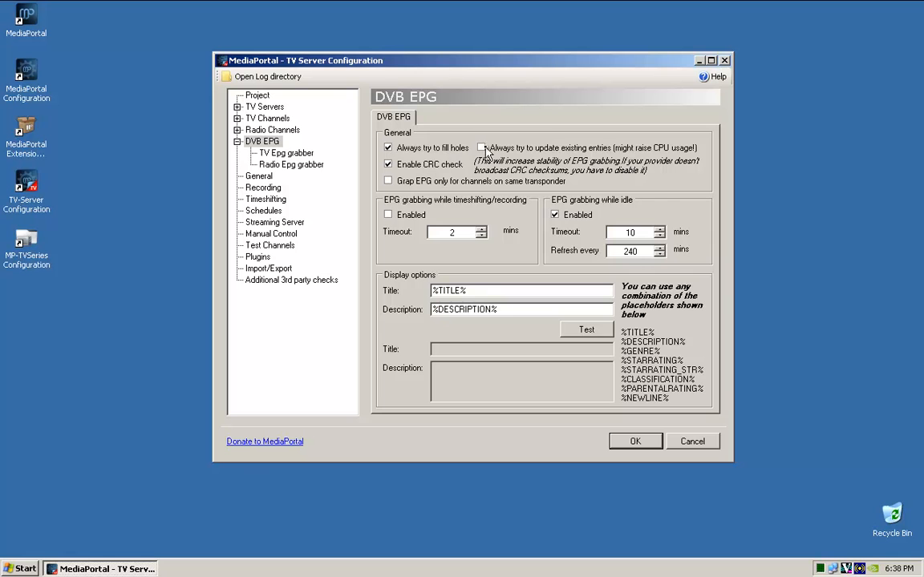
# Turn on 'Always try to update existing entries' for DVB EPG grabbing
pyautogui.click(481, 148)
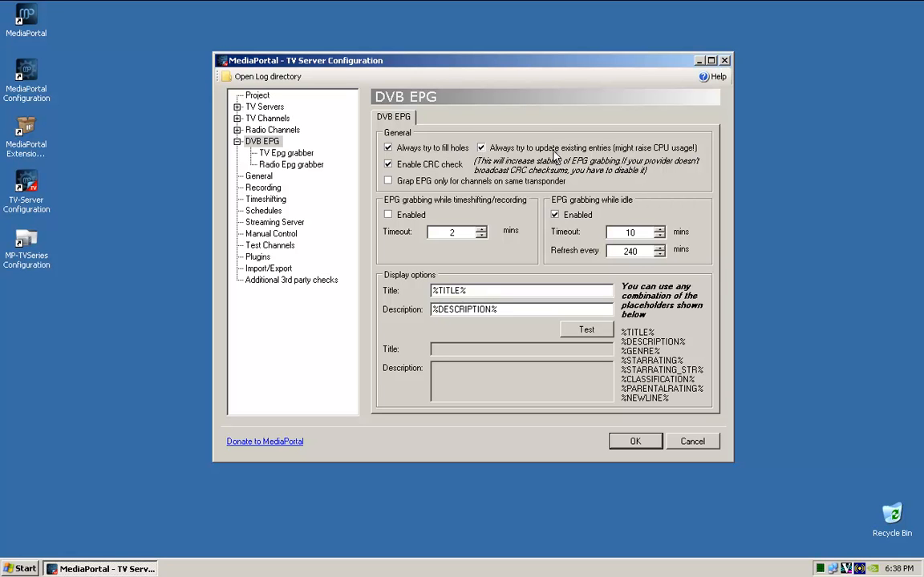
pyautogui.click(286, 152)
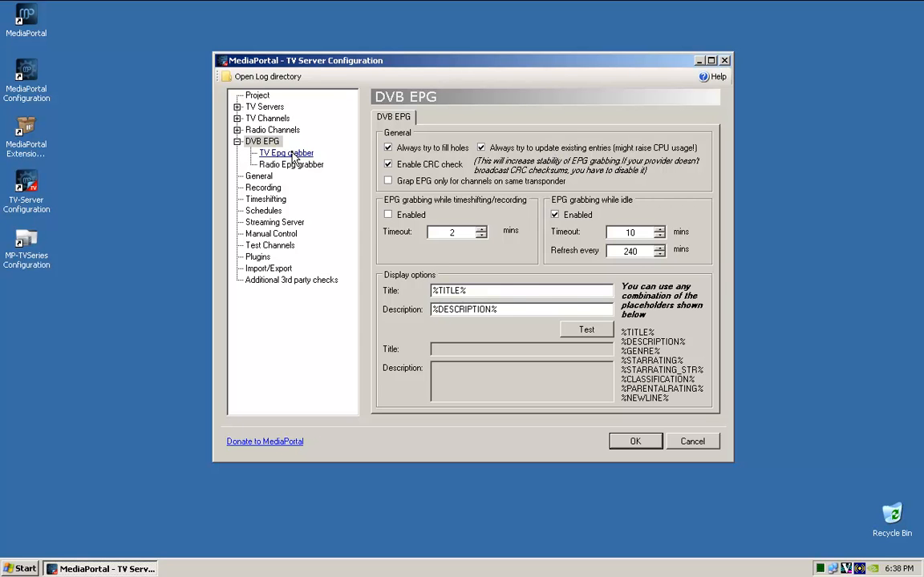
# Store TV EPG data only for the selected channels, then check the radio EPG grabber
pyautogui.click(285, 153)
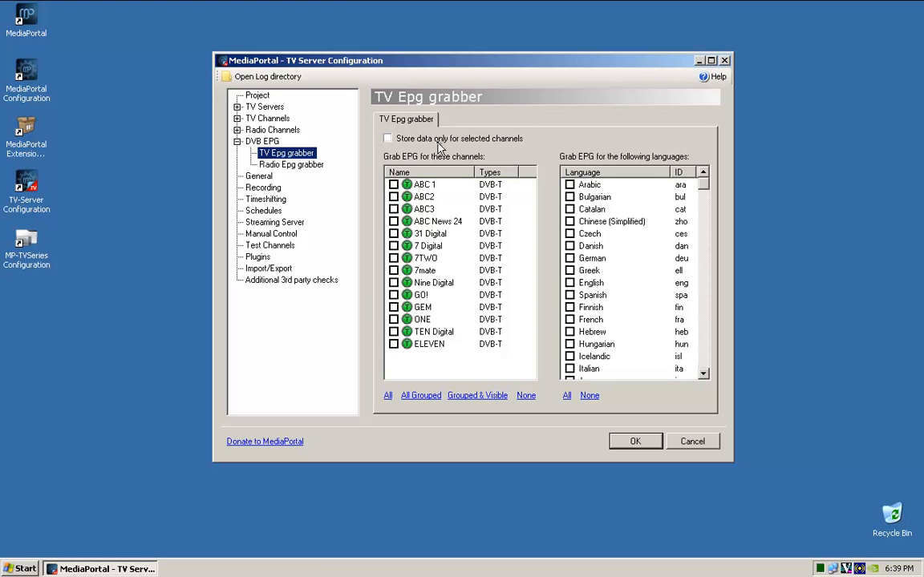
pyautogui.moveTo(391, 148)
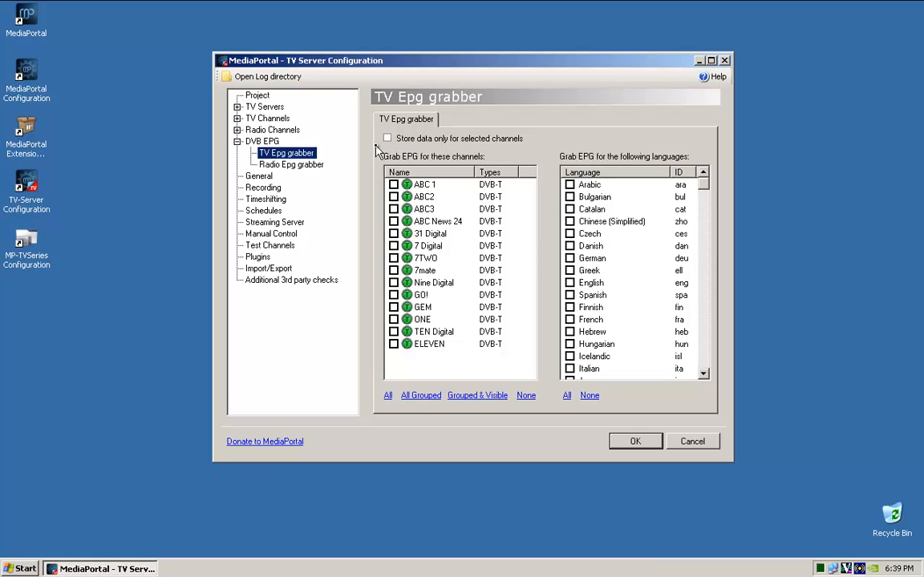
pyautogui.click(388, 138)
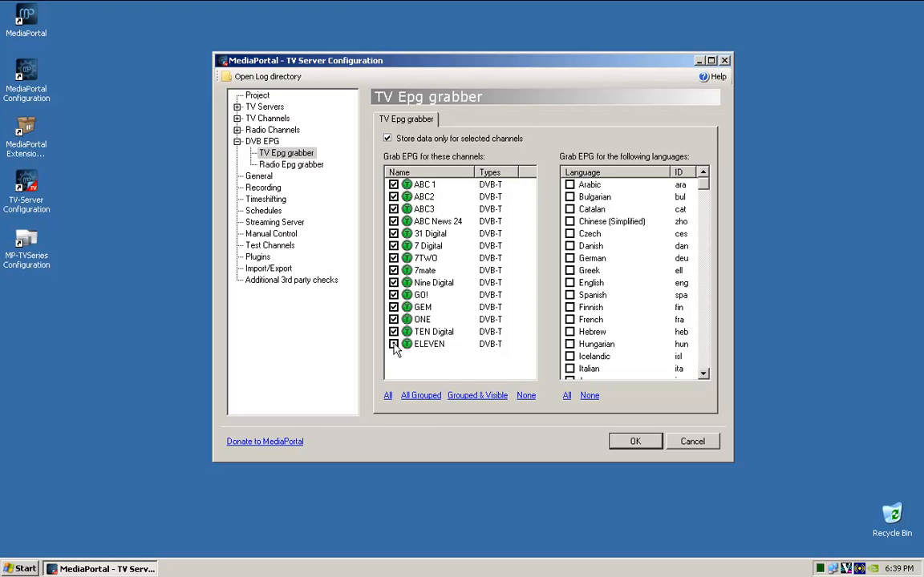
pyautogui.click(292, 164)
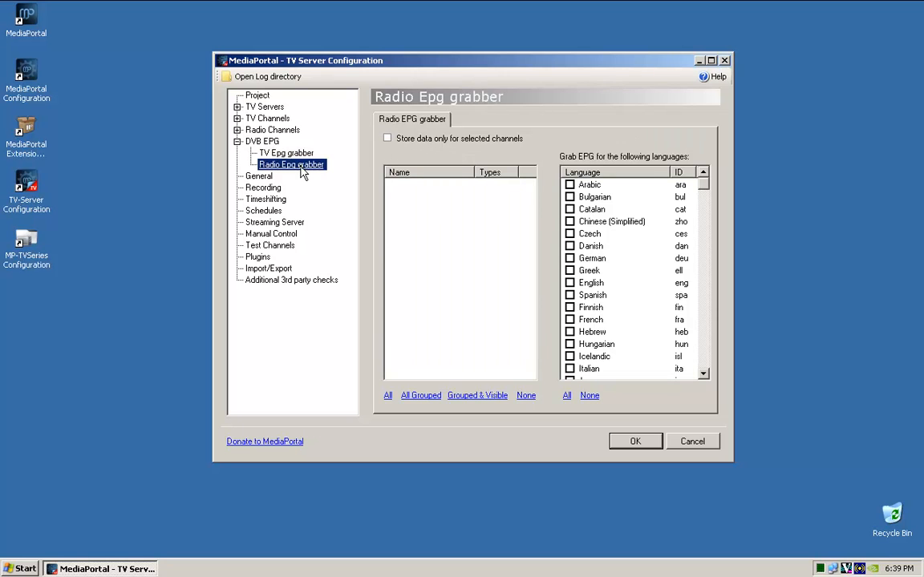
# Switch to the general server settings and view the Software Encoders list
pyautogui.click(263, 141)
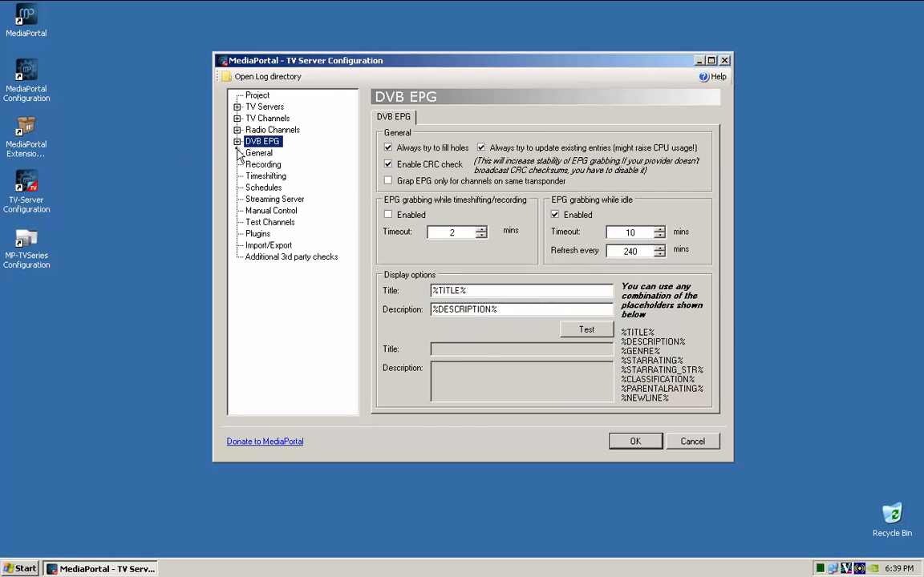
pyautogui.click(259, 152)
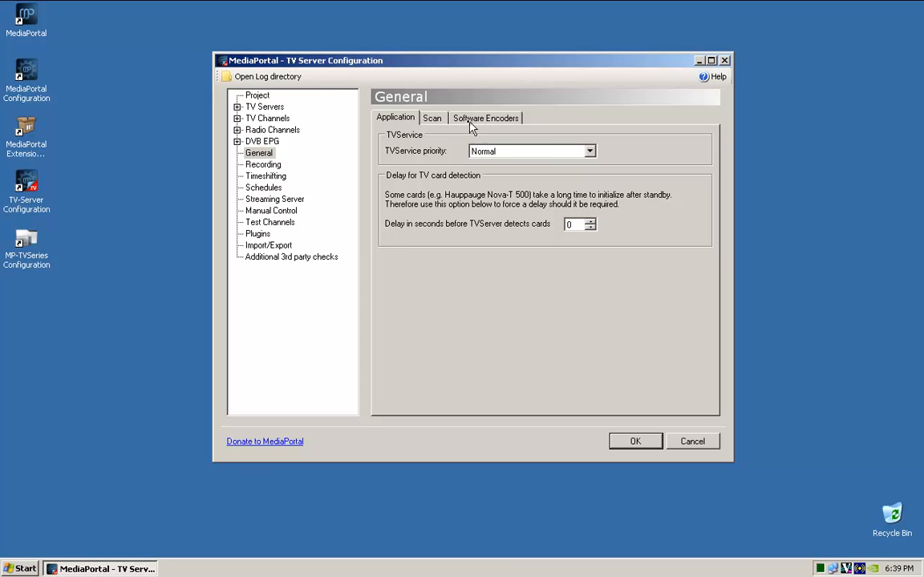
pyautogui.click(484, 117)
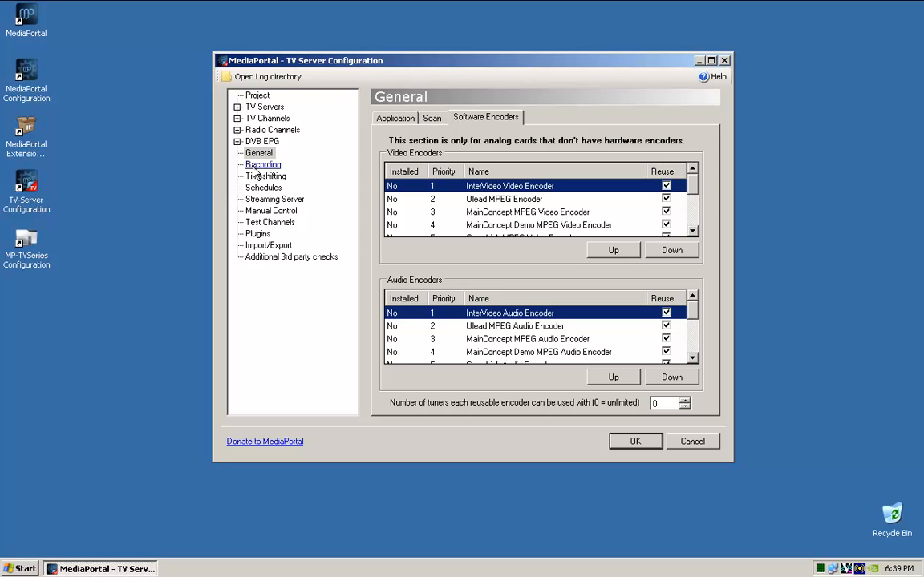
# Show the Recording settings with their pre- and post-recording minutes
pyautogui.click(263, 163)
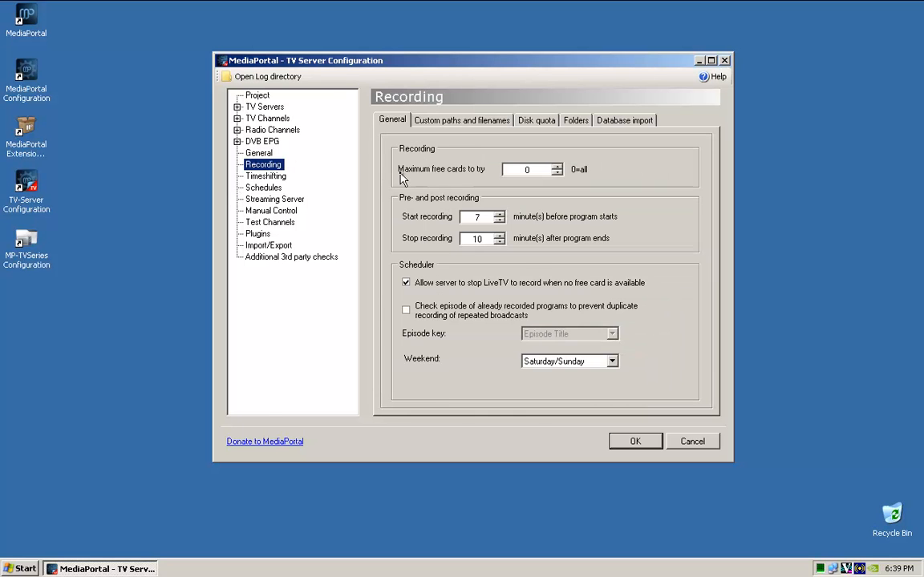
pyautogui.moveTo(471, 227)
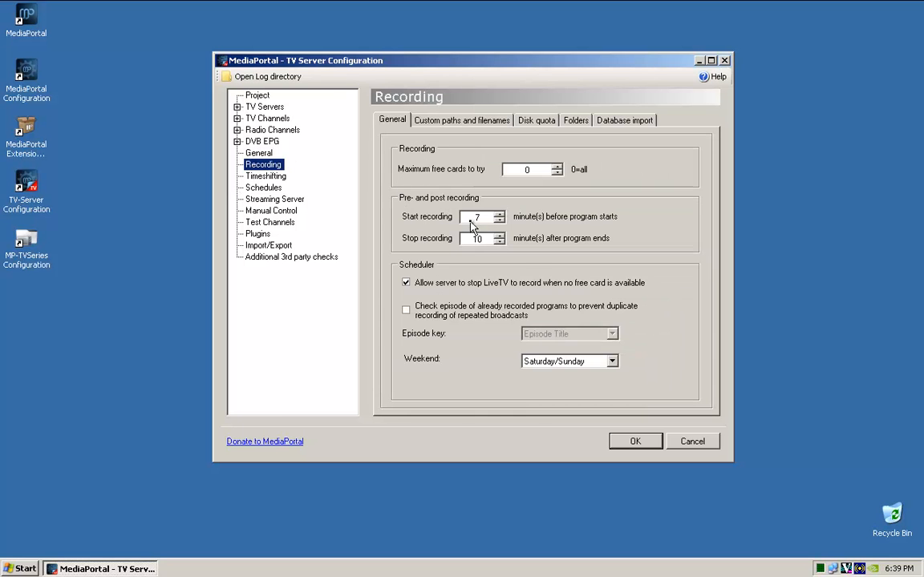
pyautogui.moveTo(478, 207)
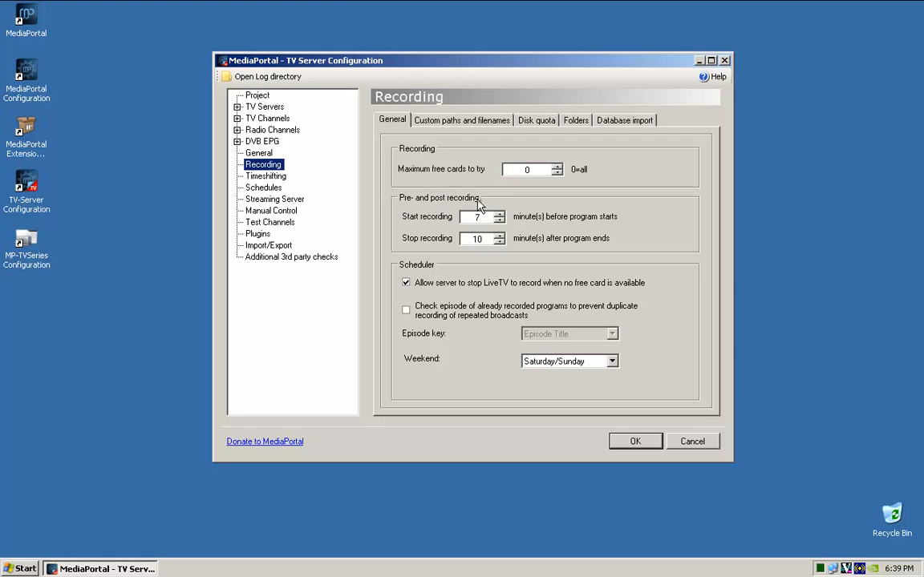
pyautogui.moveTo(511, 251)
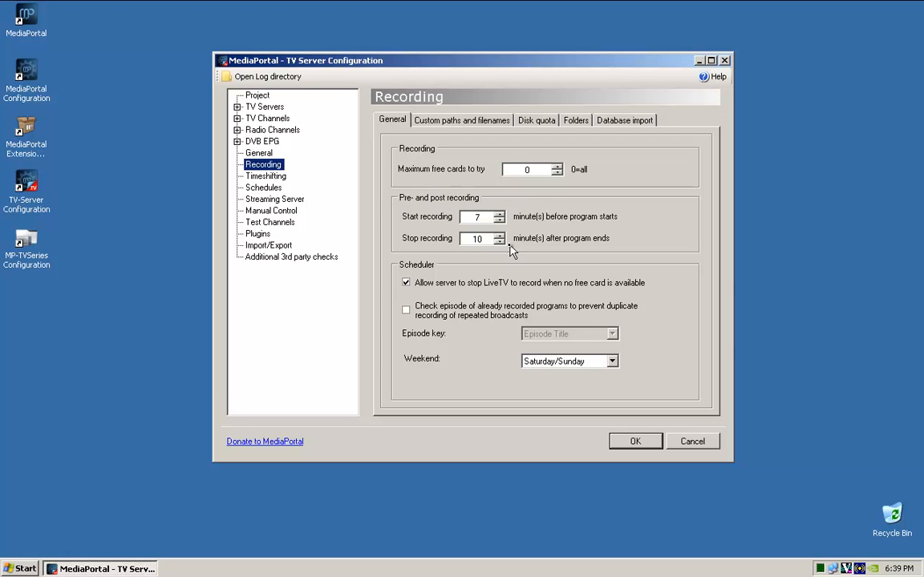
pyautogui.moveTo(676, 209)
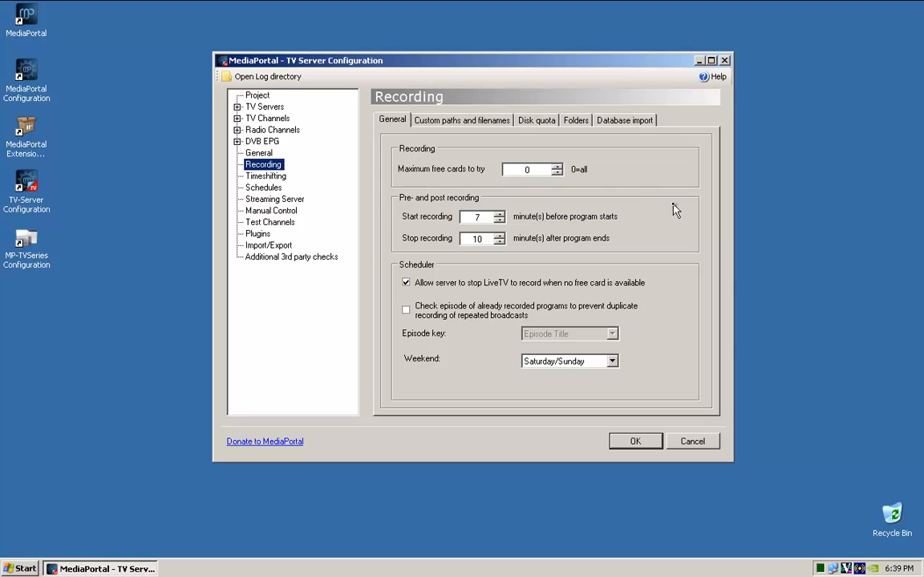
pyautogui.moveTo(651, 247)
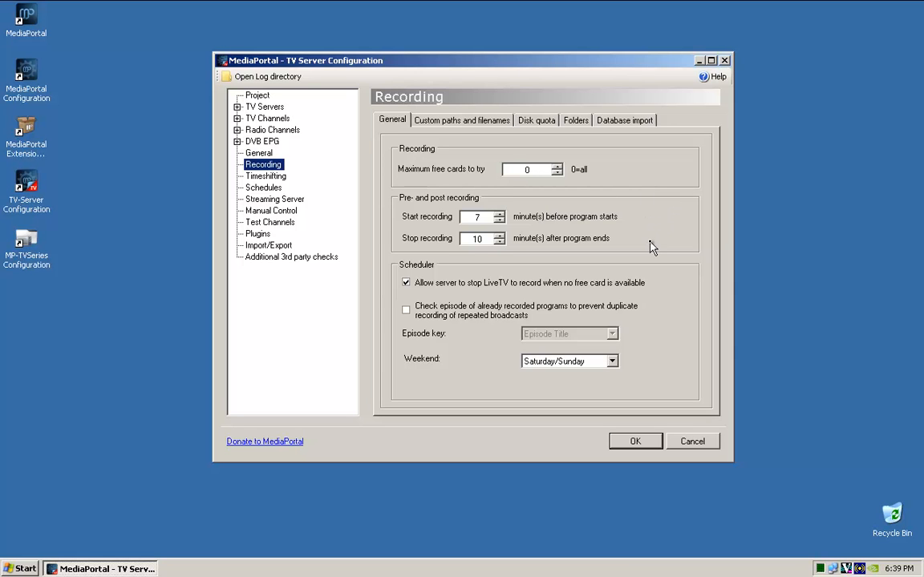
pyautogui.moveTo(449, 227)
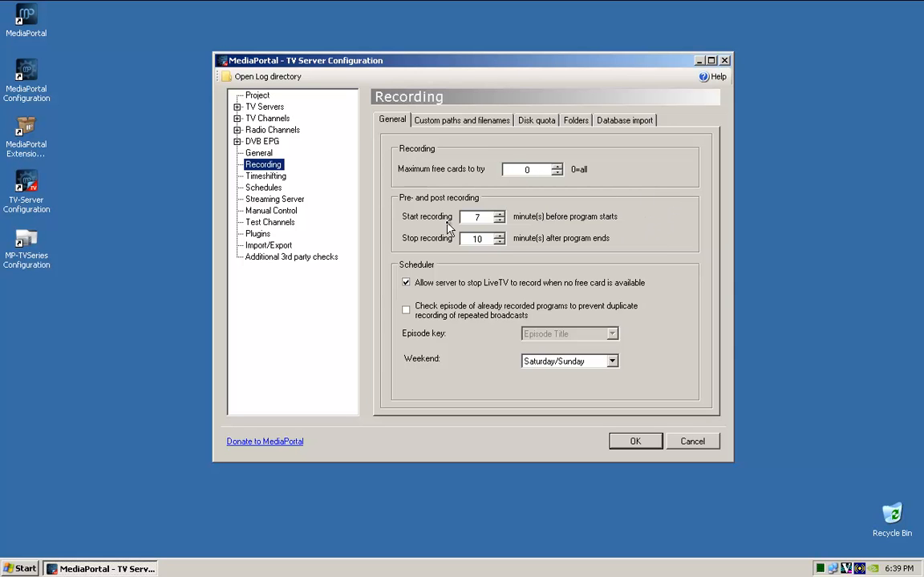
pyautogui.moveTo(586, 227)
pyautogui.write('15')
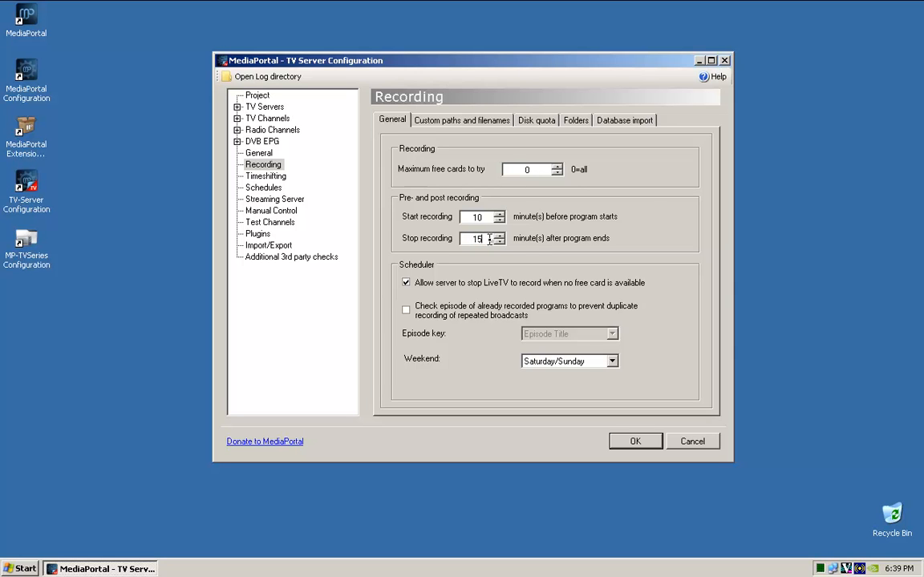
pyautogui.moveTo(590, 237)
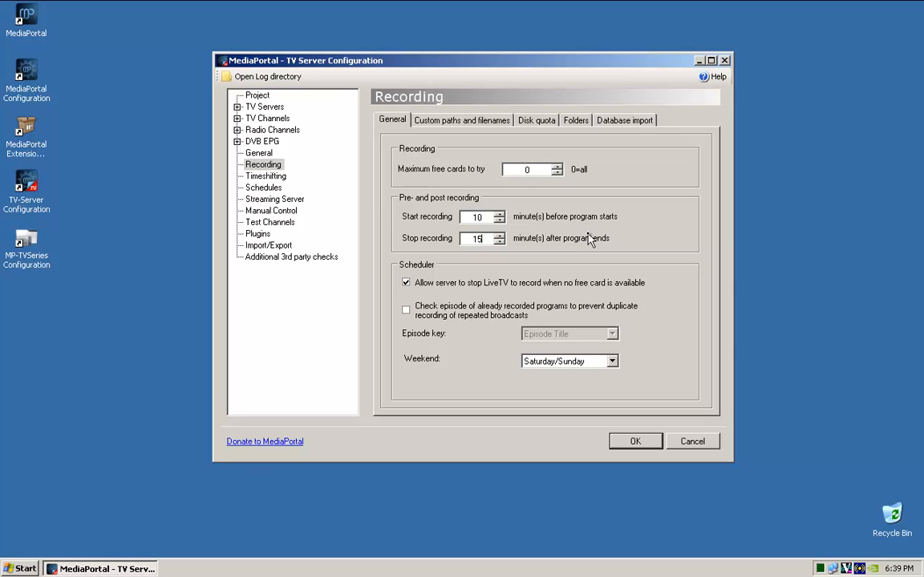
pyautogui.moveTo(432, 138)
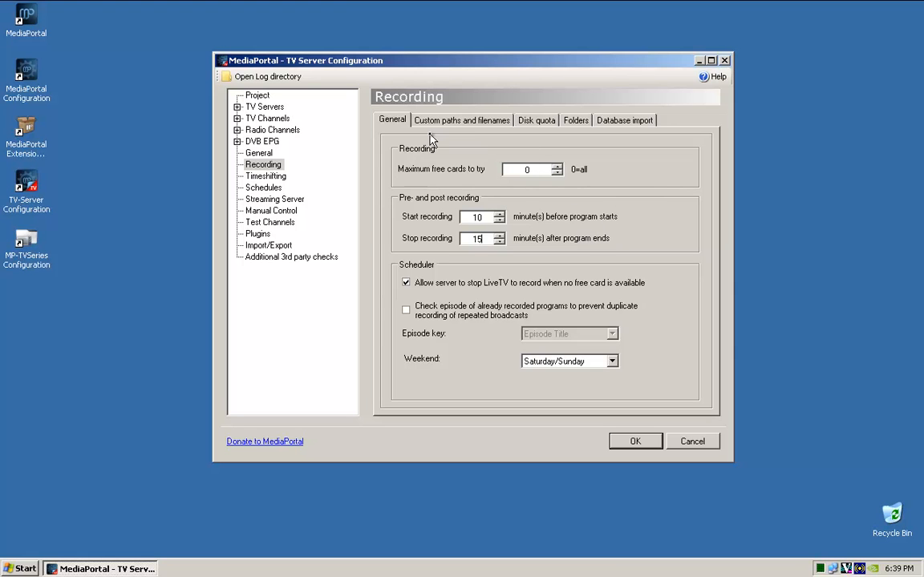
pyautogui.moveTo(475, 301)
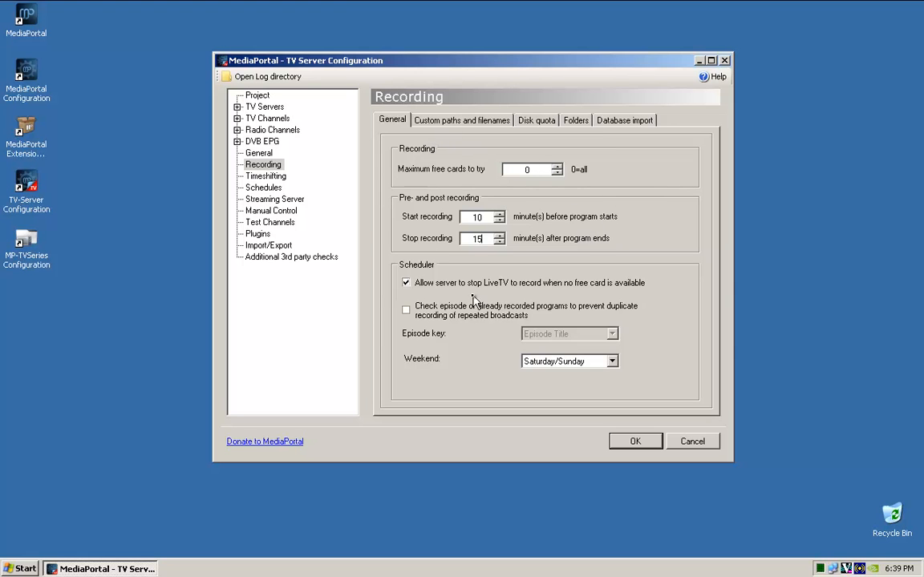
pyautogui.moveTo(447, 131)
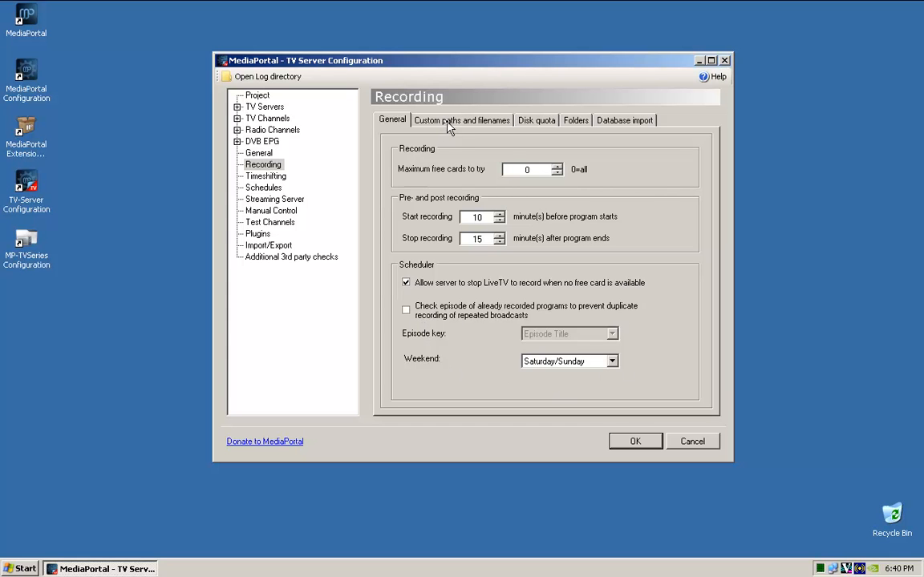
# Enable the disk quota for drive C: with a 2000 MB minimum free space
pyautogui.click(462, 118)
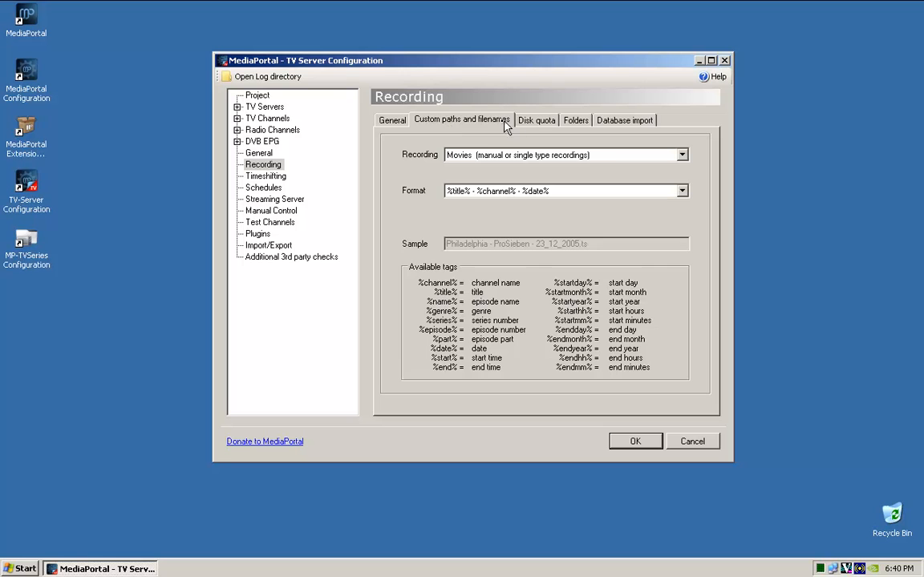
pyautogui.click(536, 119)
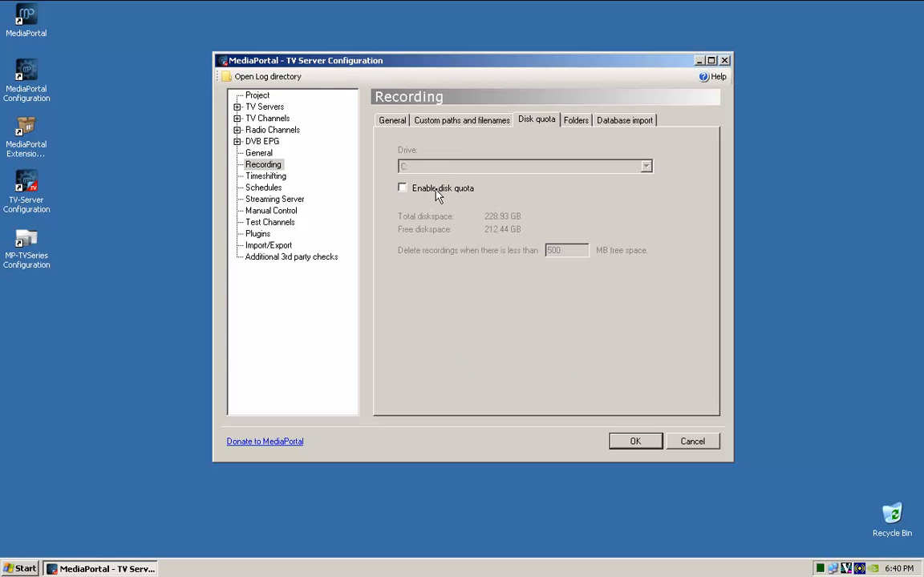
pyautogui.click(400, 187)
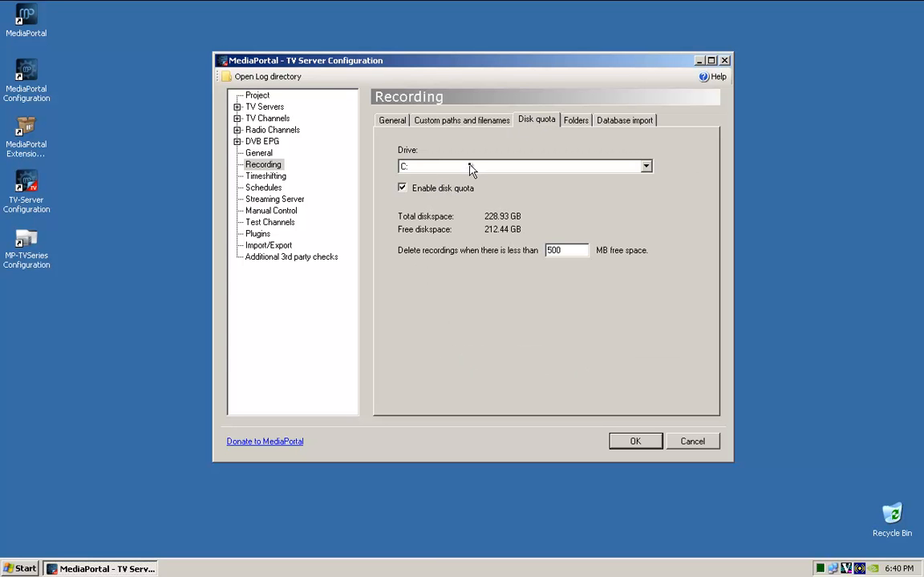
pyautogui.click(521, 165)
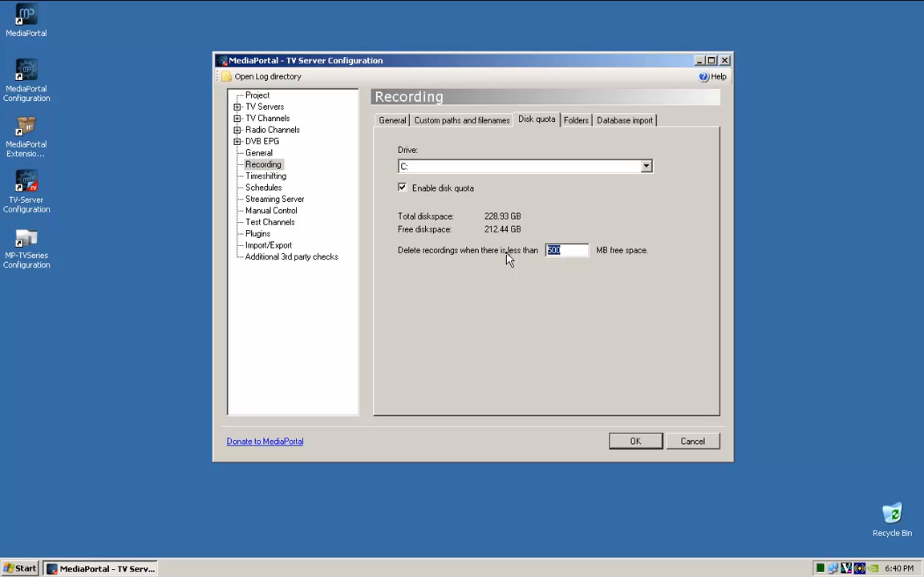
pyautogui.write('2000')
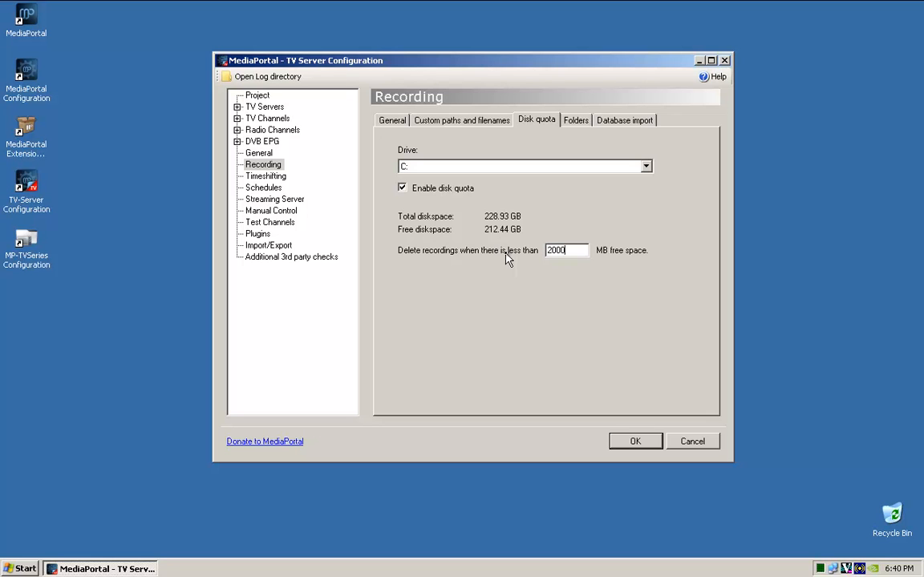
pyautogui.moveTo(583, 125)
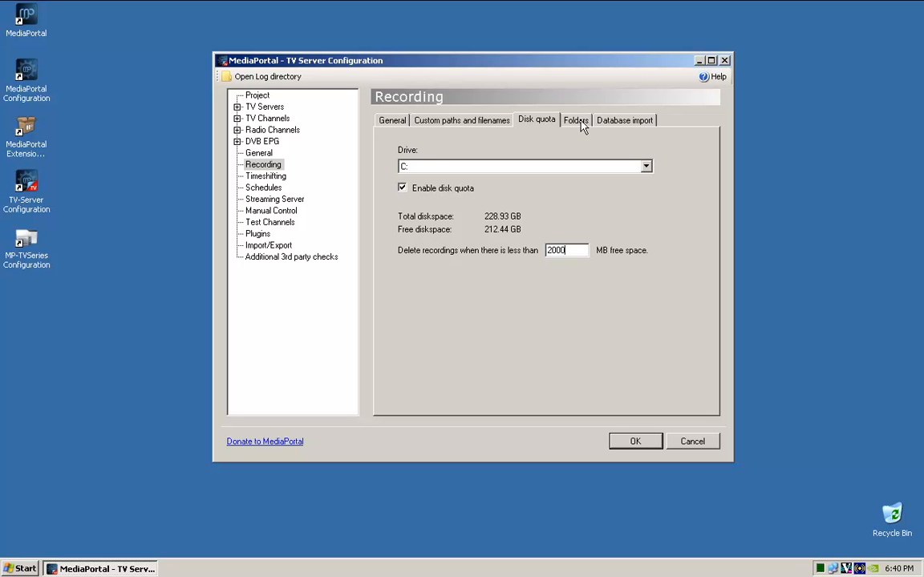
# Set F:\TV Recordings as the recording folder for the AF9015 BDA Filter card
pyautogui.click(576, 119)
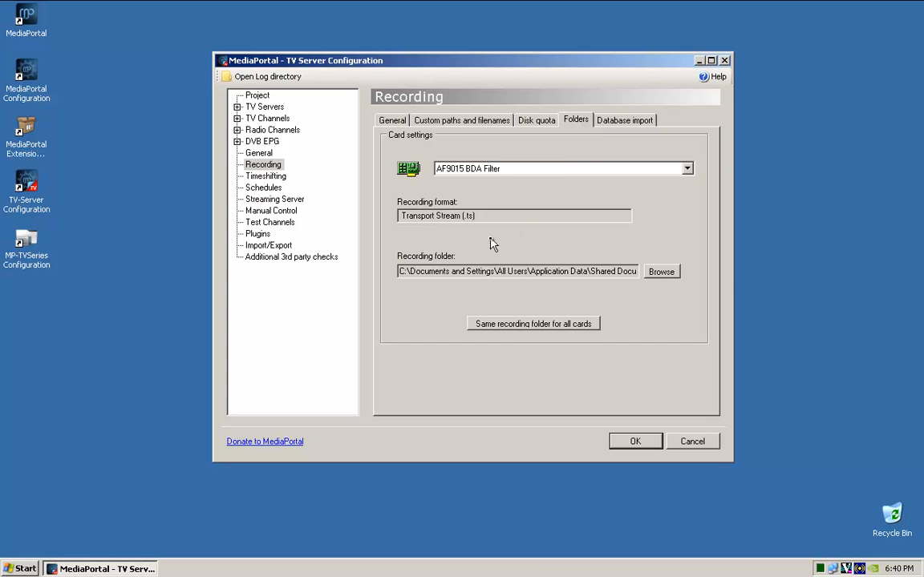
pyautogui.moveTo(532, 227)
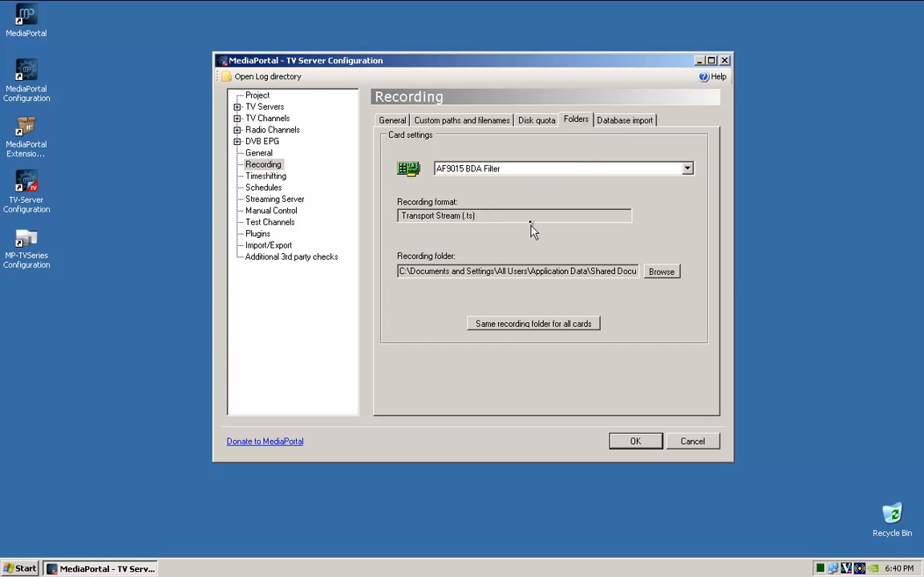
pyautogui.moveTo(443, 272)
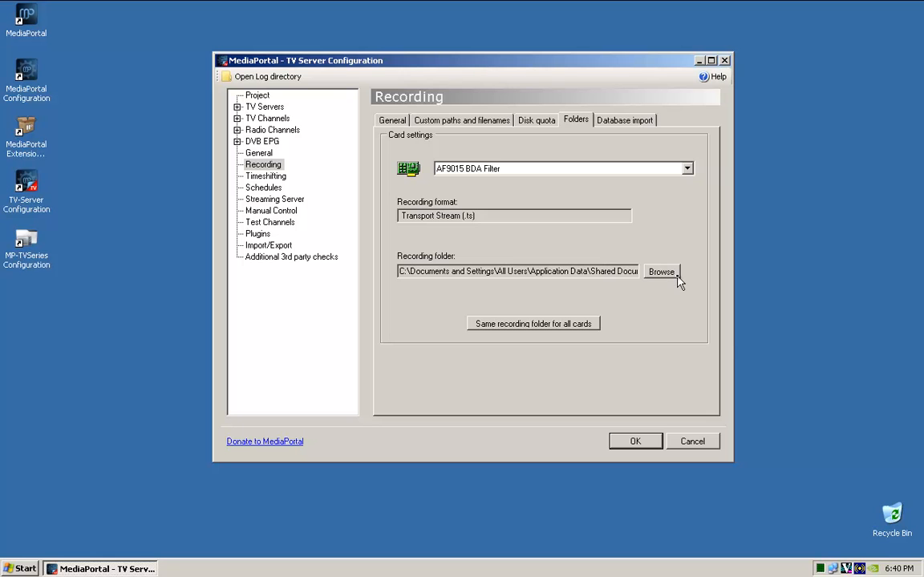
pyautogui.click(687, 169)
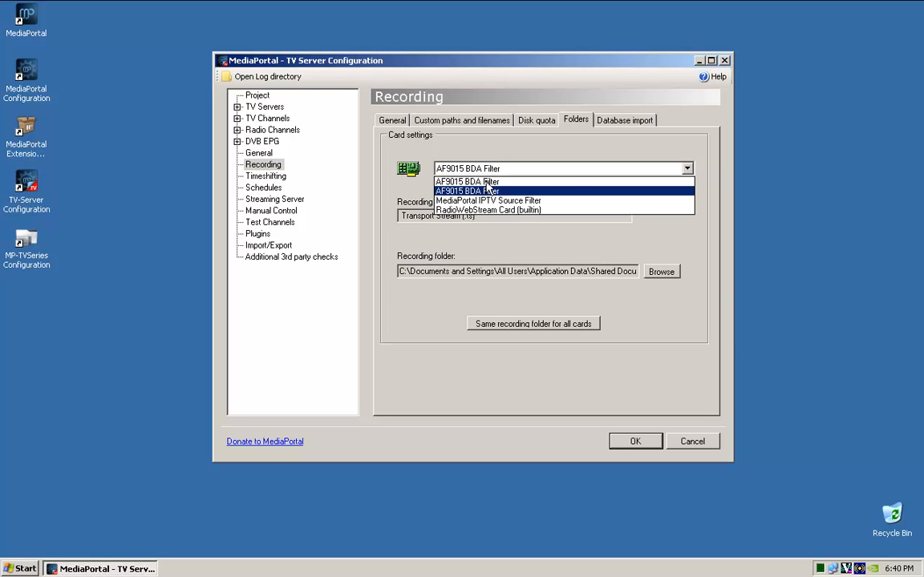
pyautogui.click(467, 181)
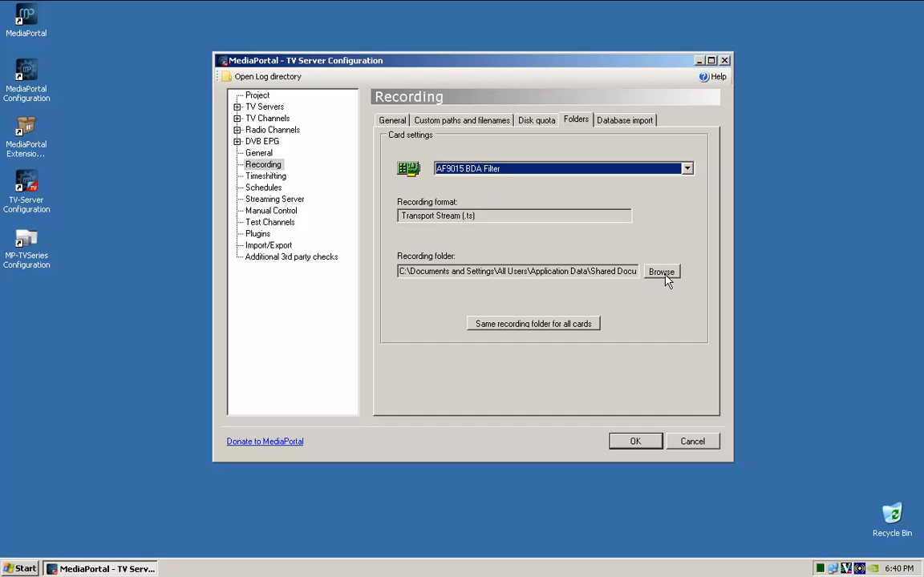
pyautogui.click(661, 271)
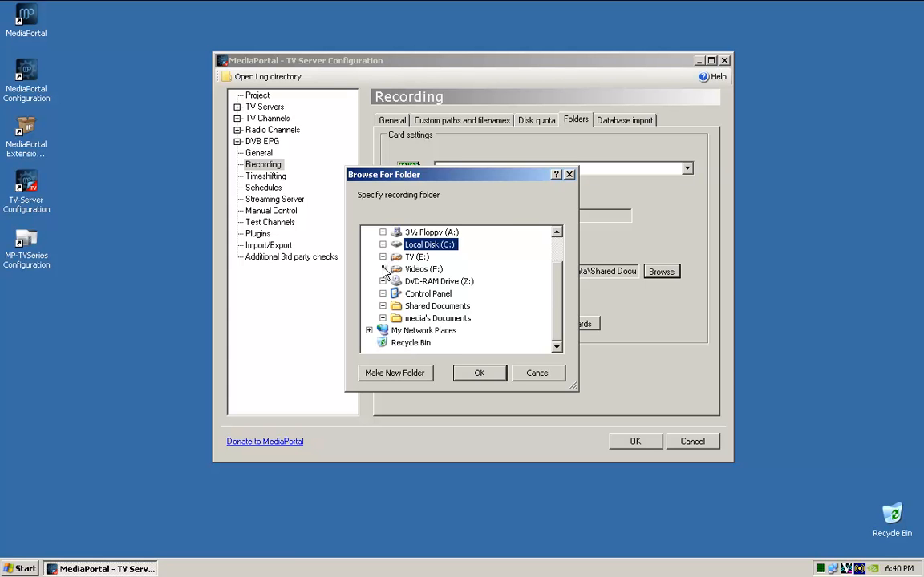
pyautogui.scroll(-3)
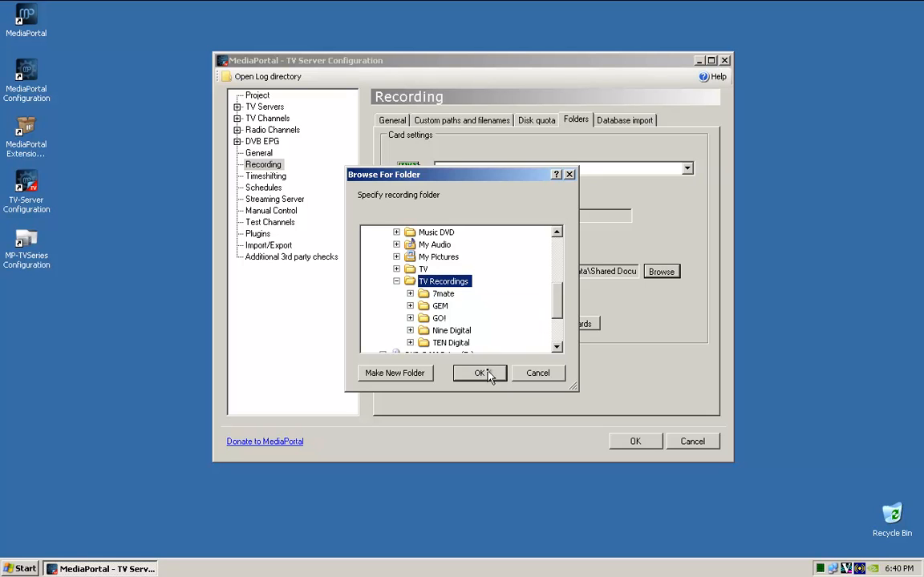
pyautogui.click(479, 372)
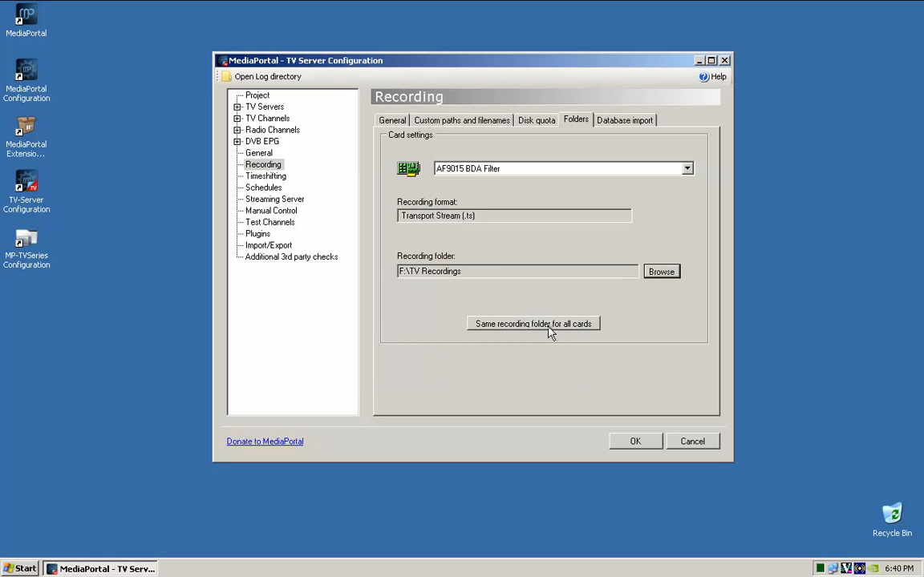
# Confirm the AF9015 card stays selected and check the Database import list of recordings
pyautogui.click(686, 168)
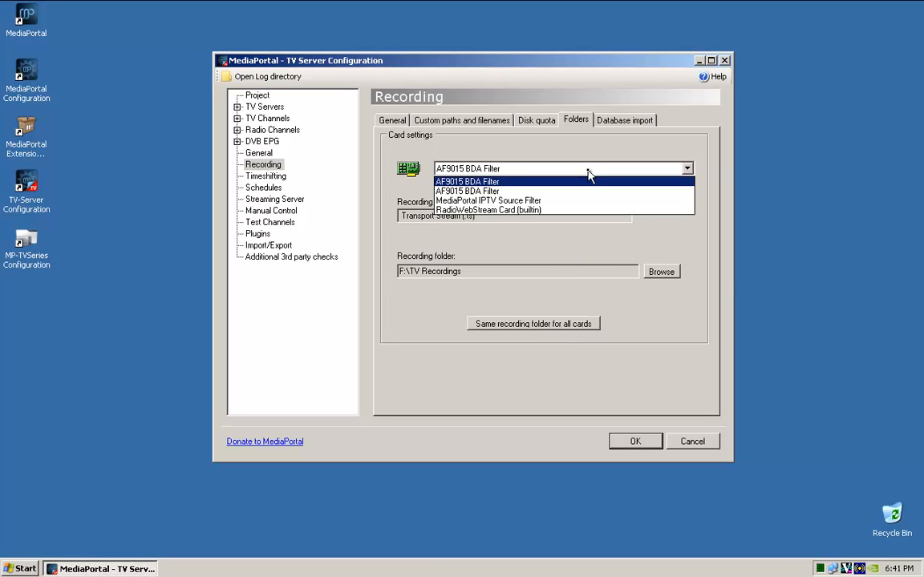
pyautogui.click(468, 181)
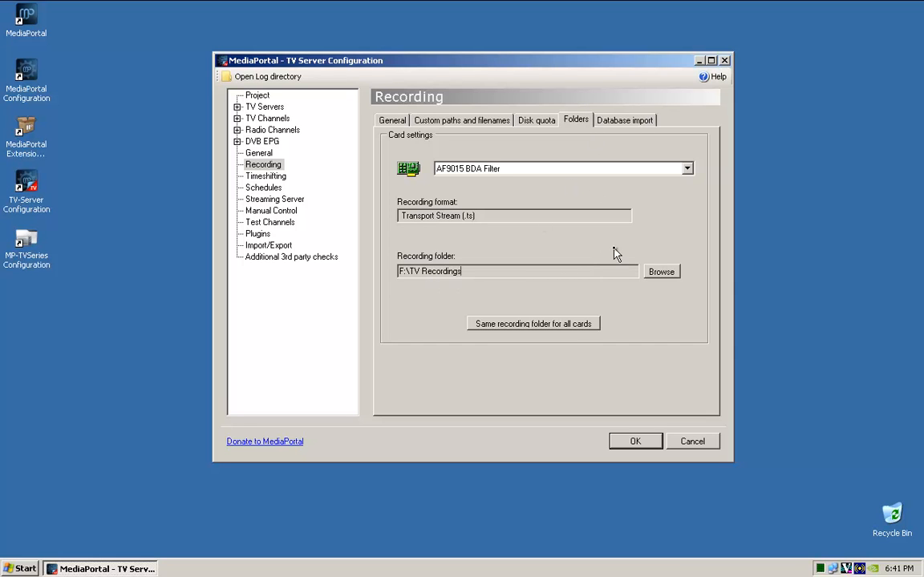
pyautogui.moveTo(634, 125)
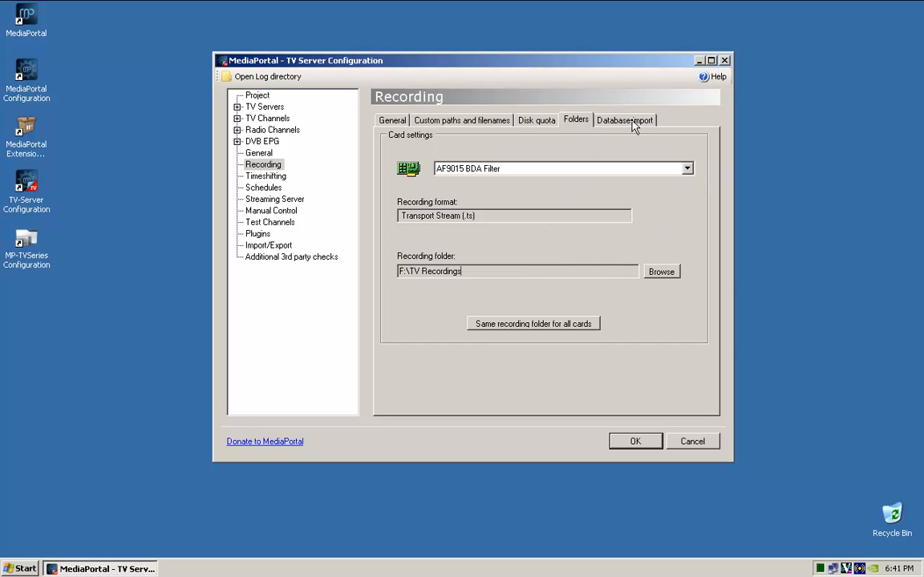
pyautogui.click(625, 118)
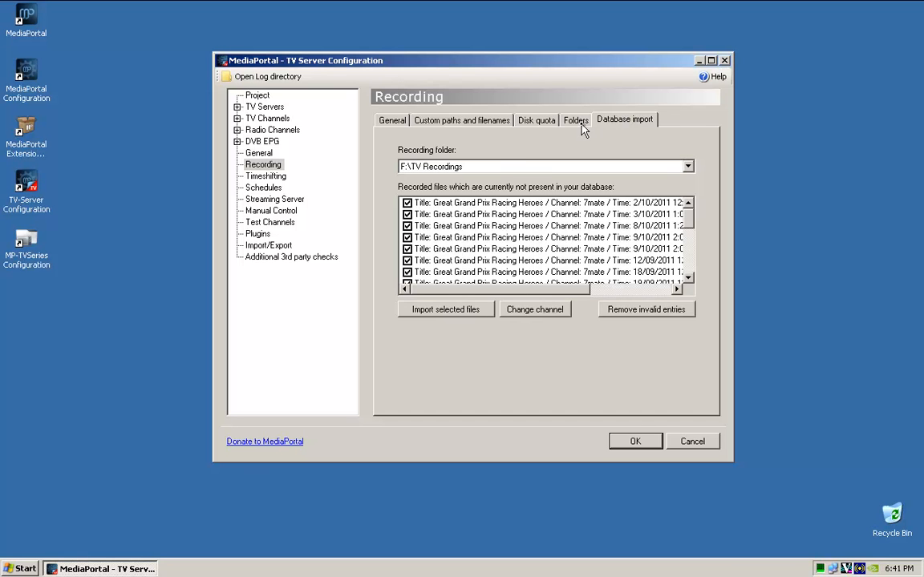
pyautogui.click(574, 119)
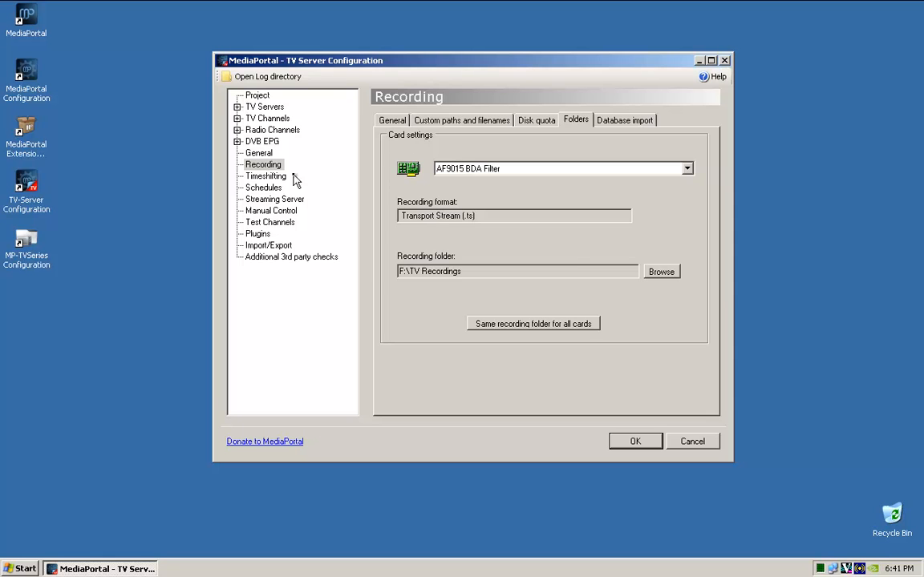
# Move to Timeshifting and agree to restart the TV service to apply changes
pyautogui.click(266, 174)
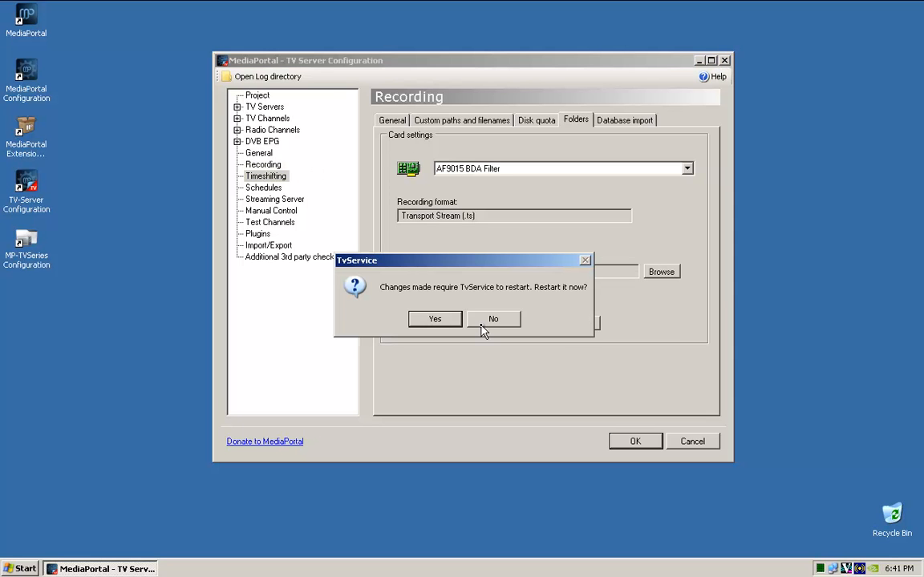
pyautogui.click(435, 317)
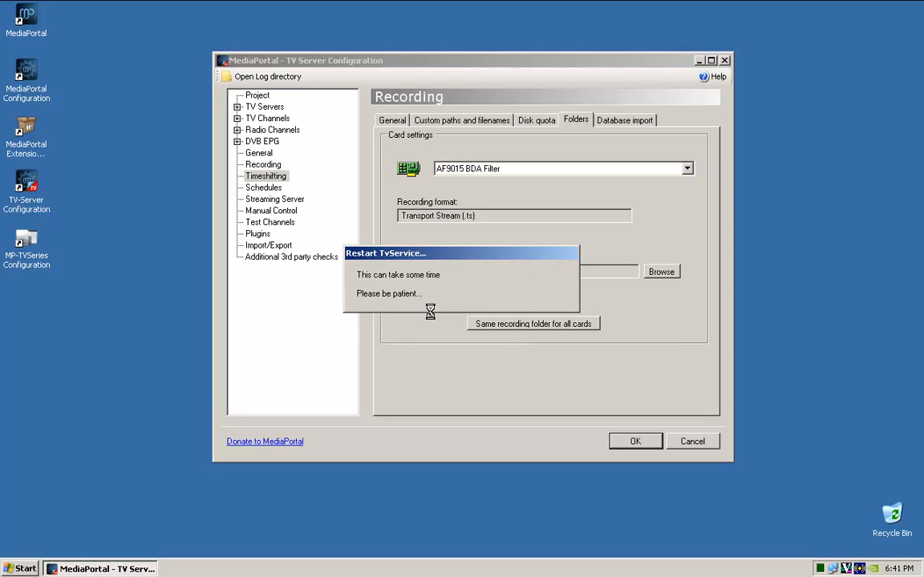
pyautogui.moveTo(459, 240)
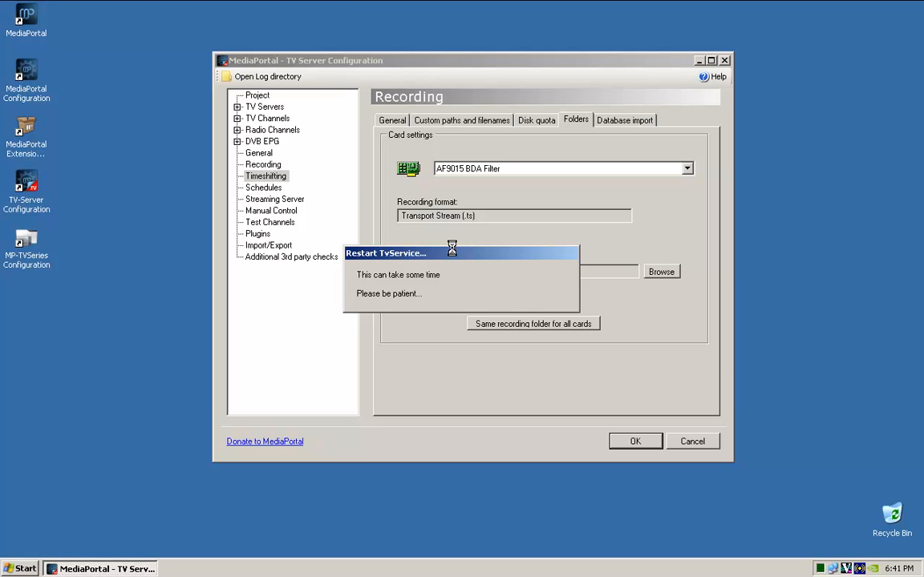
pyautogui.click(266, 175)
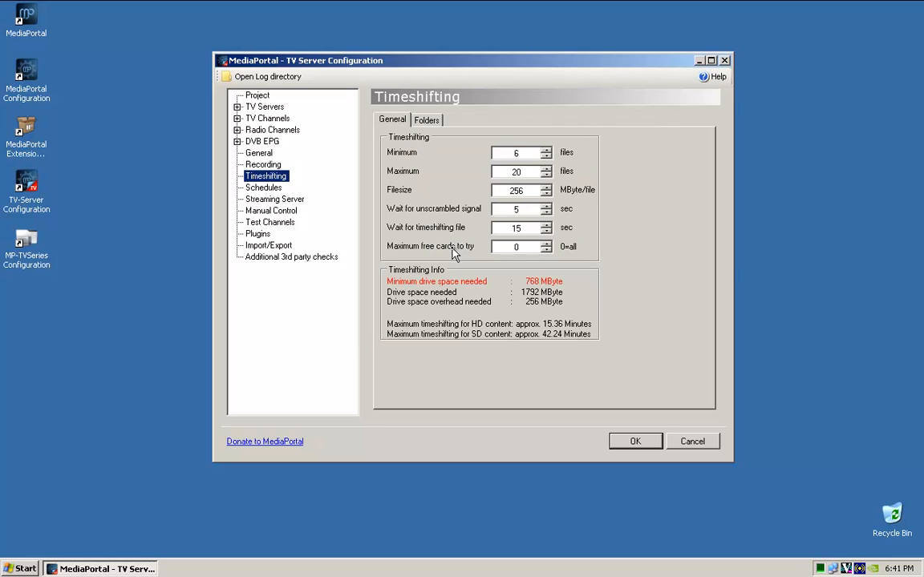
pyautogui.moveTo(457, 190)
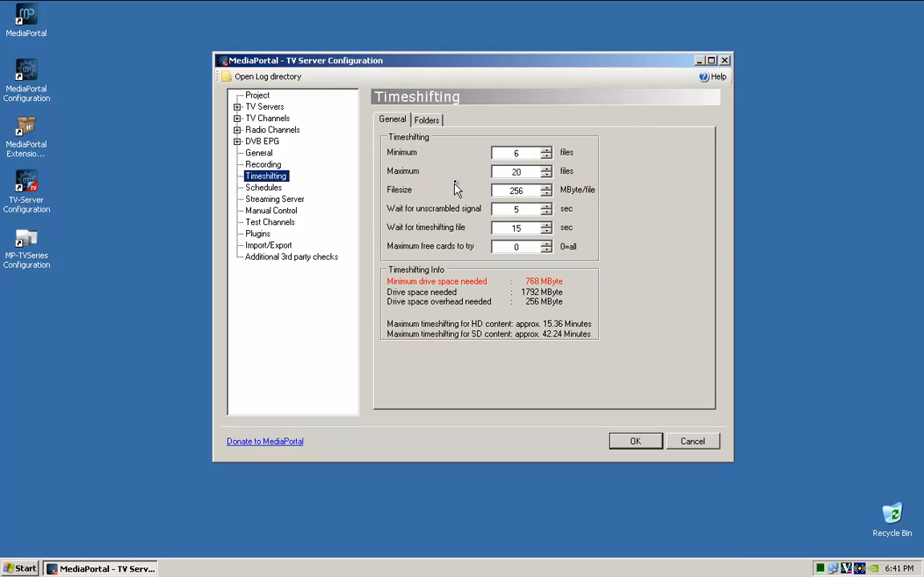
pyautogui.moveTo(568, 219)
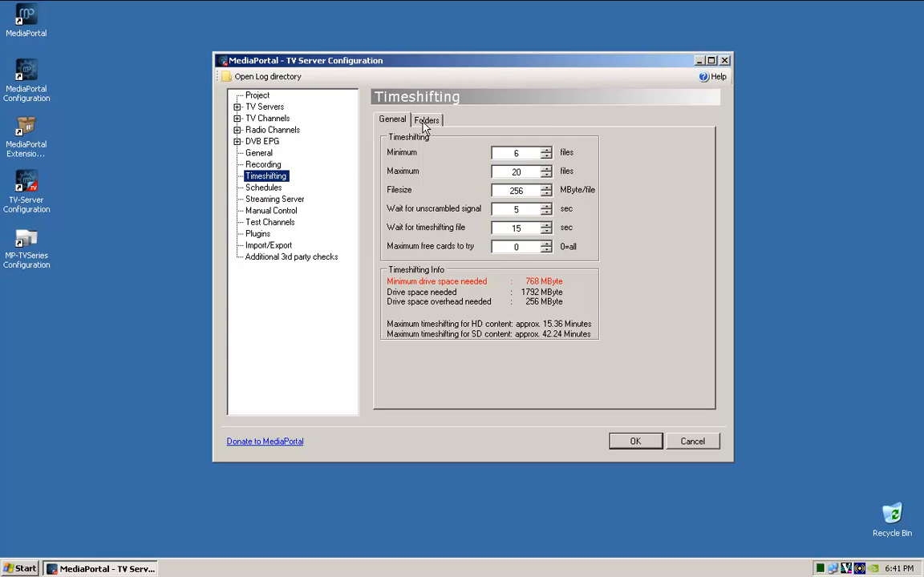
# Inspect the AF9015 card's timeshift folder path, still the default timeshiftbuffer
pyautogui.click(427, 118)
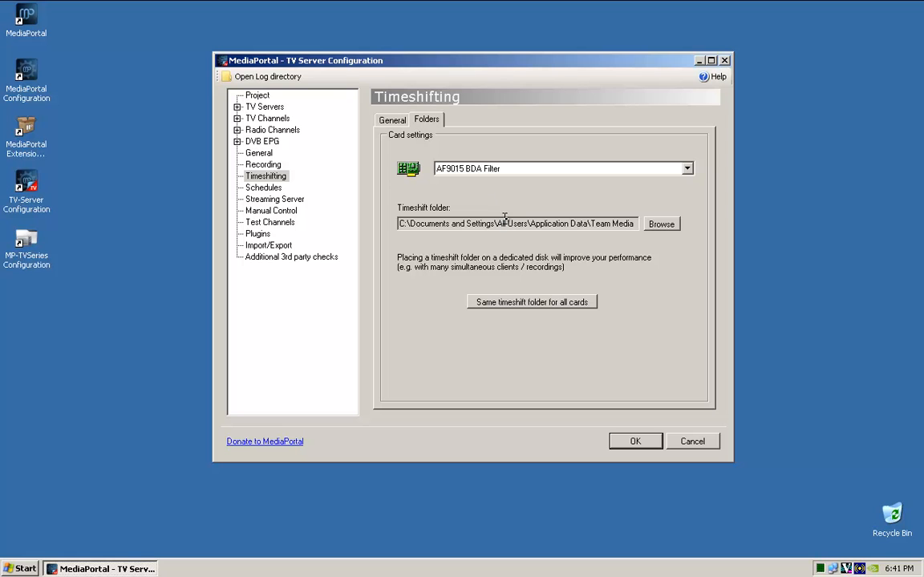
pyautogui.moveTo(500, 225); pyautogui.dragTo(634, 224)
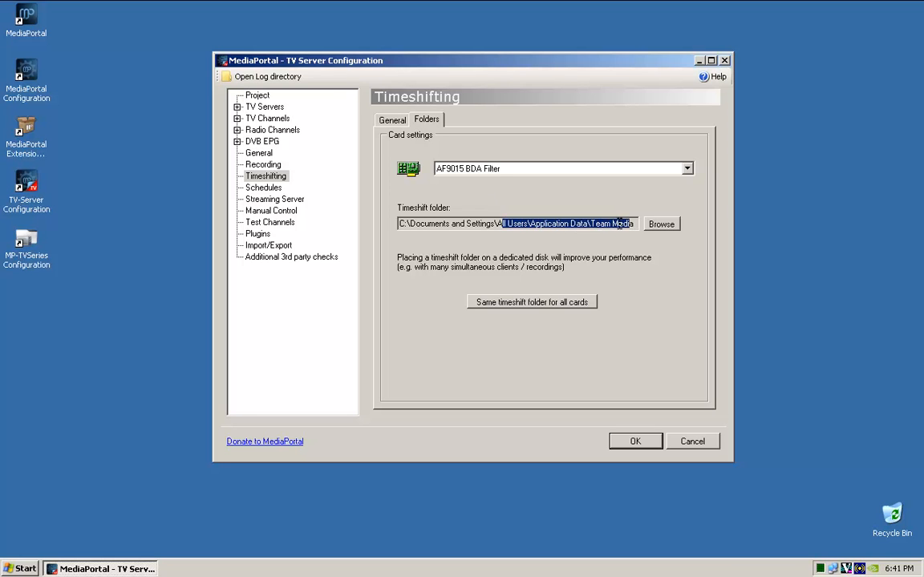
pyautogui.click(617, 224)
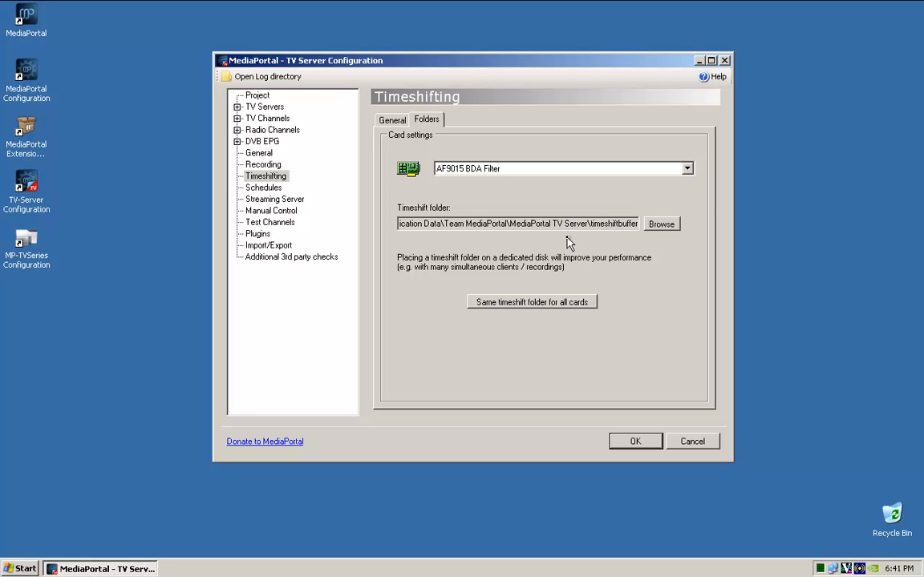
pyautogui.moveTo(580, 223)
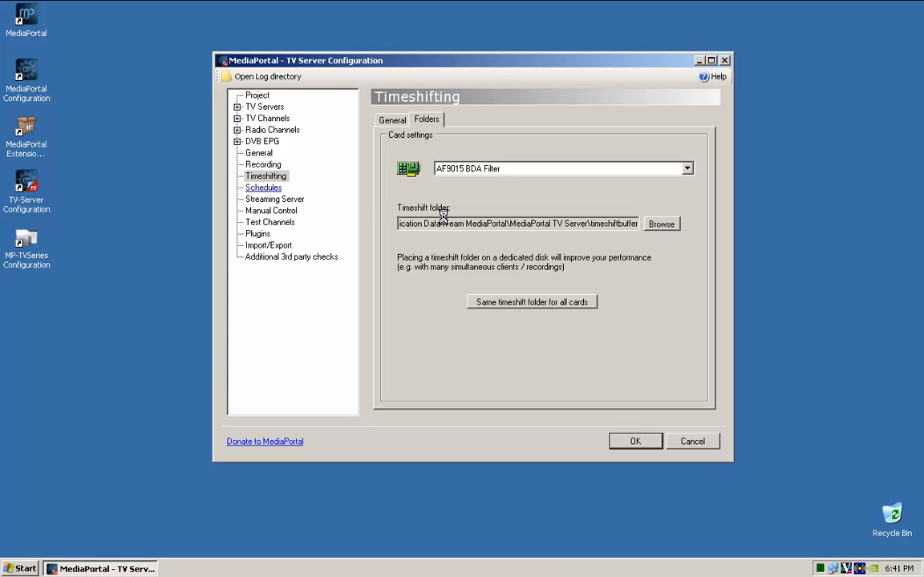
# Set the RTSP streaming server address to 192.168.1.1
pyautogui.click(263, 186)
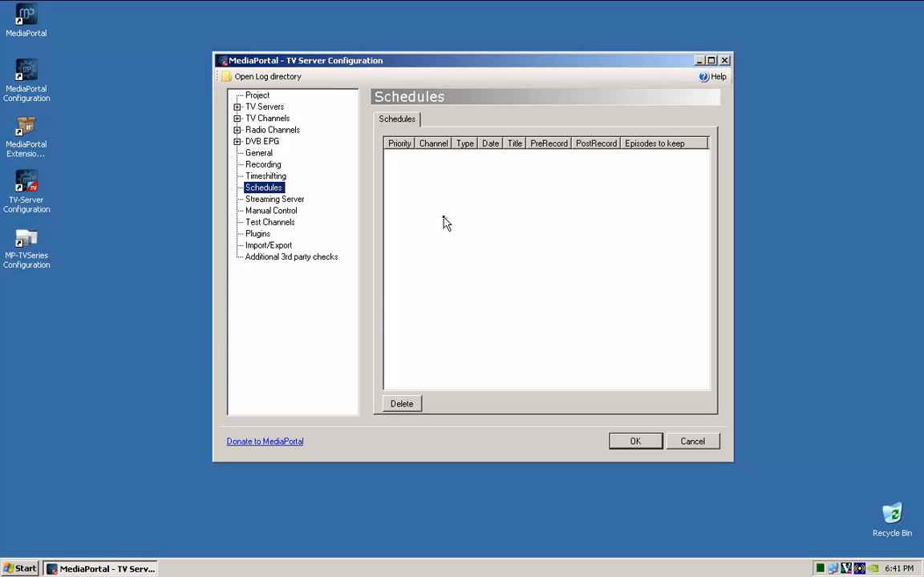
pyautogui.click(274, 199)
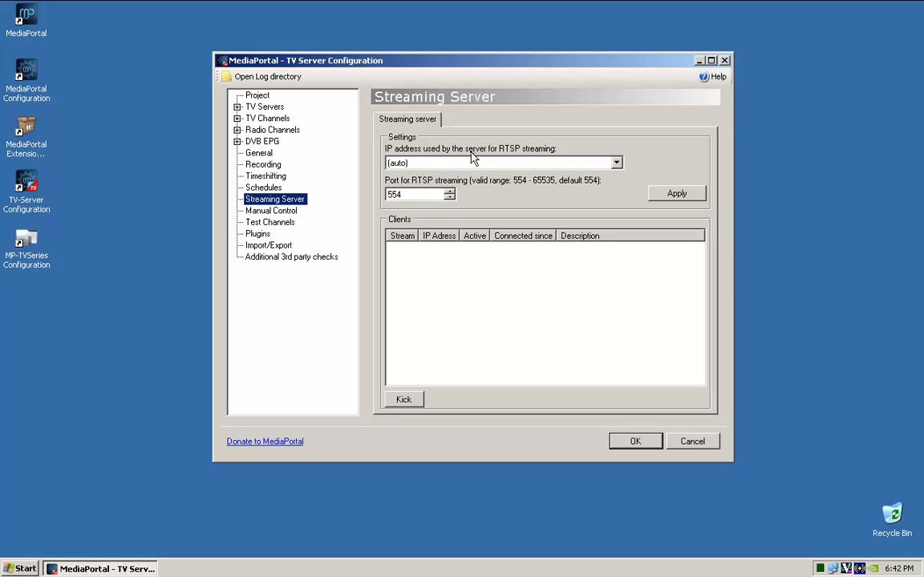
pyautogui.moveTo(617, 170)
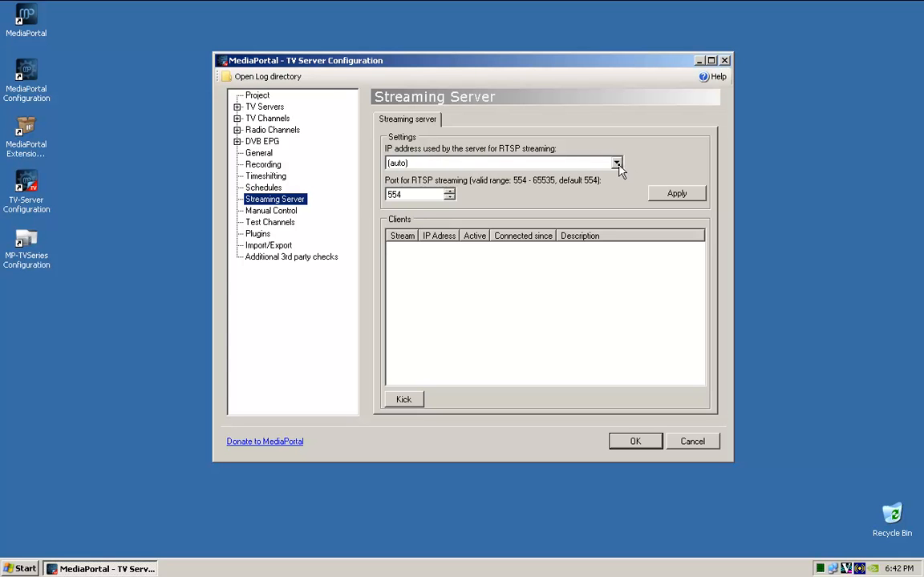
pyautogui.click(616, 163)
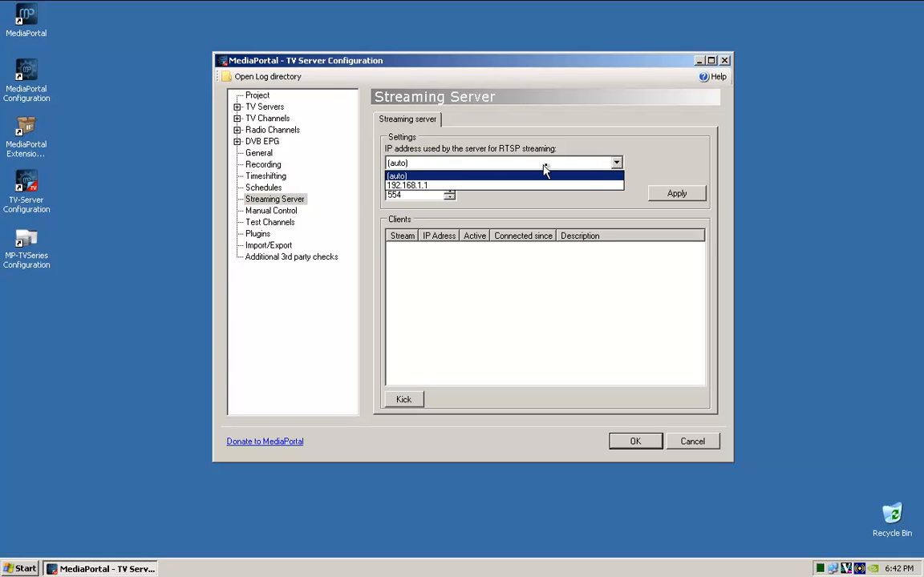
pyautogui.click(408, 184)
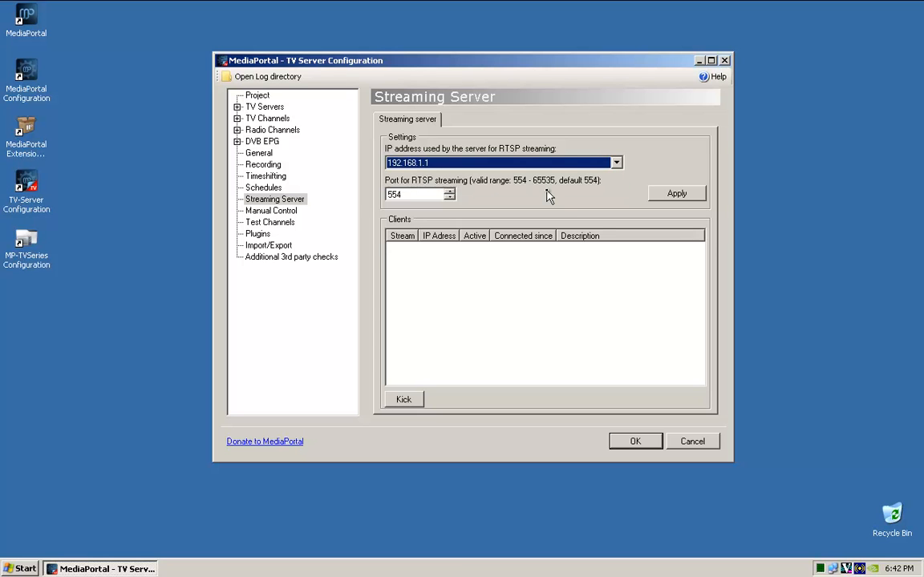
pyautogui.moveTo(449, 178)
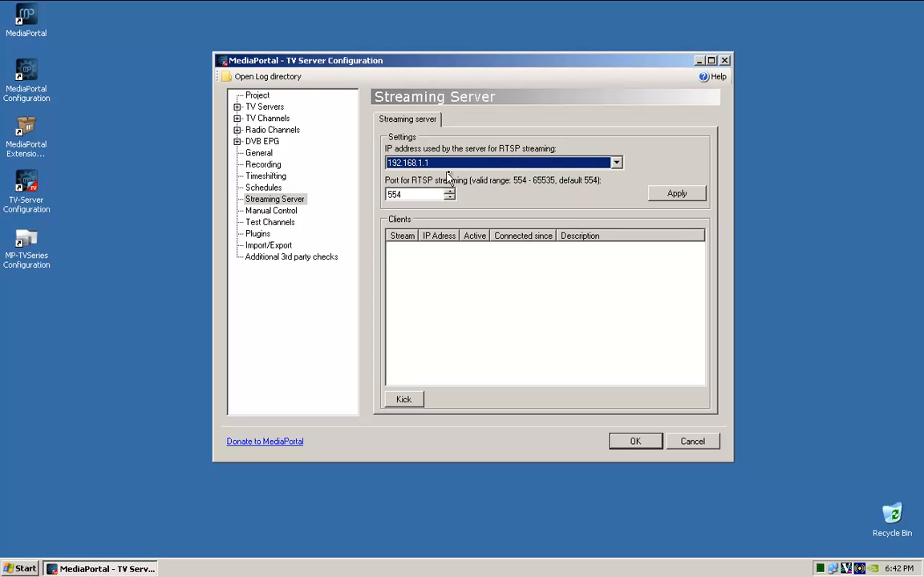
# Go to Manual Control and restart the TV service so the change applies
pyautogui.click(676, 192)
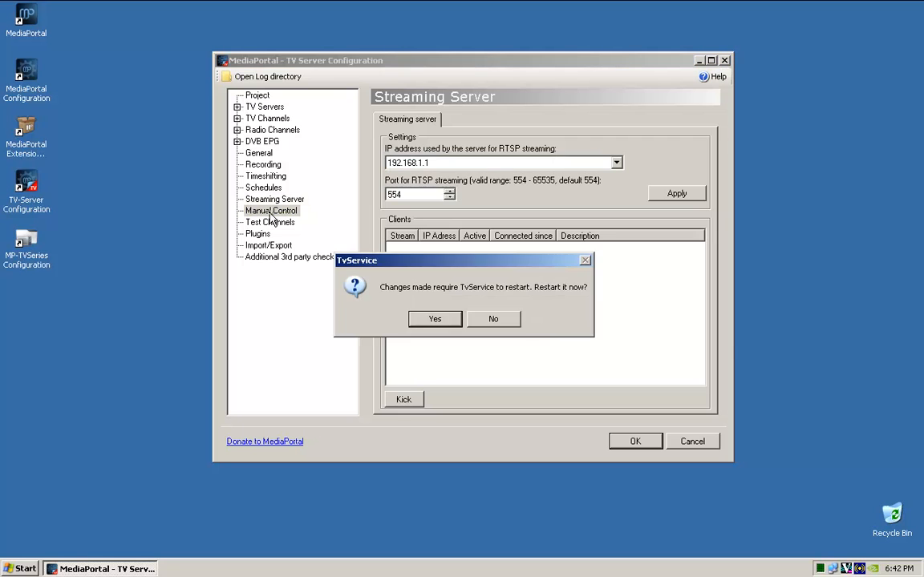
pyautogui.click(434, 317)
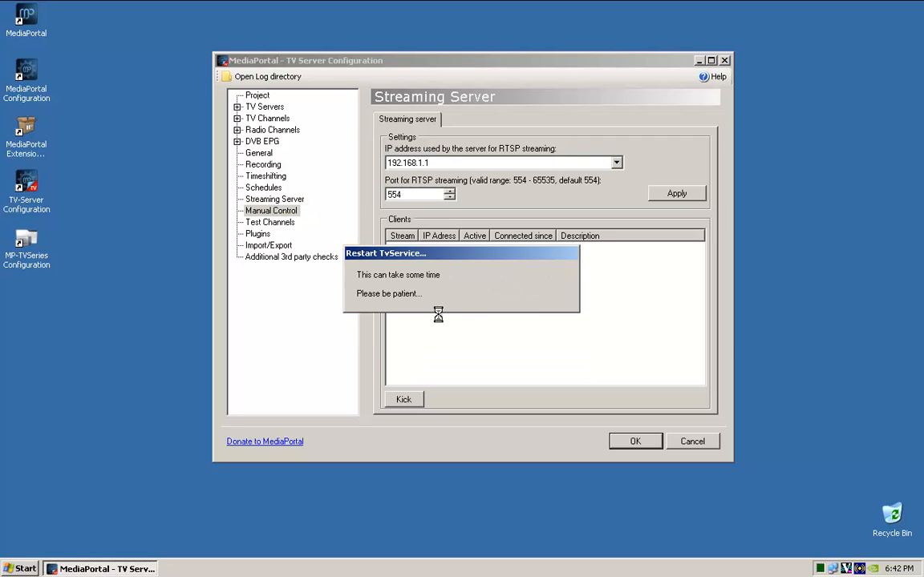
pyautogui.moveTo(483, 289)
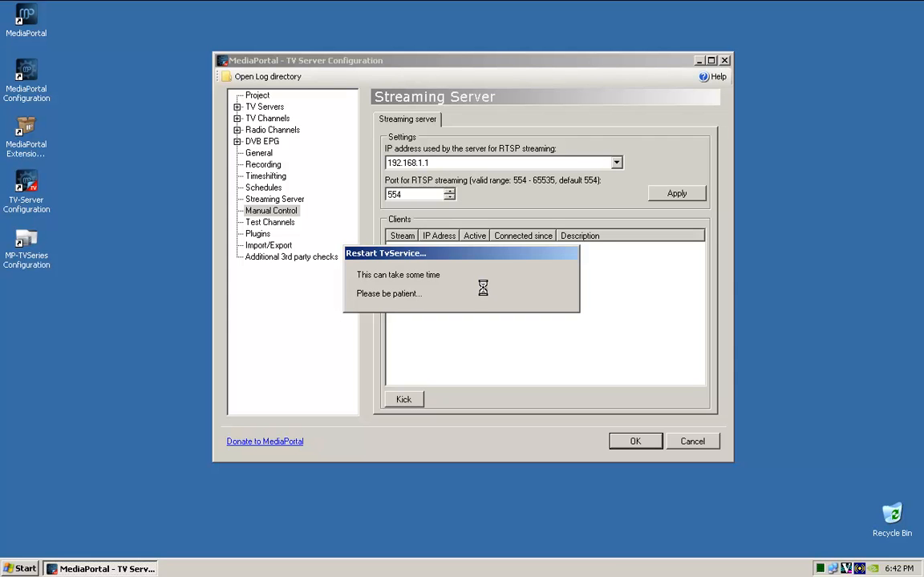
pyautogui.click(271, 210)
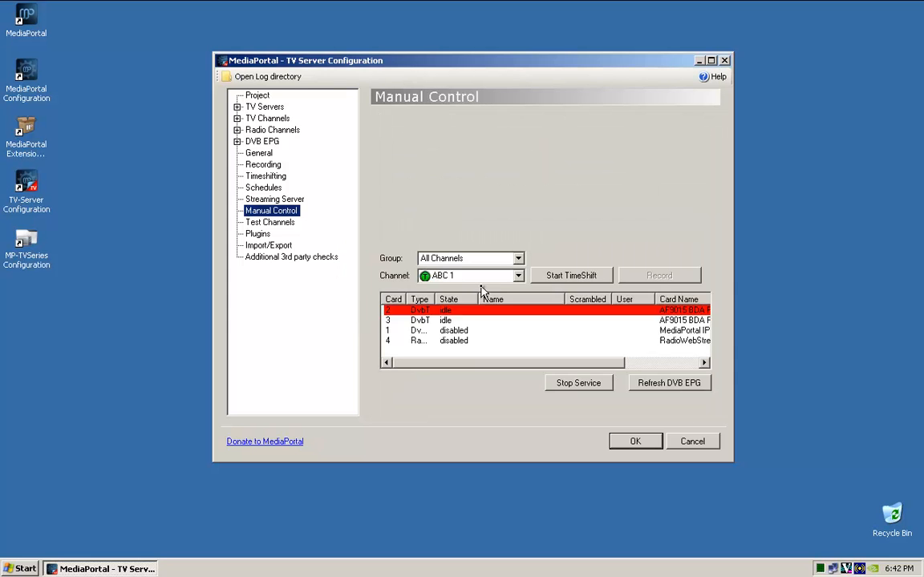
pyautogui.moveTo(552, 321)
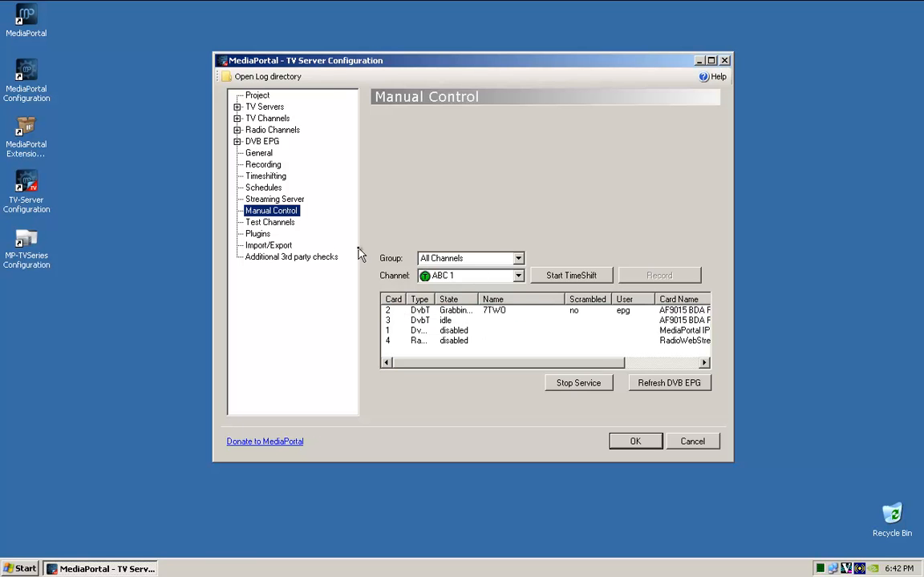
# Enable the Power Scheduler plugin and expand Plugins to reveal its settings entry
pyautogui.click(270, 221)
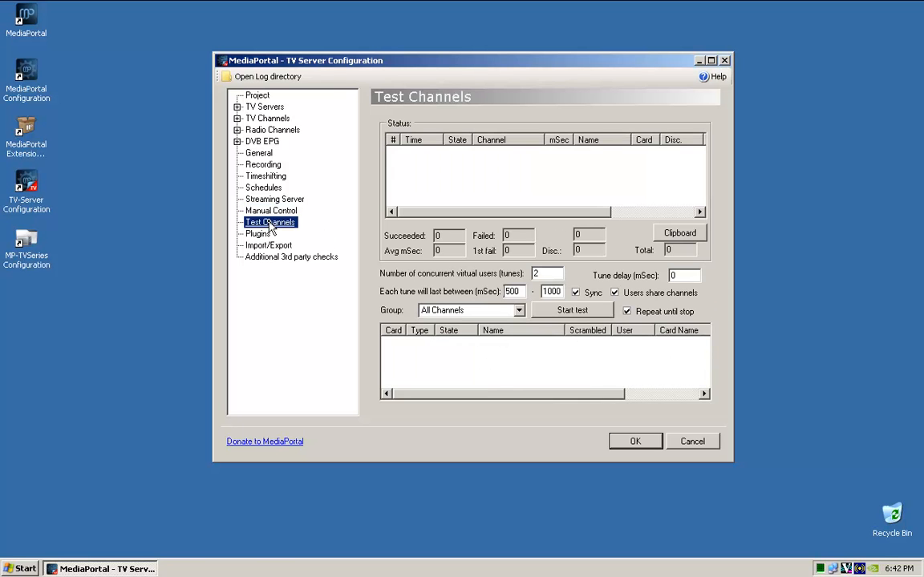
pyautogui.click(257, 234)
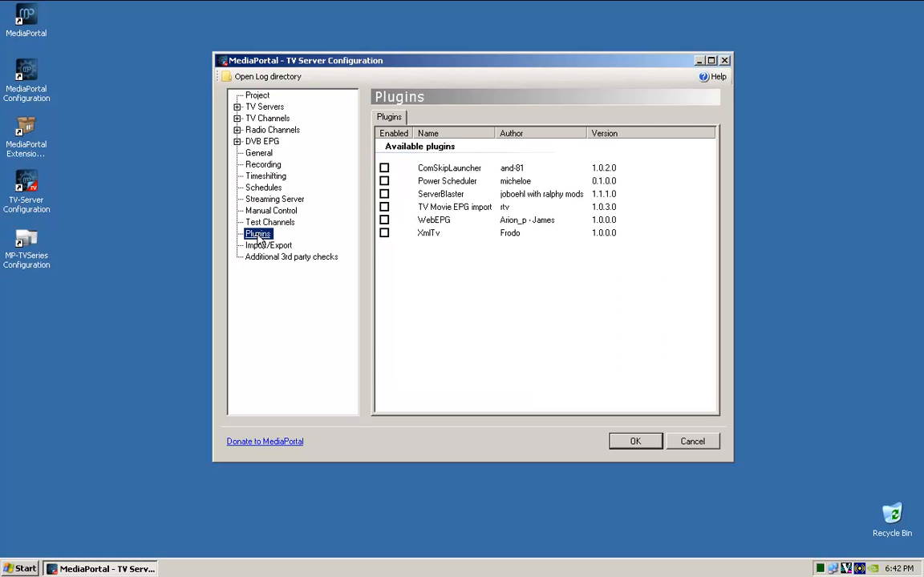
pyautogui.moveTo(478, 292)
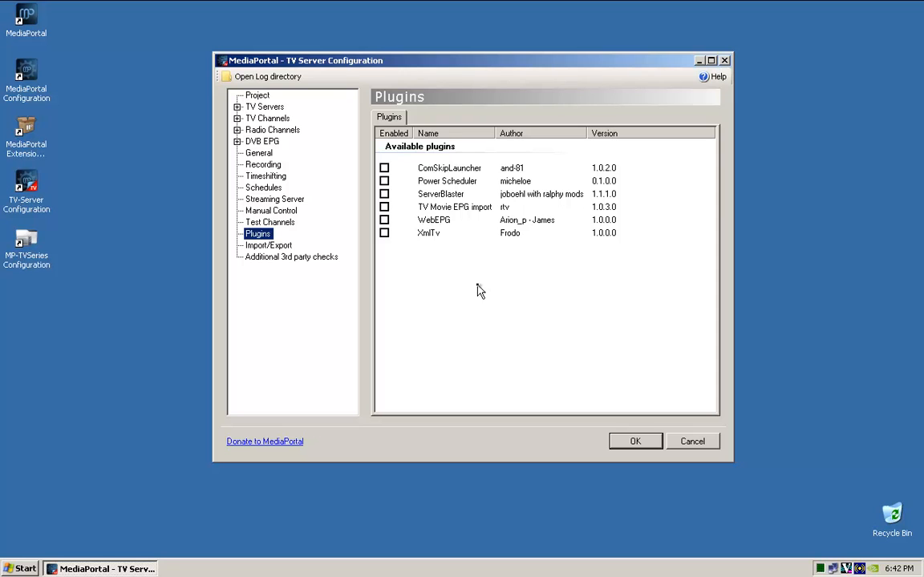
pyautogui.moveTo(439, 250)
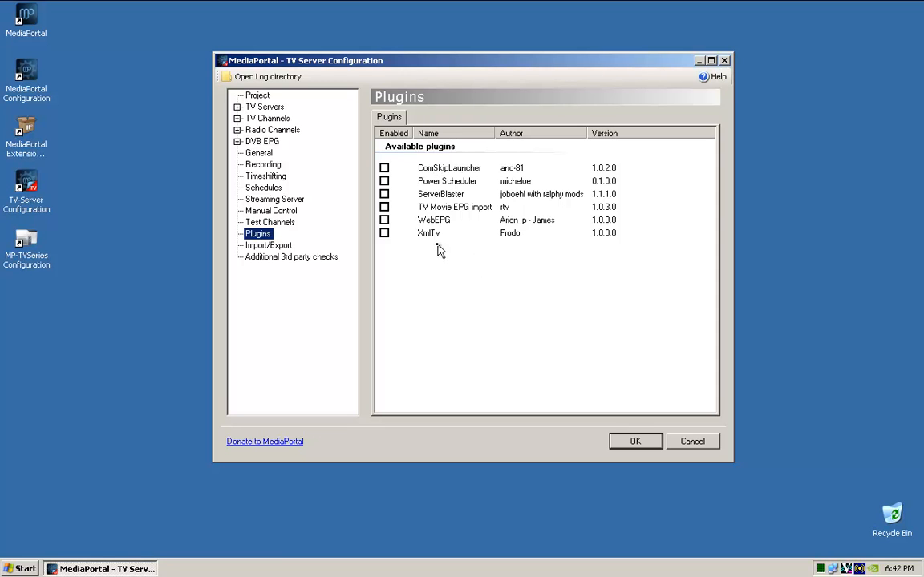
pyautogui.click(385, 180)
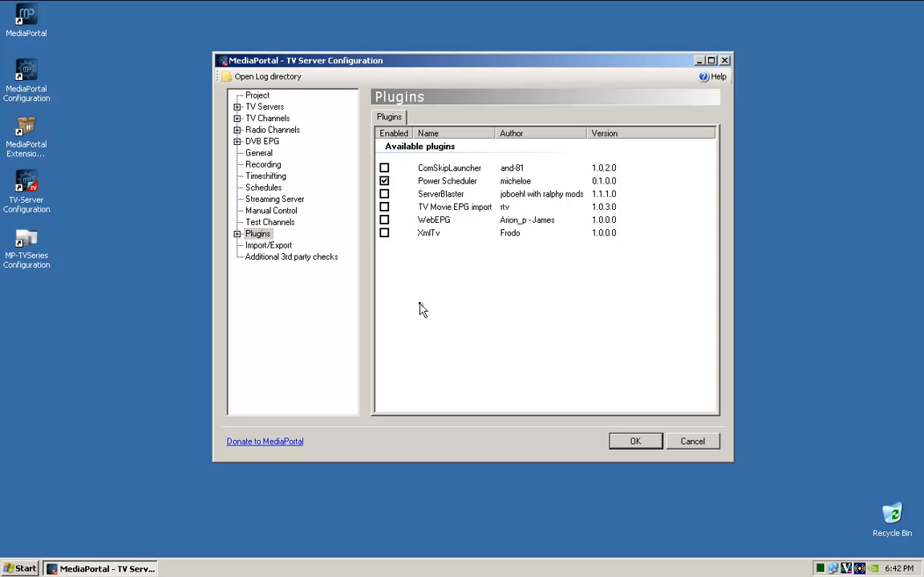
pyautogui.click(257, 234)
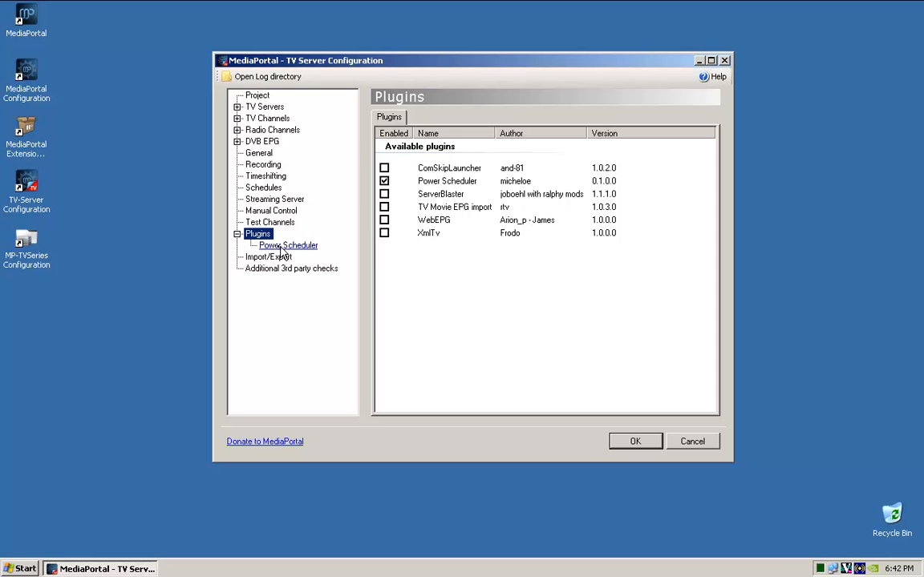
# In Power Scheduler settings, turn on shutting the server down after being idle
pyautogui.click(287, 245)
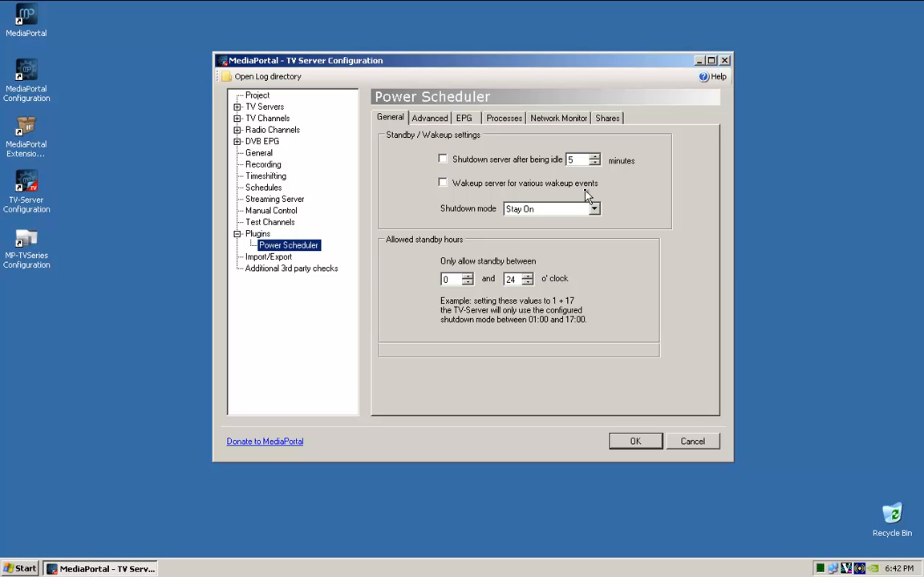
pyautogui.moveTo(532, 182)
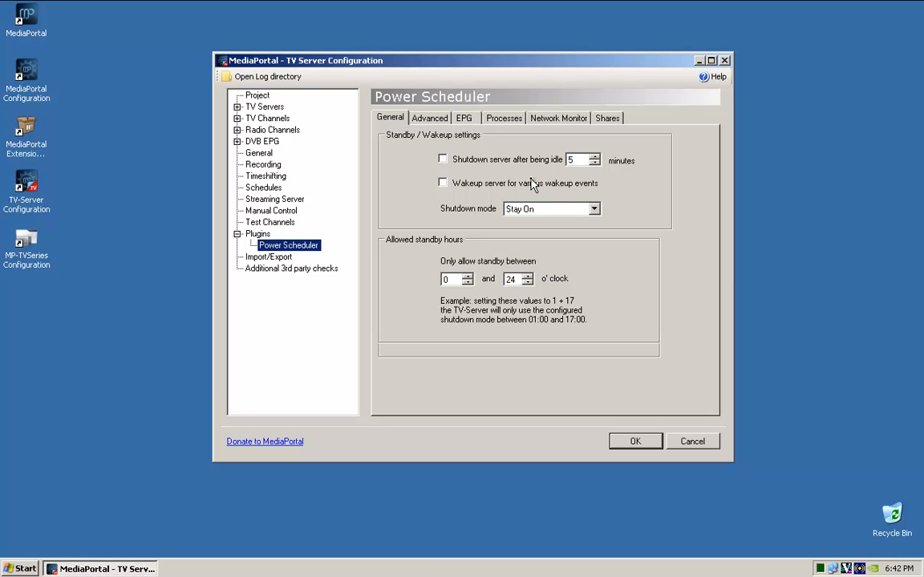
pyautogui.moveTo(513, 152)
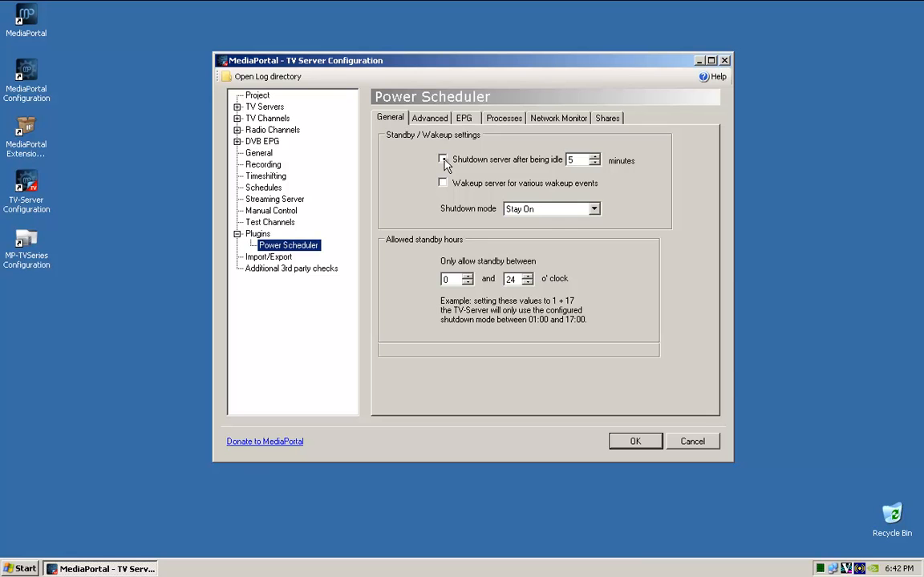
pyautogui.click(443, 159)
pyautogui.write('20')
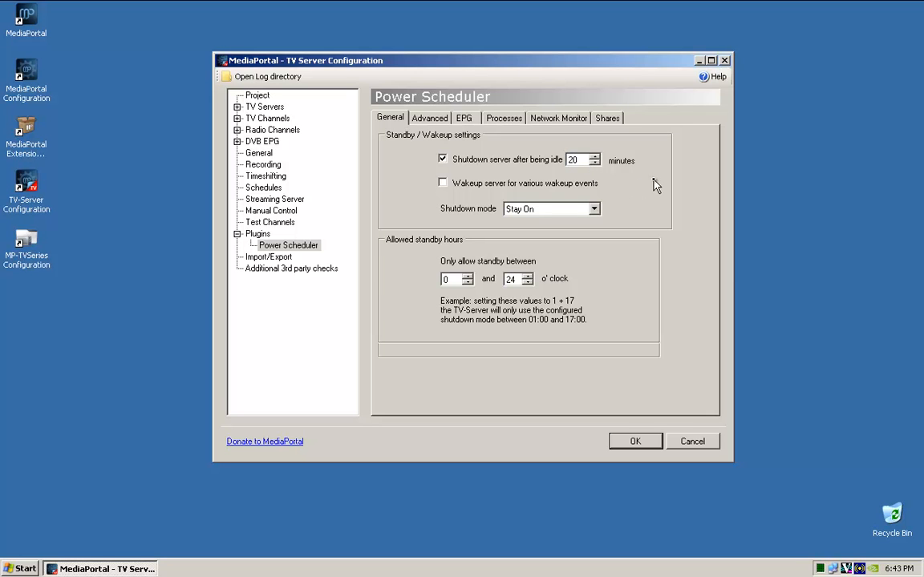
pyautogui.moveTo(645, 179)
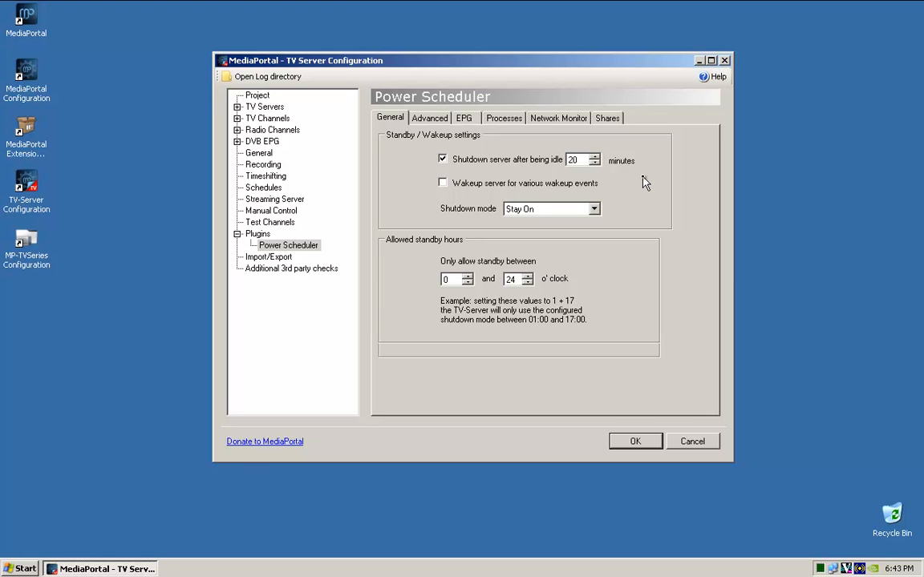
pyautogui.moveTo(263, 163)
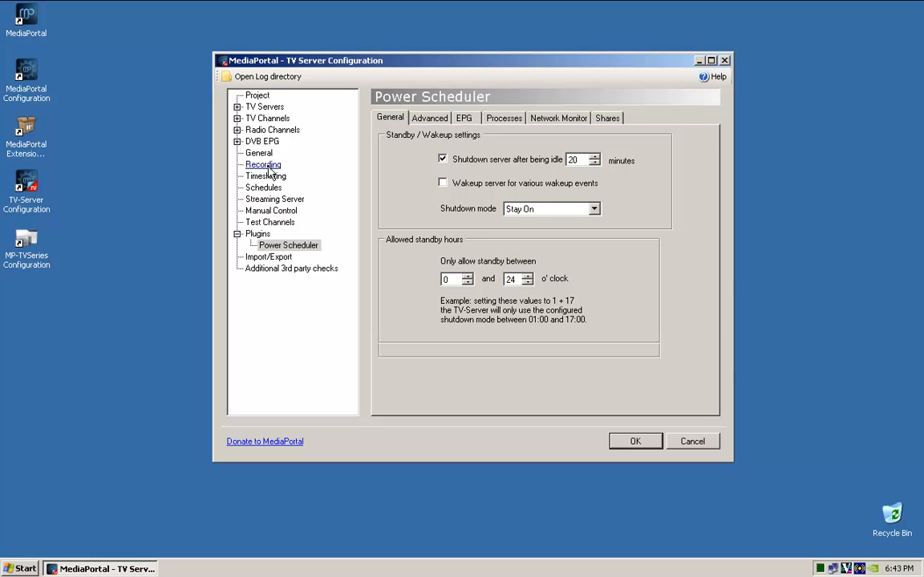
pyautogui.click(263, 163)
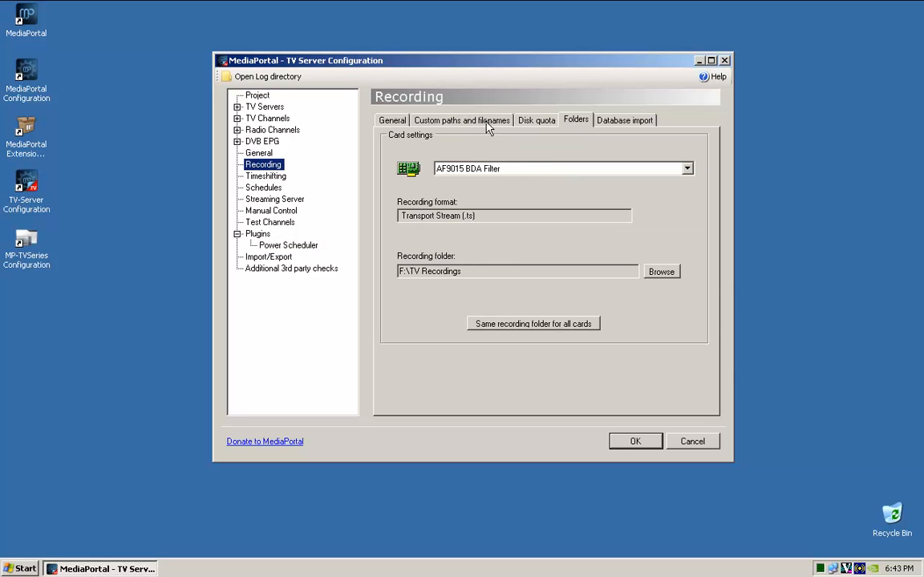
pyautogui.click(461, 119)
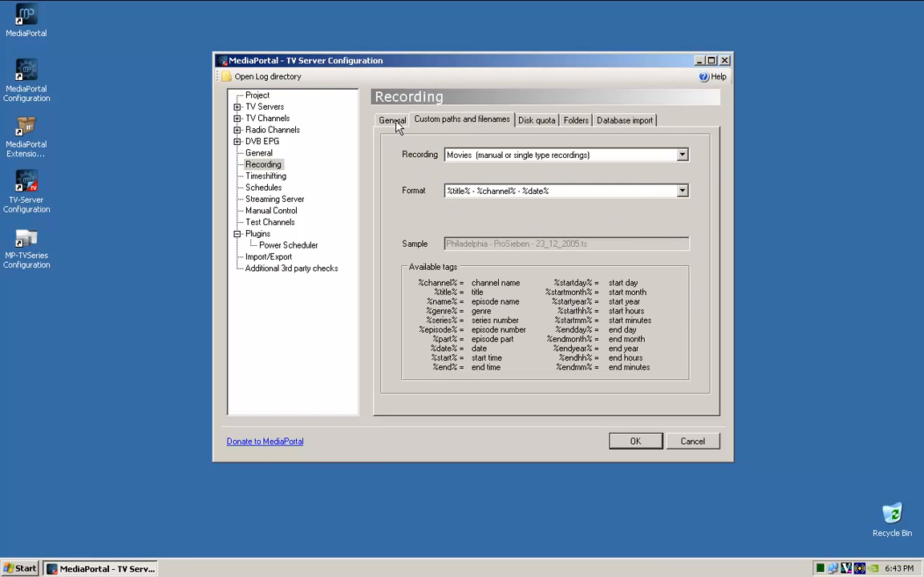
pyautogui.click(392, 119)
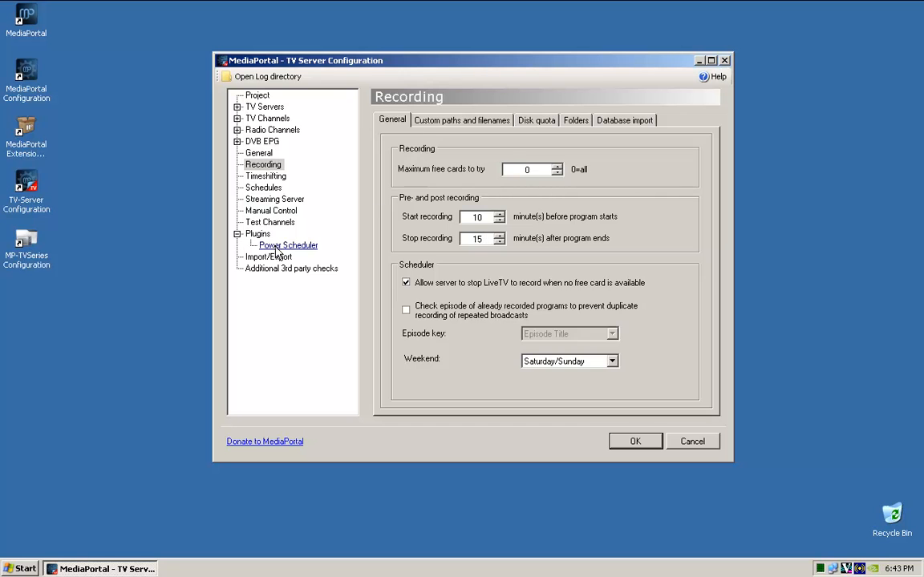
pyautogui.click(288, 245)
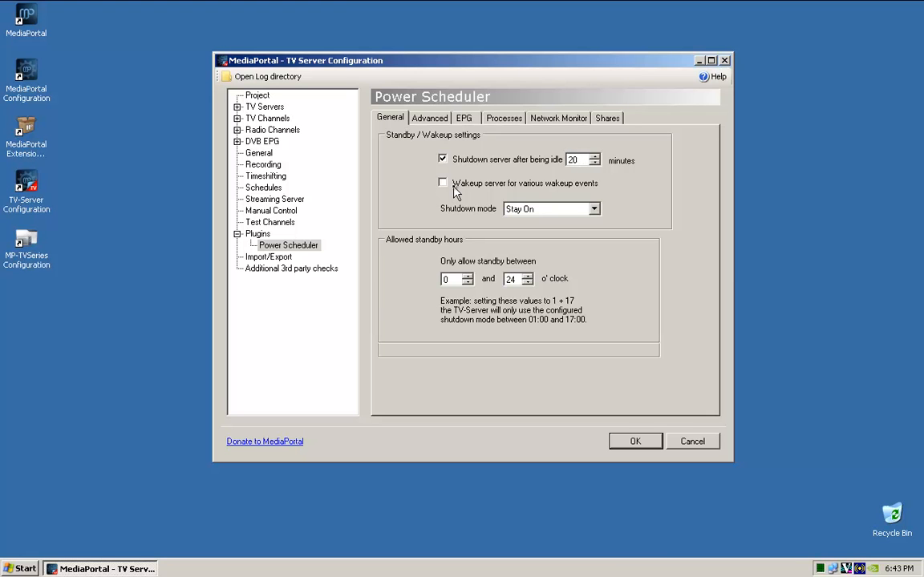
# Enable waking the server for wakeup events and set Power Scheduler shutdown mode to Hibernate
pyautogui.click(442, 183)
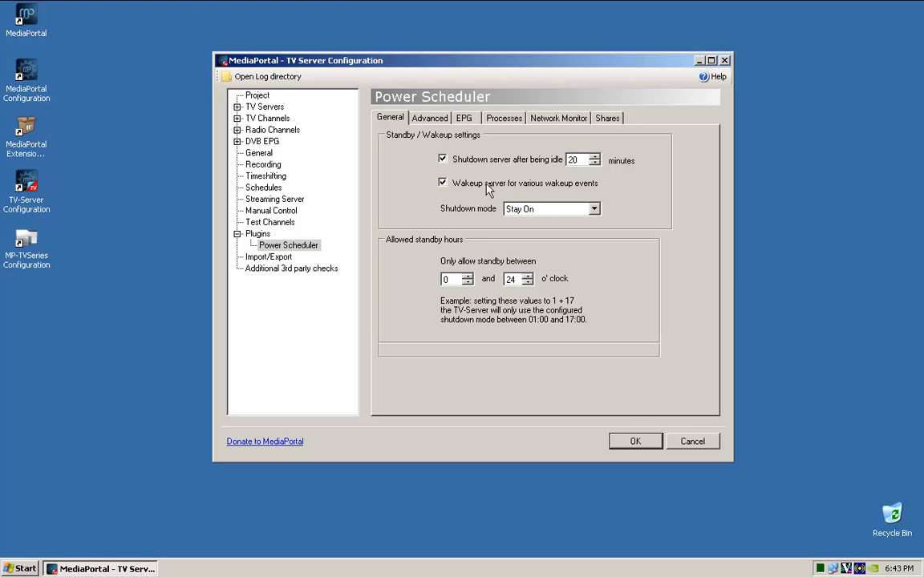
pyautogui.moveTo(596, 216)
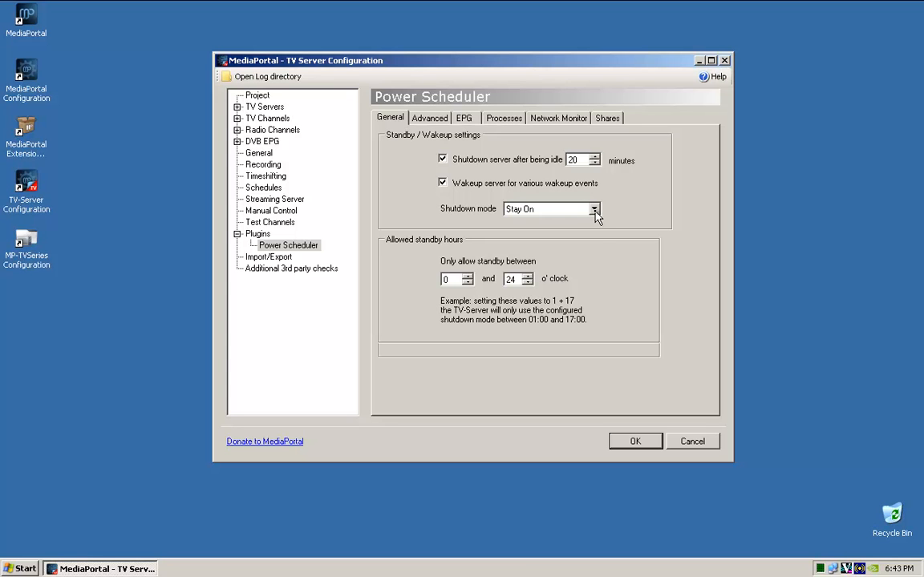
pyautogui.click(594, 209)
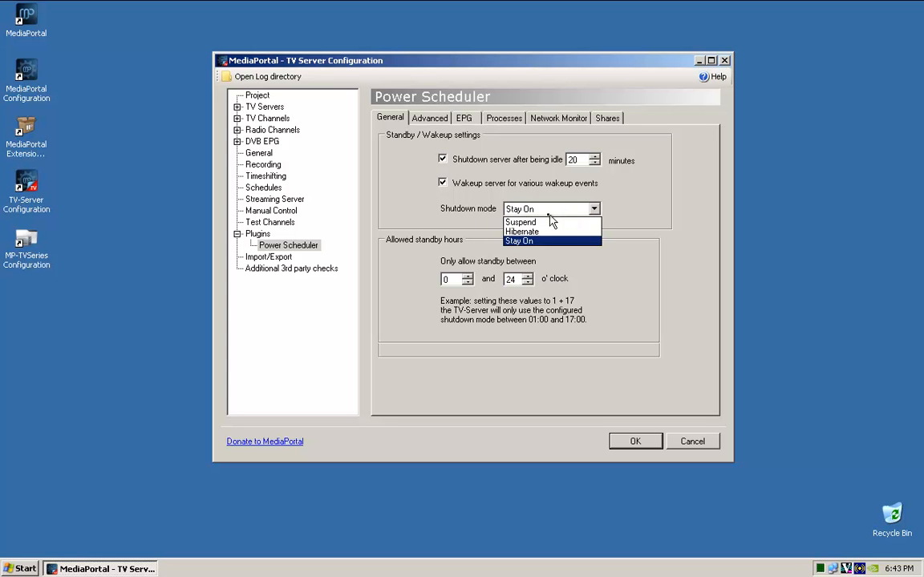
pyautogui.moveTo(521, 231)
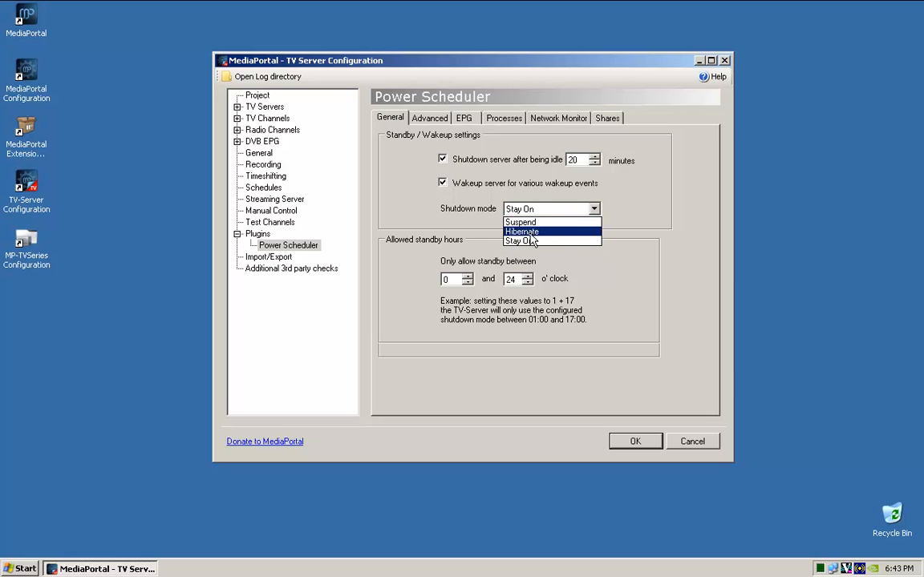
pyautogui.click(521, 231)
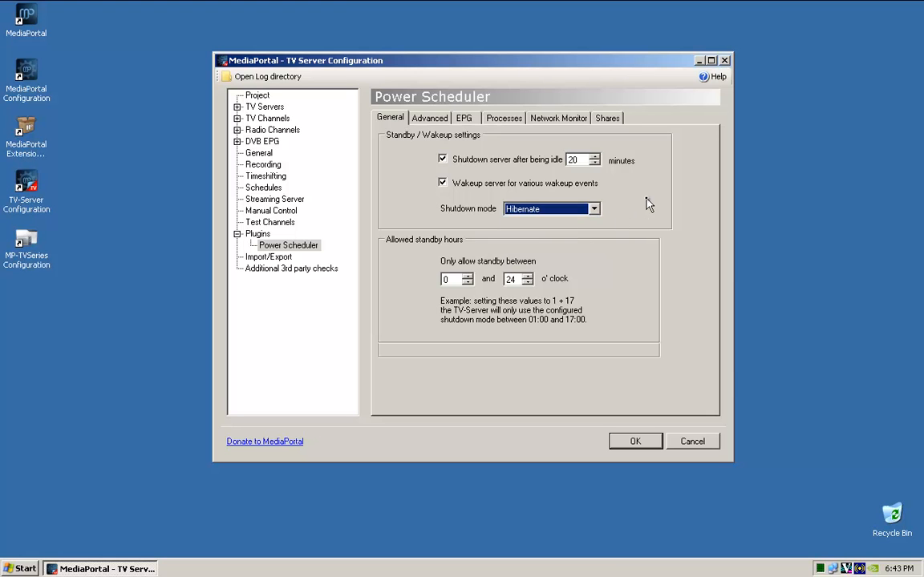
pyautogui.moveTo(463, 135)
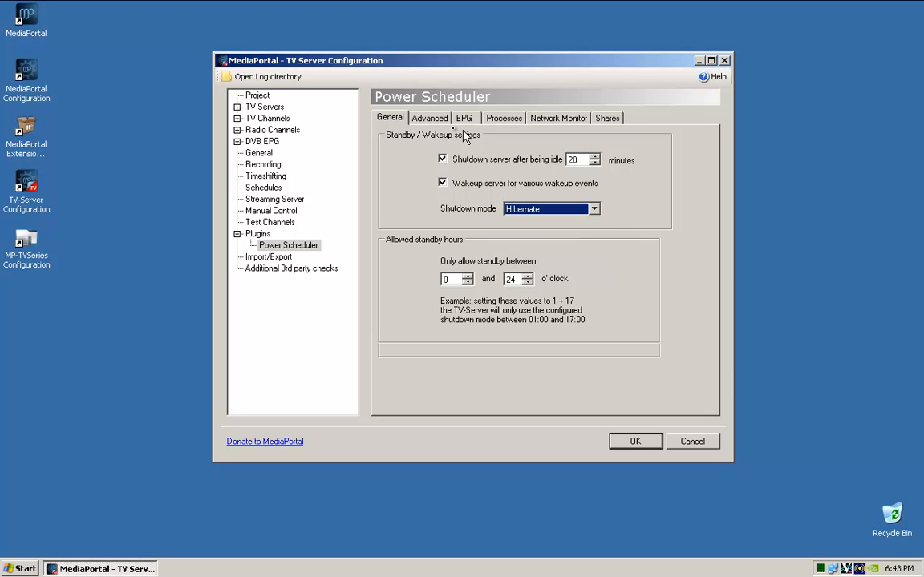
pyautogui.click(430, 119)
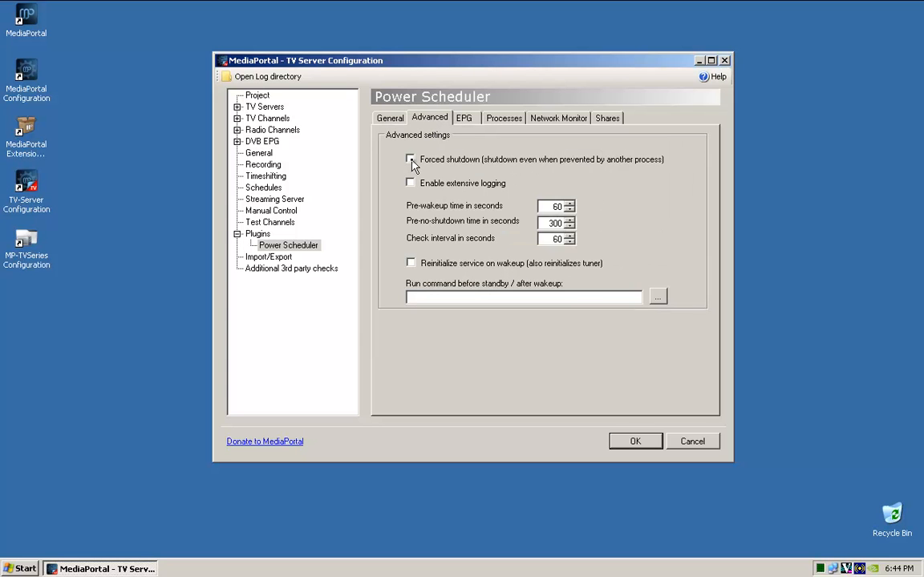
# Enable Forced shutdown and Reinitialize service on wakeup in the Power Scheduler advanced settings
pyautogui.click(410, 159)
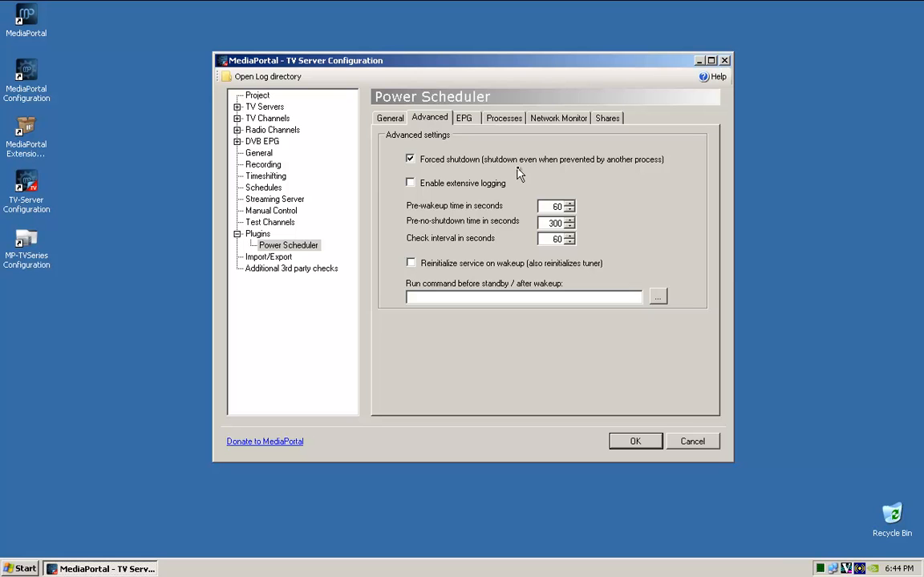
pyautogui.moveTo(532, 170)
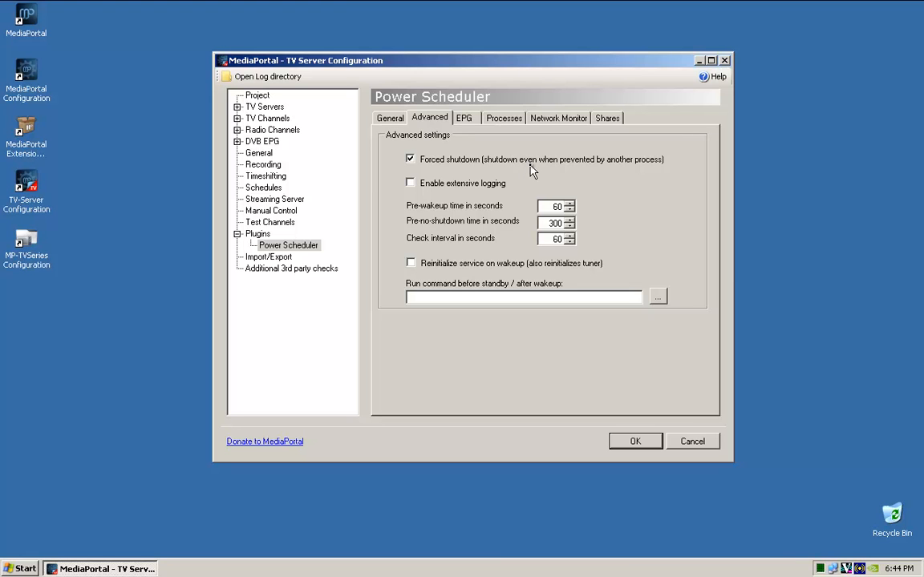
pyautogui.moveTo(603, 186)
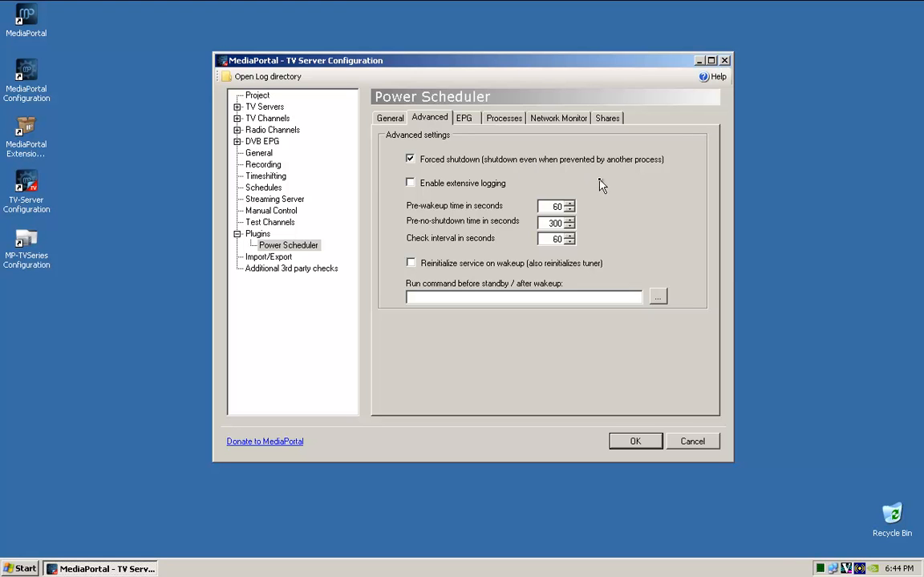
pyautogui.moveTo(430, 274)
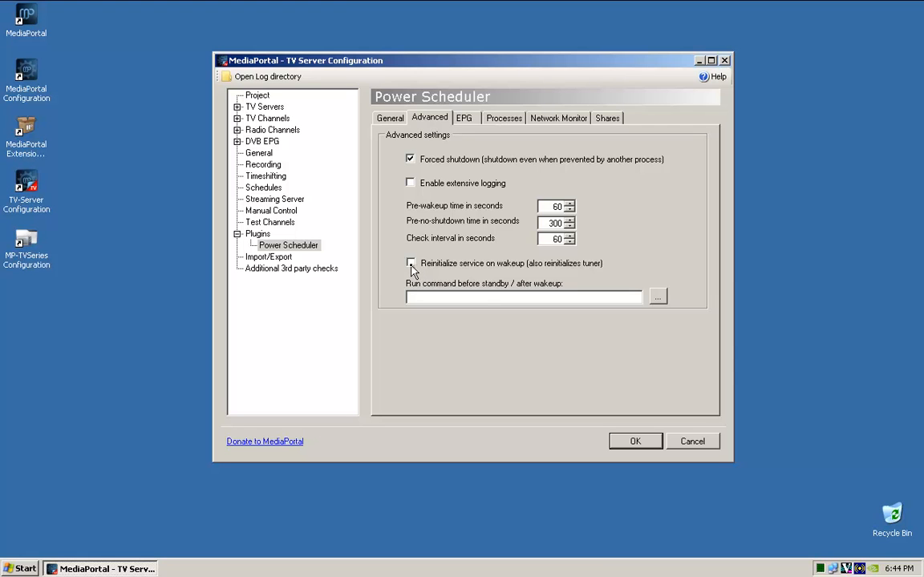
pyautogui.click(411, 263)
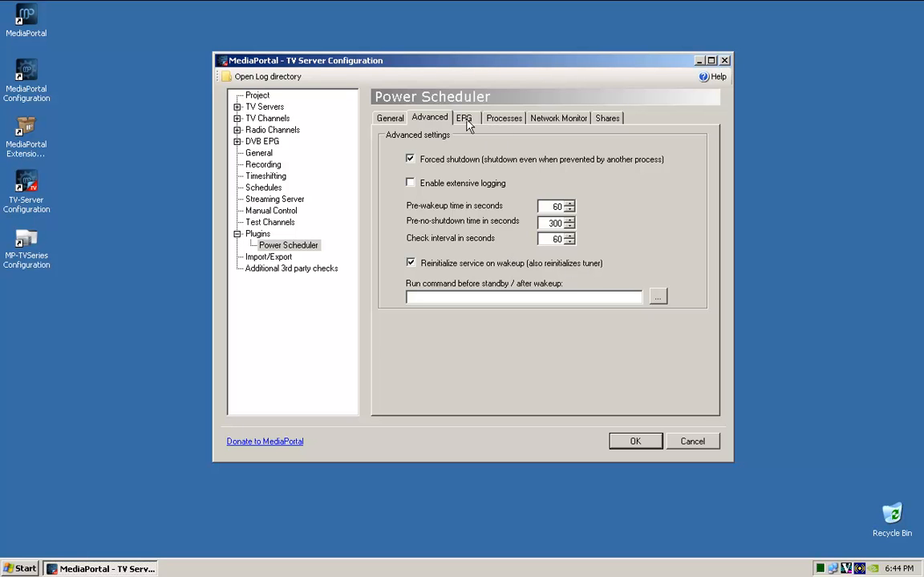
pyautogui.click(463, 119)
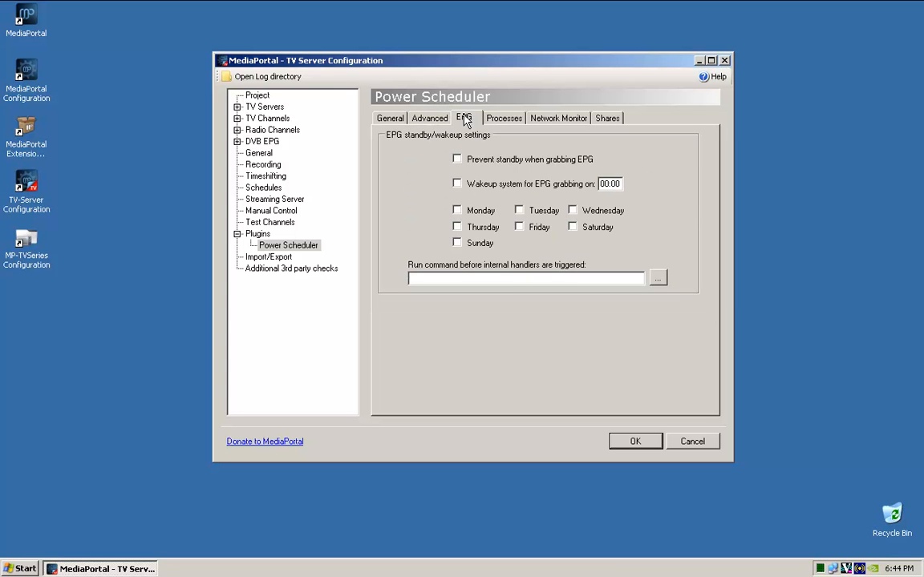
pyautogui.moveTo(488, 233)
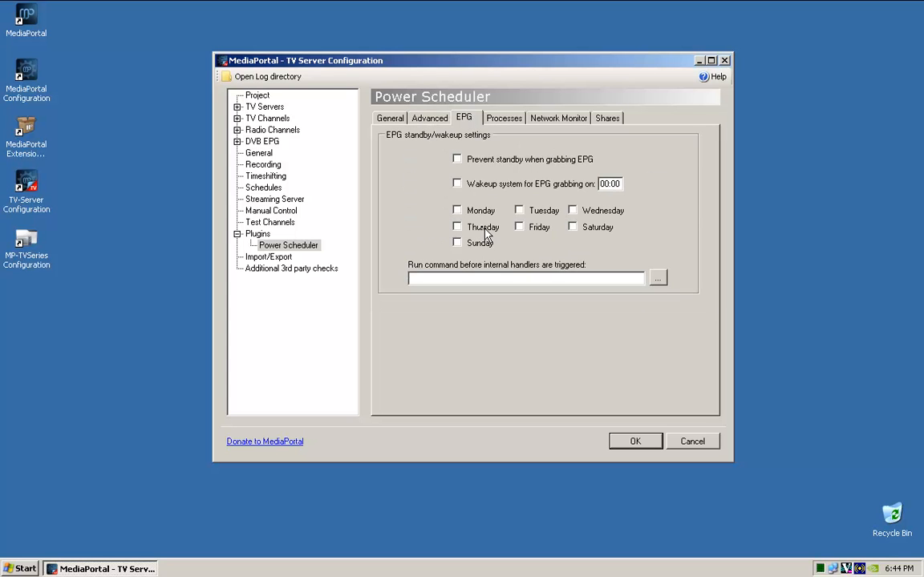
pyautogui.moveTo(578, 165)
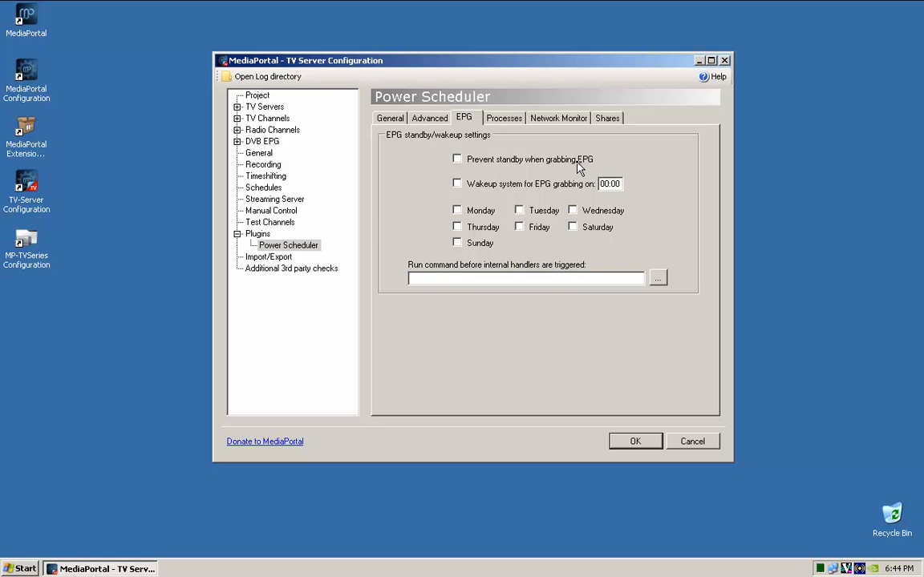
# Enable Prevent standby when grabbing EPG and review the Processes settings
pyautogui.click(503, 119)
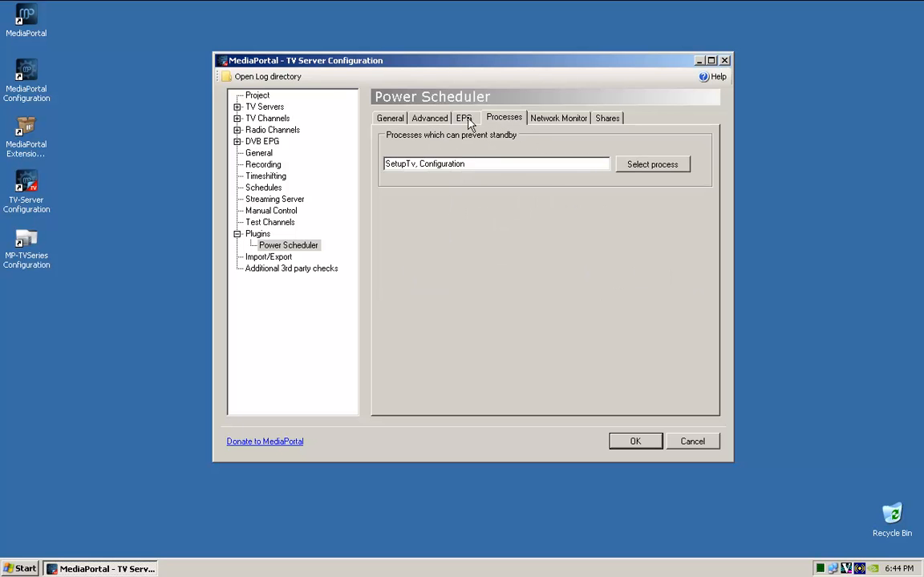
pyautogui.click(463, 119)
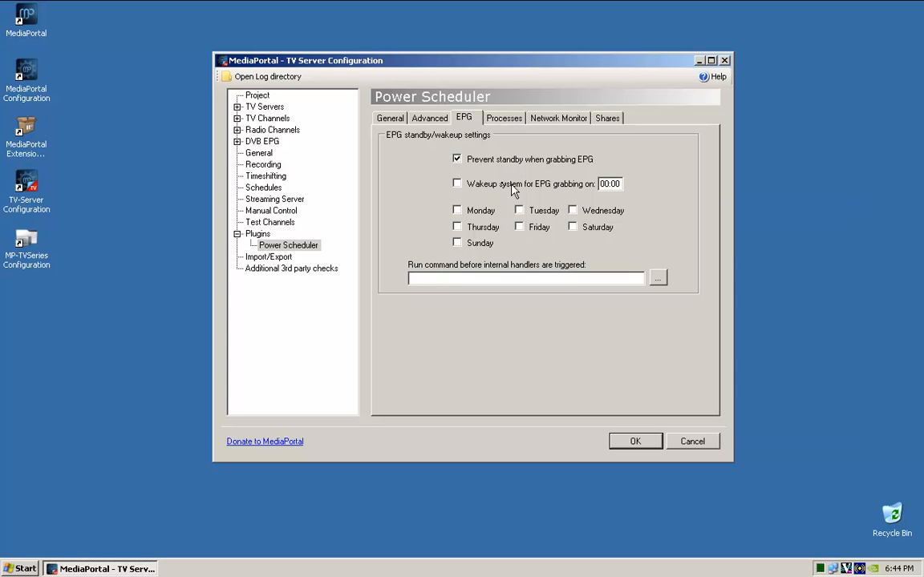
pyautogui.moveTo(608, 223)
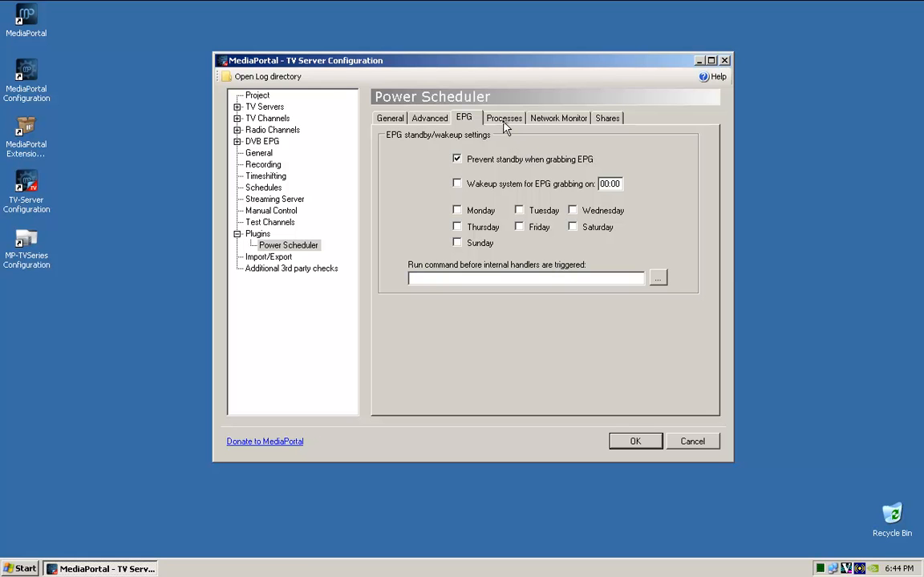
pyautogui.click(504, 119)
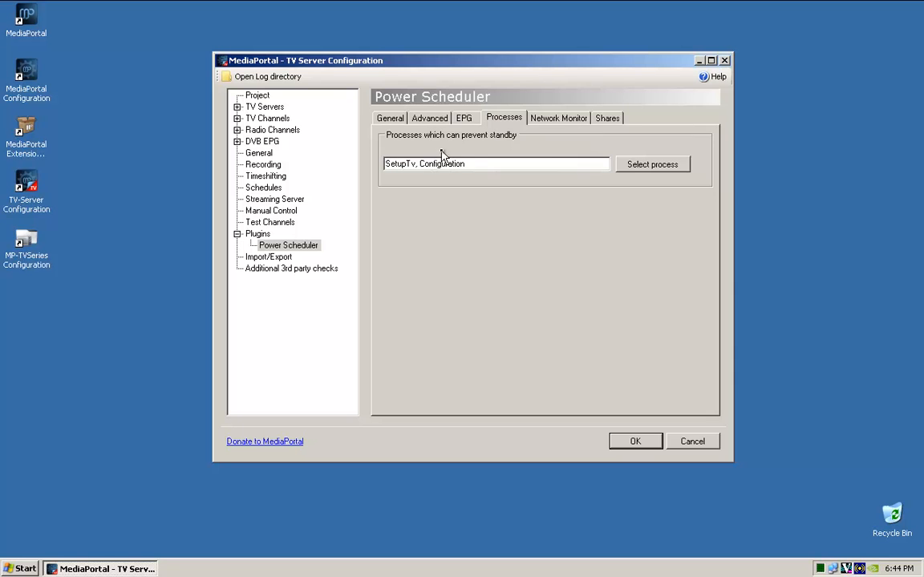
pyautogui.moveTo(446, 163)
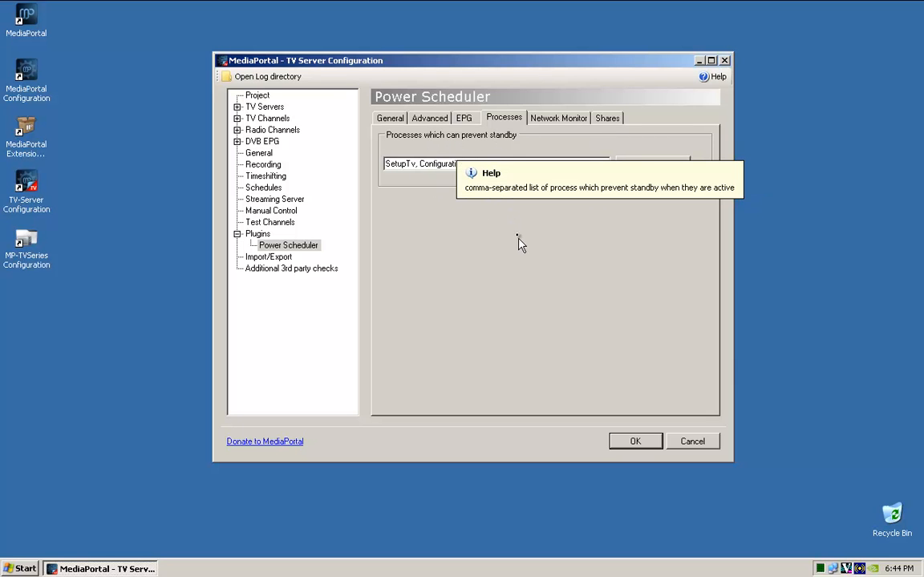
pyautogui.click(558, 119)
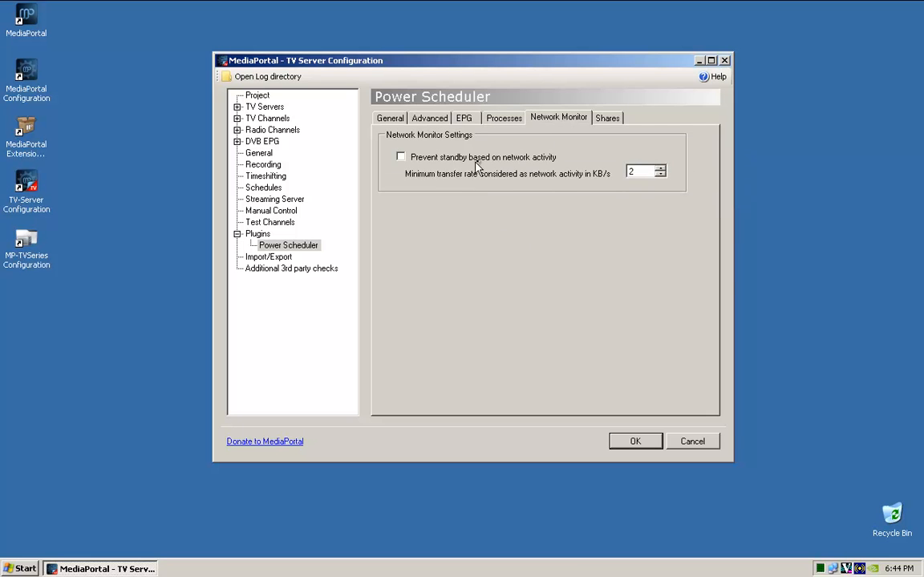
pyautogui.moveTo(462, 163)
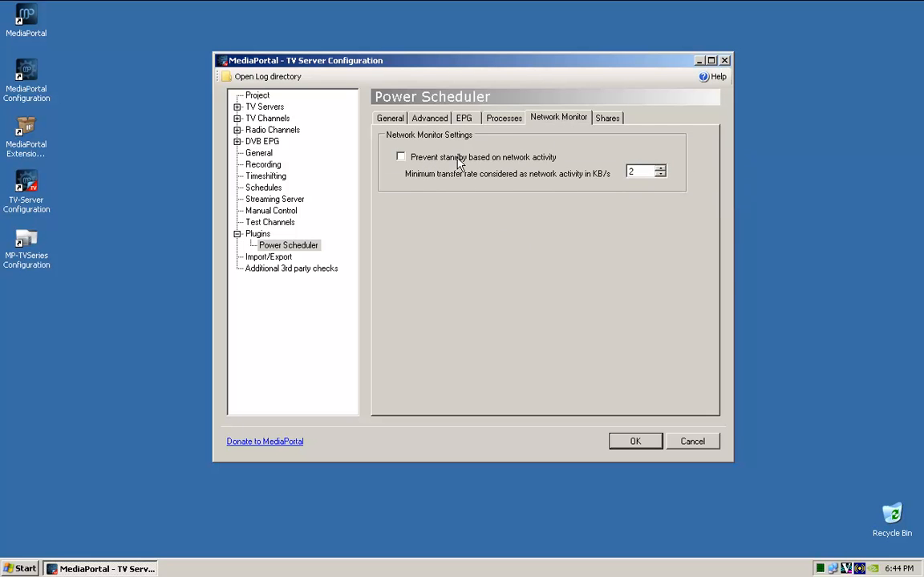
# Enable Prevent standby based on network activity and review the Shares and General settings
pyautogui.click(401, 157)
pyautogui.write('5')
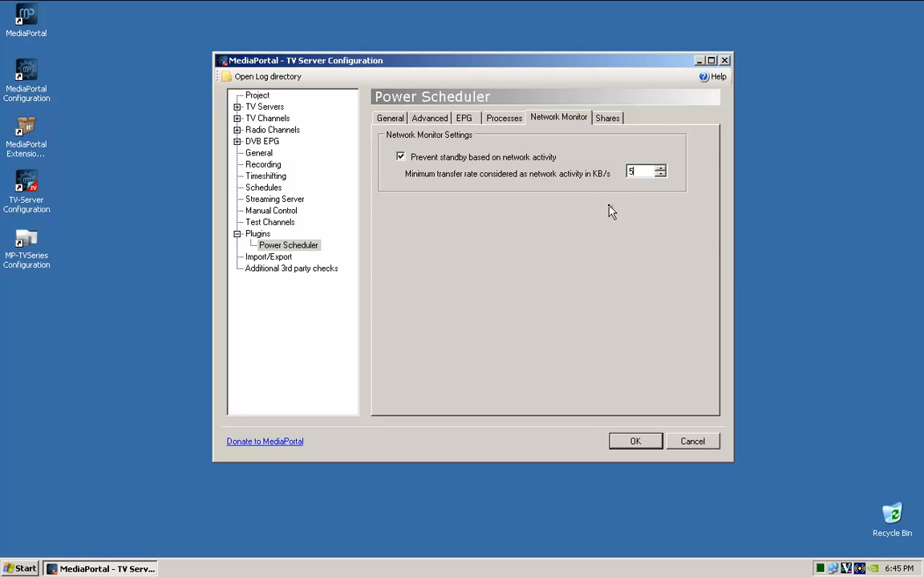
pyautogui.click(606, 119)
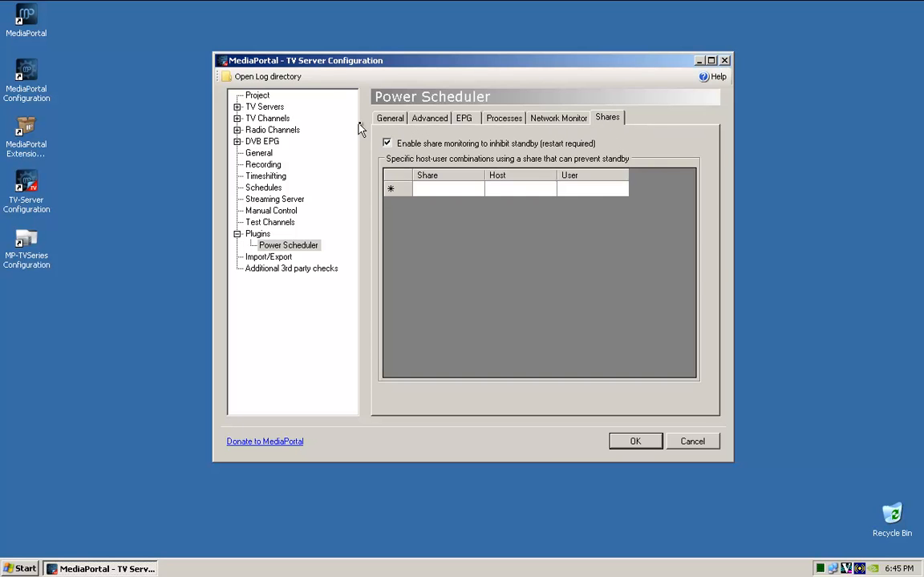
pyautogui.click(389, 119)
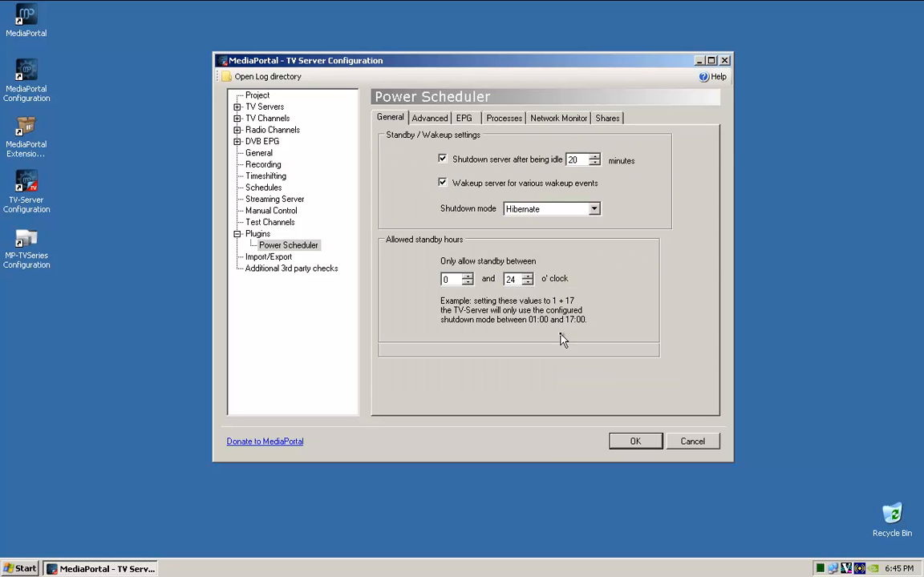
pyautogui.moveTo(393, 292)
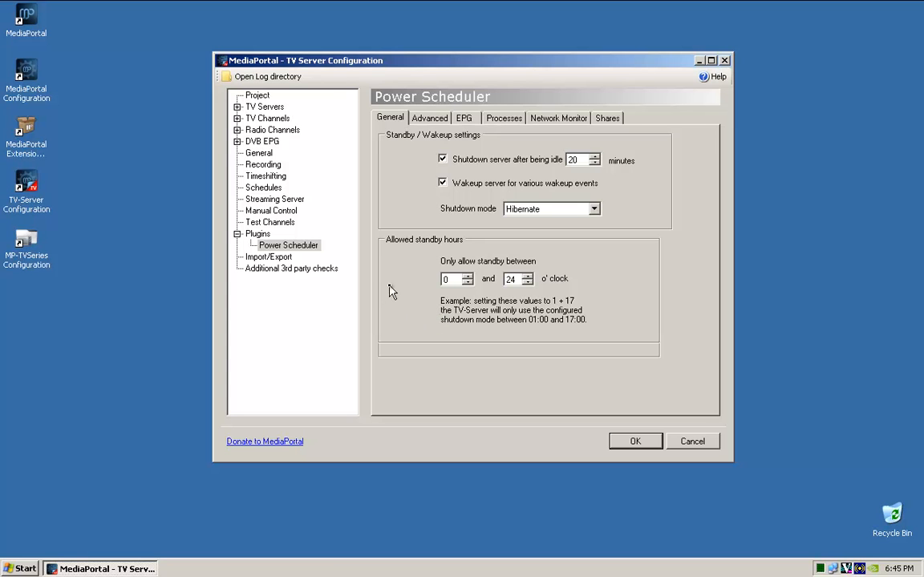
pyautogui.moveTo(270, 257)
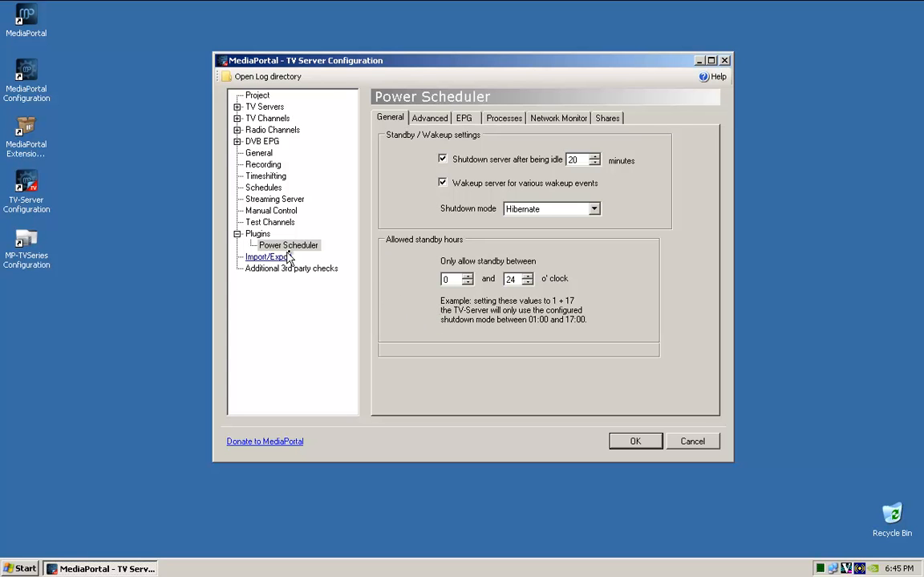
pyautogui.click(266, 256)
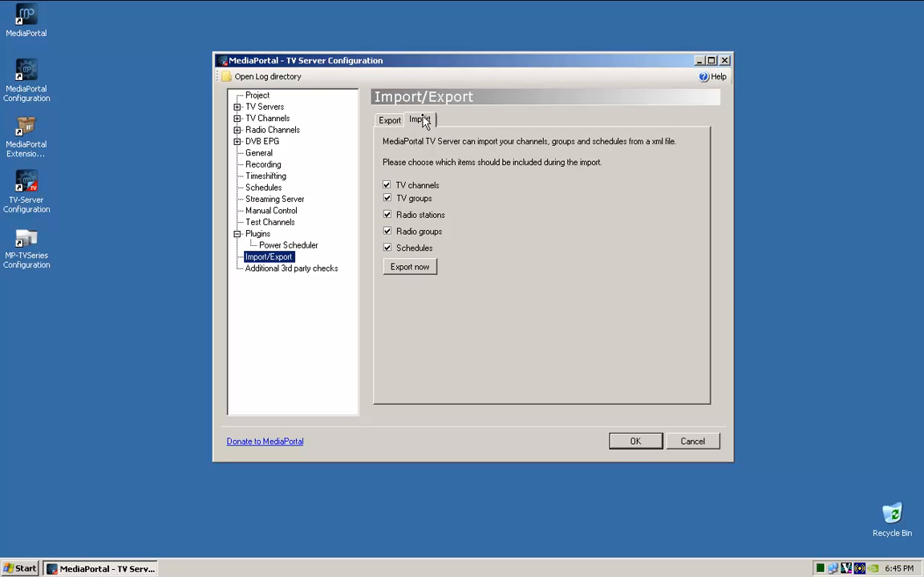
# Review the Import options, then save all settings with OK and close the configuration
pyautogui.click(420, 119)
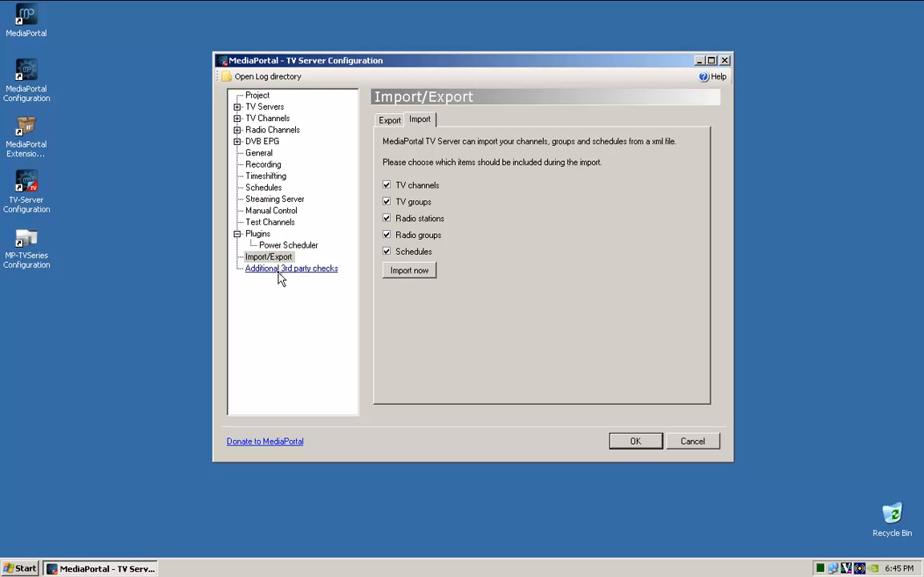
pyautogui.click(270, 256)
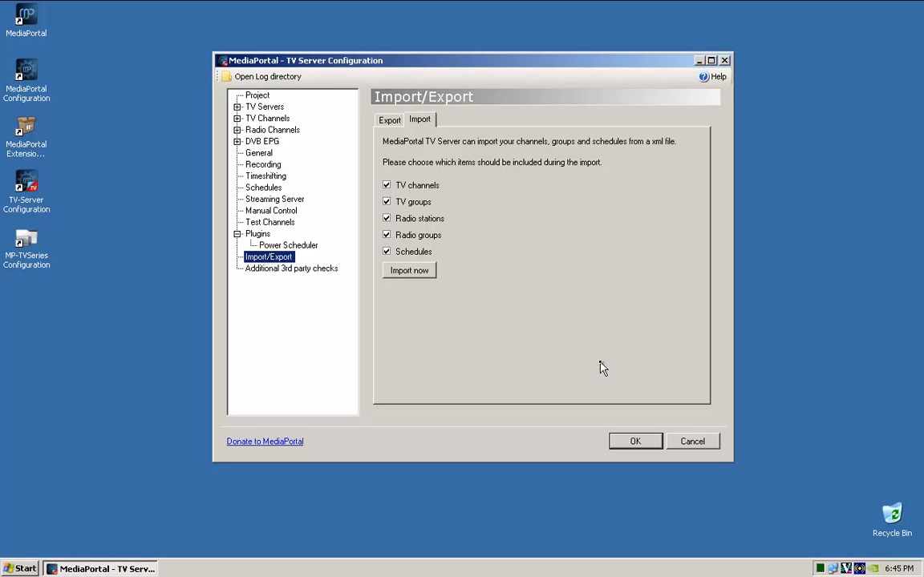
pyautogui.moveTo(452, 221)
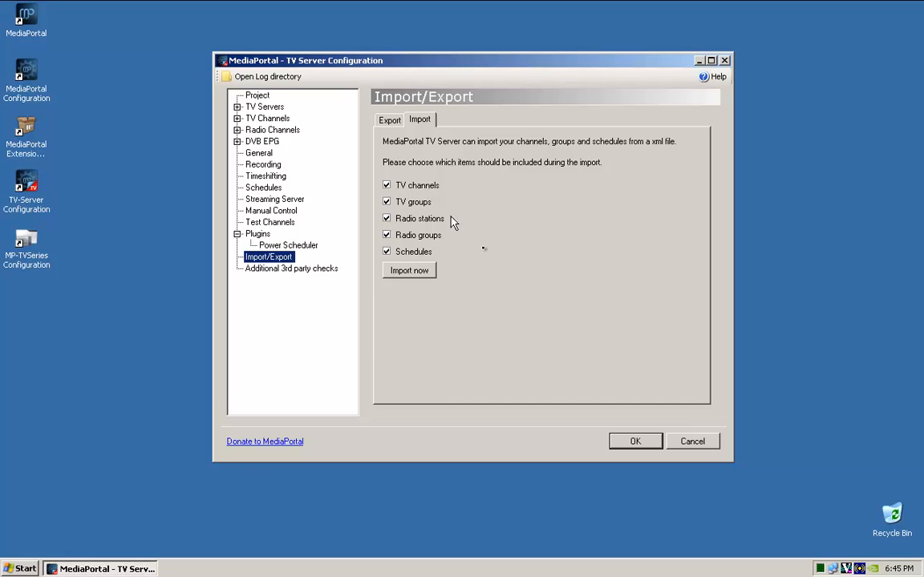
pyautogui.moveTo(527, 335)
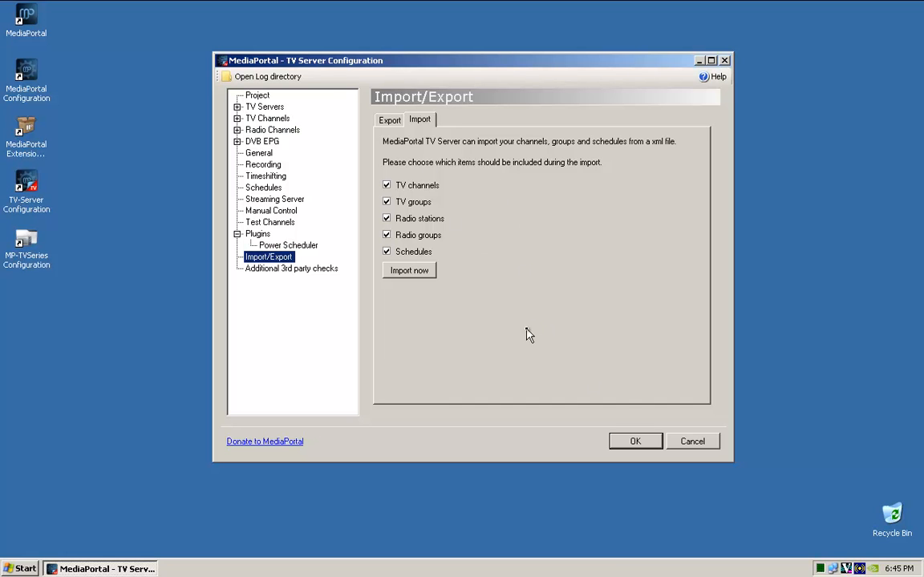
pyautogui.moveTo(603, 411)
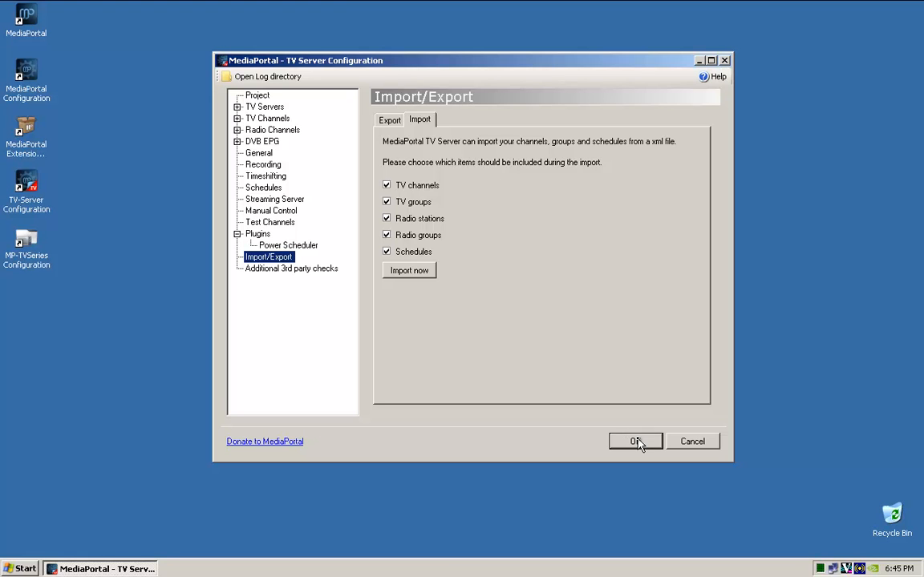
pyautogui.click(635, 443)
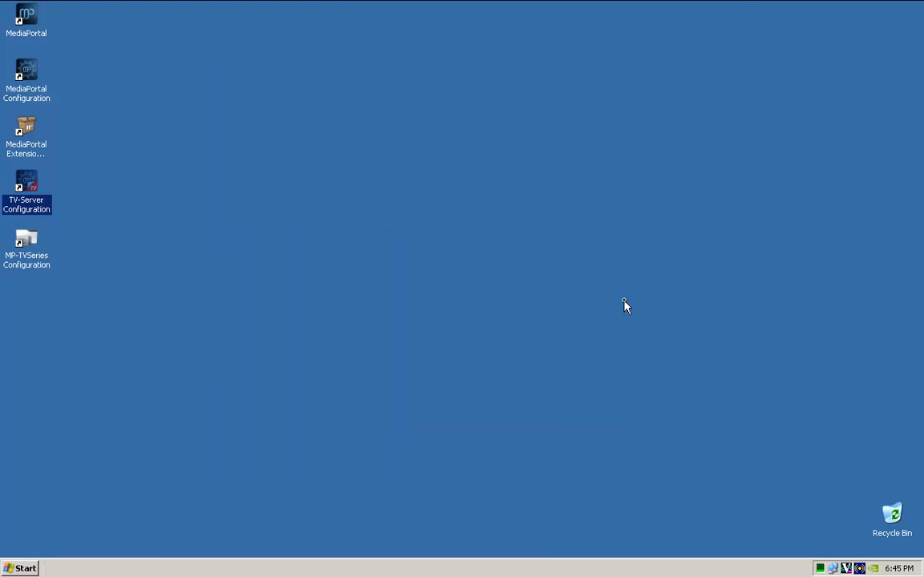
pyautogui.moveTo(628, 304)
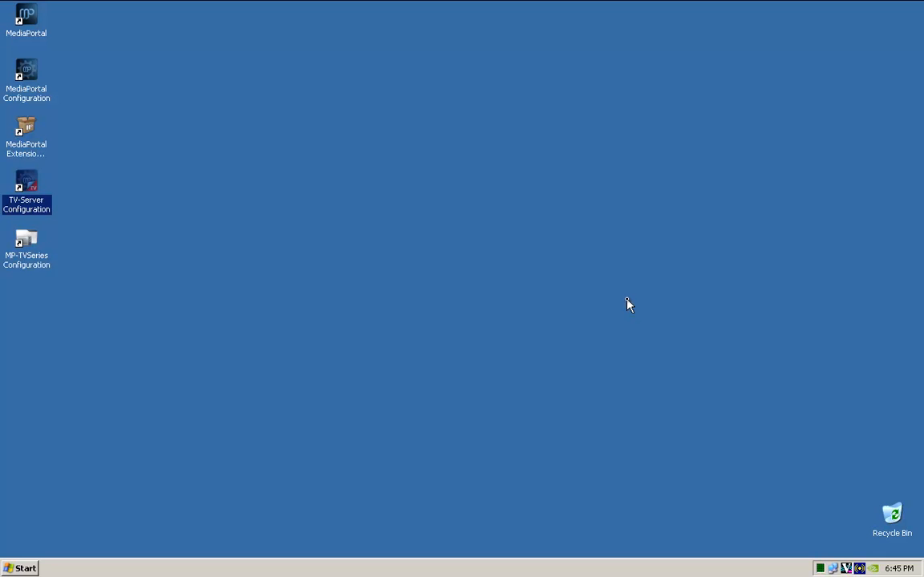